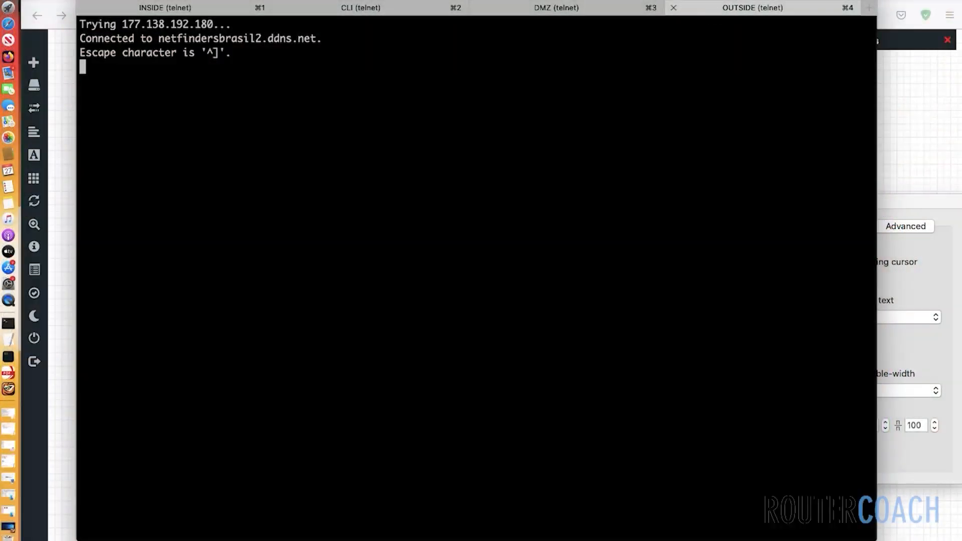
# - Enter enable mode on the OUTSIDE router, show ip interface brief, and enter configuration mode
pyautogui.write('en')
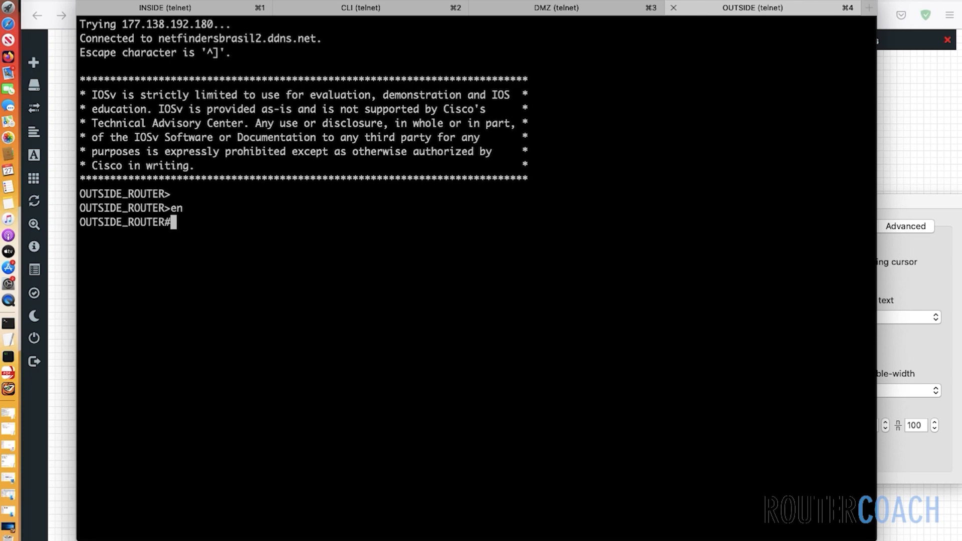
pyautogui.write('show ip int brief')
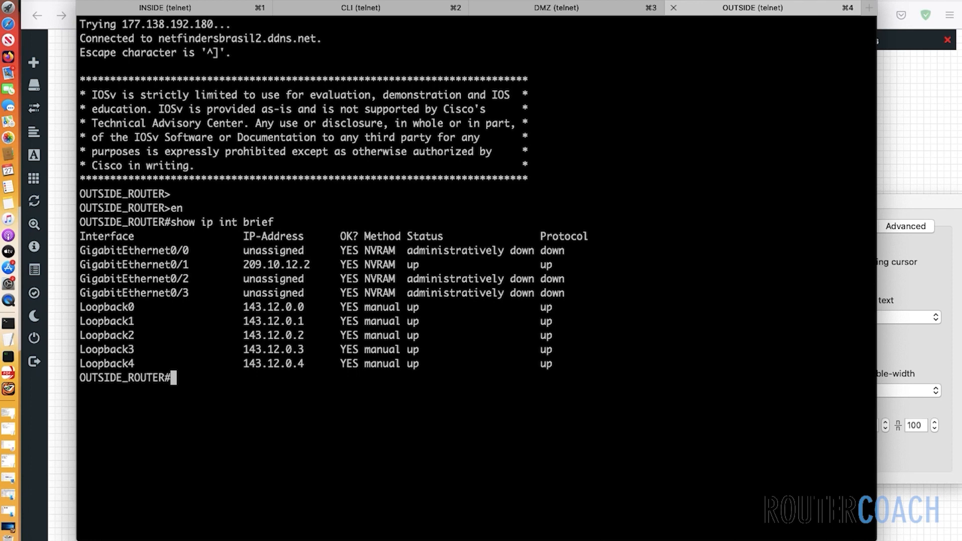
pyautogui.write('conf t')
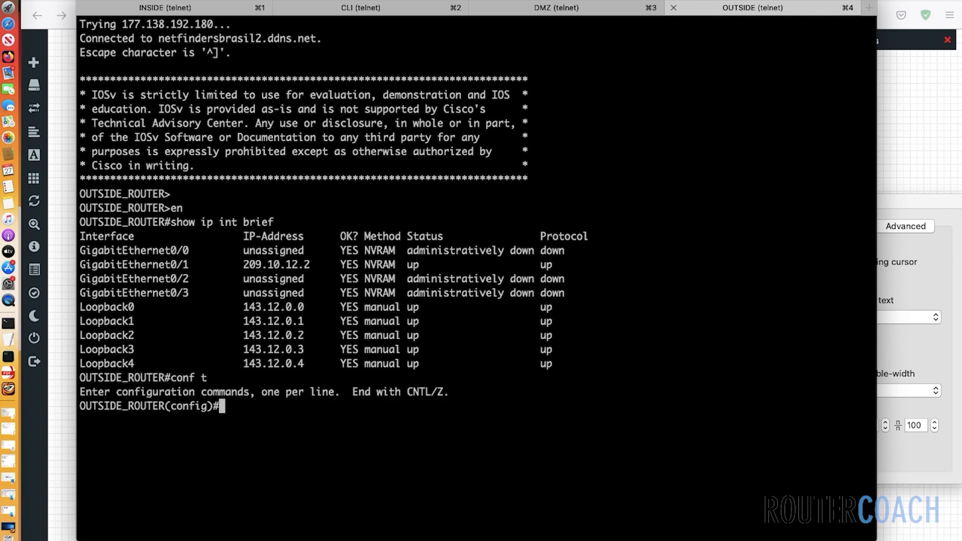
# - Assign Loopback0 the address 143.12.0.5 255.255.255.255 and save with do wr
pyautogui.write('int lo0')
pyautogui.write('ip add 143.12')
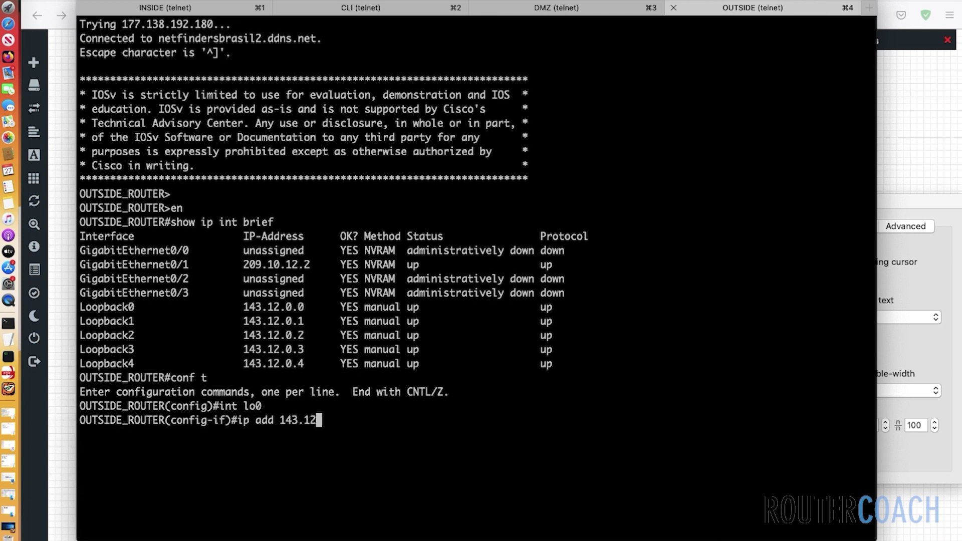
pyautogui.write('.0.5')
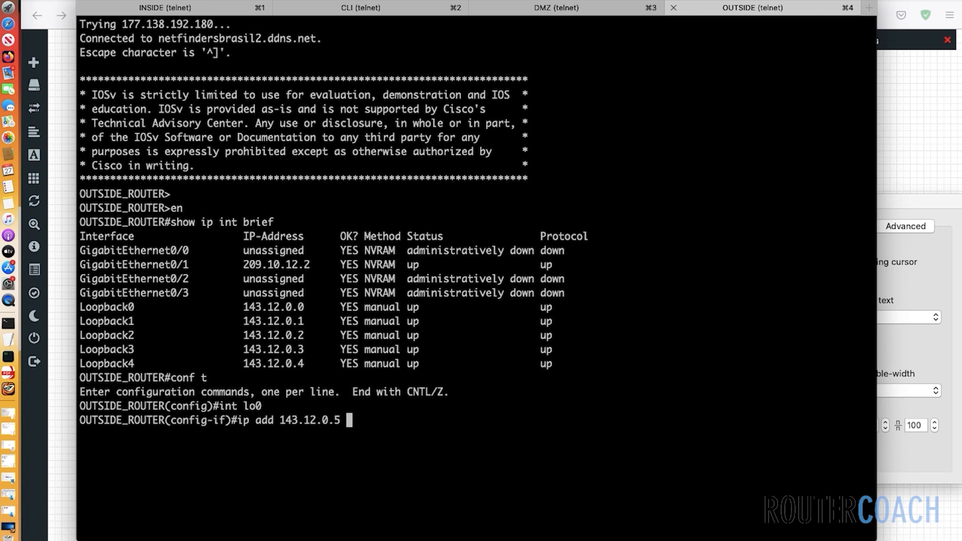
pyautogui.write('255.255.255.255')
pyautogui.write('do wr')
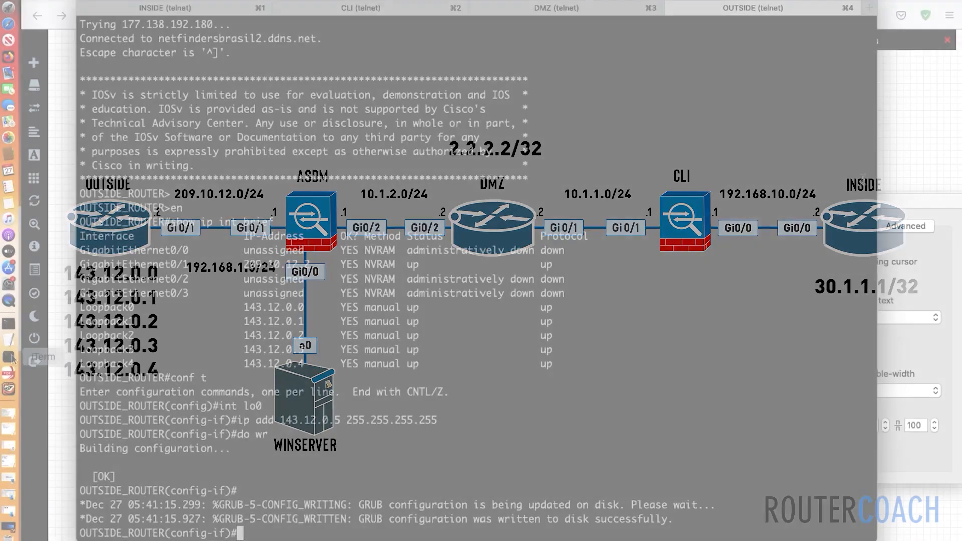
# - From the INSIDE router, ping 143.12.0.0, which fails with 0 percent success
pyautogui.click(165, 8)
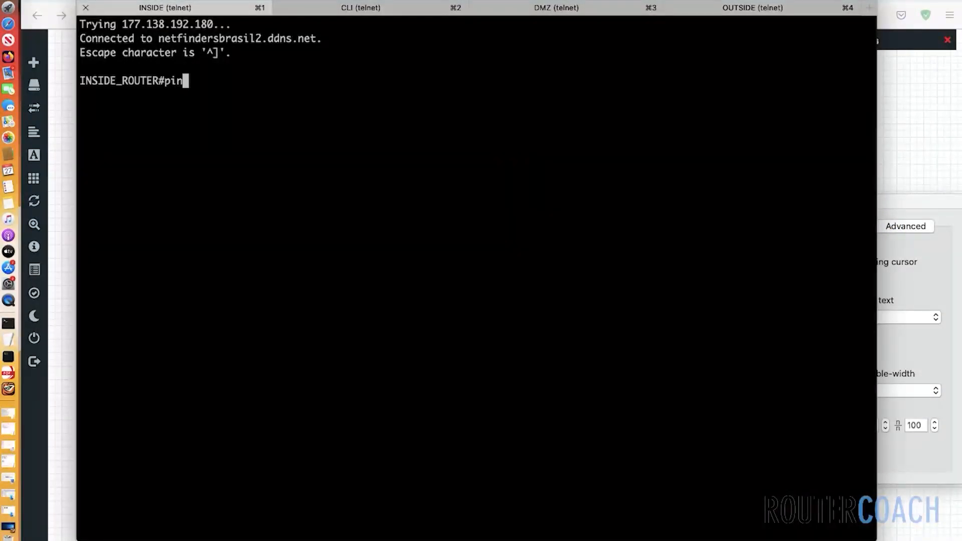
pyautogui.write('g 143')
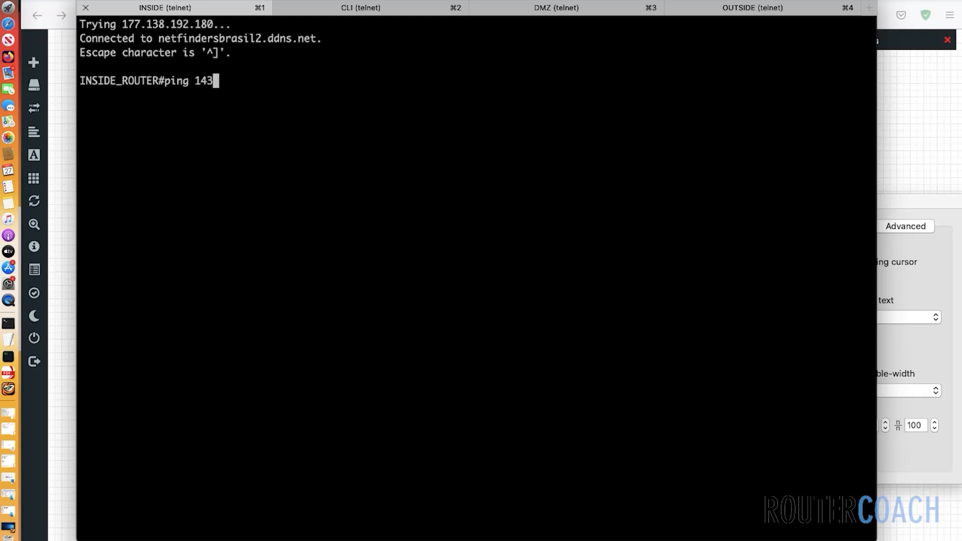
pyautogui.write('.12.0.0')
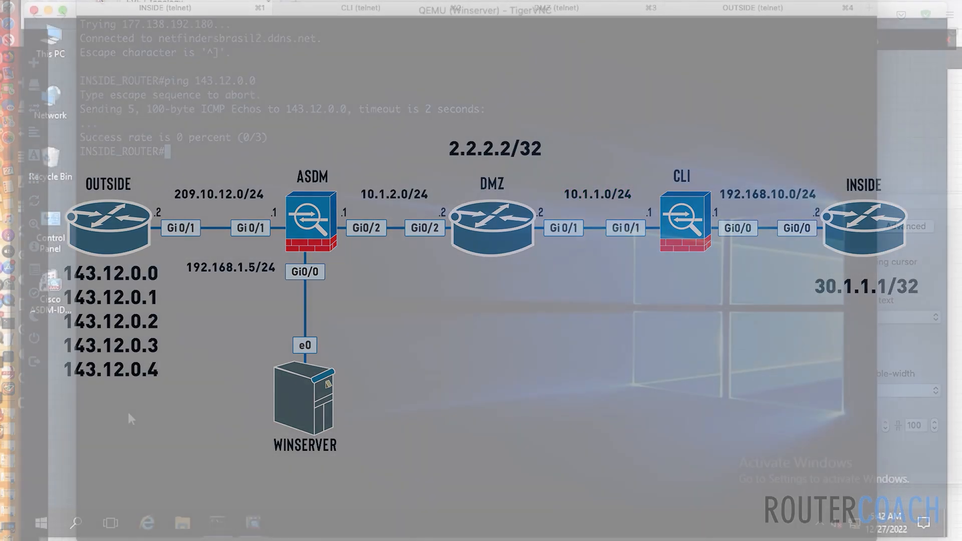
# - On the Windows server, ping 10.1.1.1, which fails with 100% loss
pyautogui.click(215, 523)
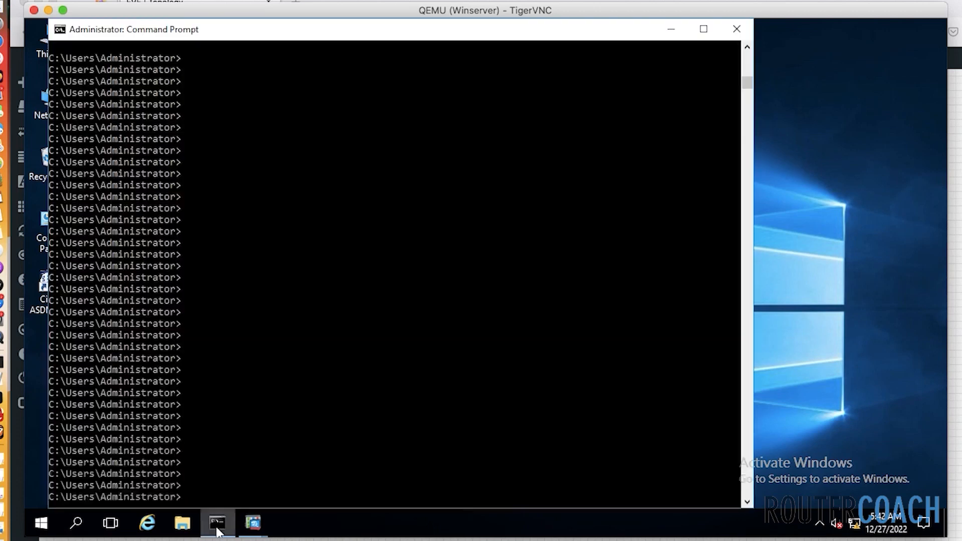
pyautogui.write('ping 10')
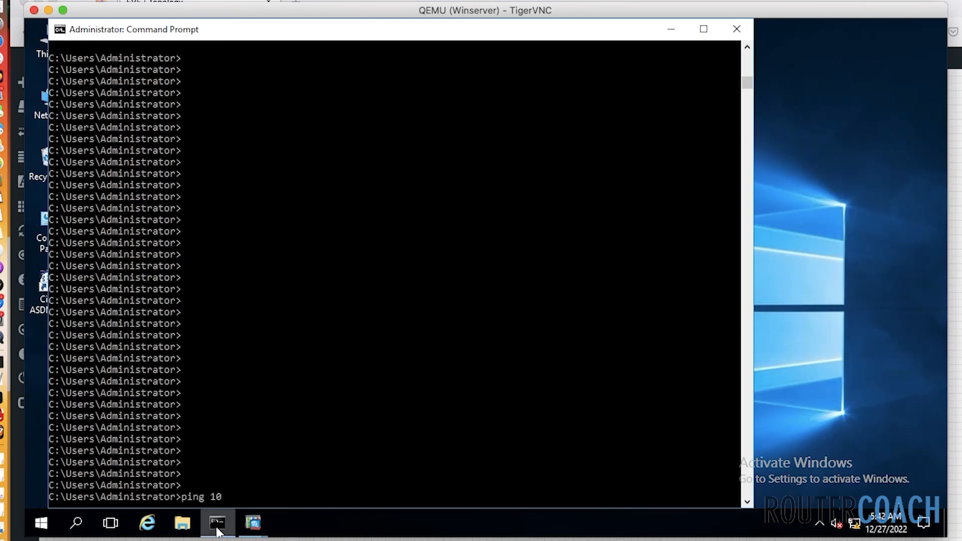
pyautogui.write('.1.1.1')
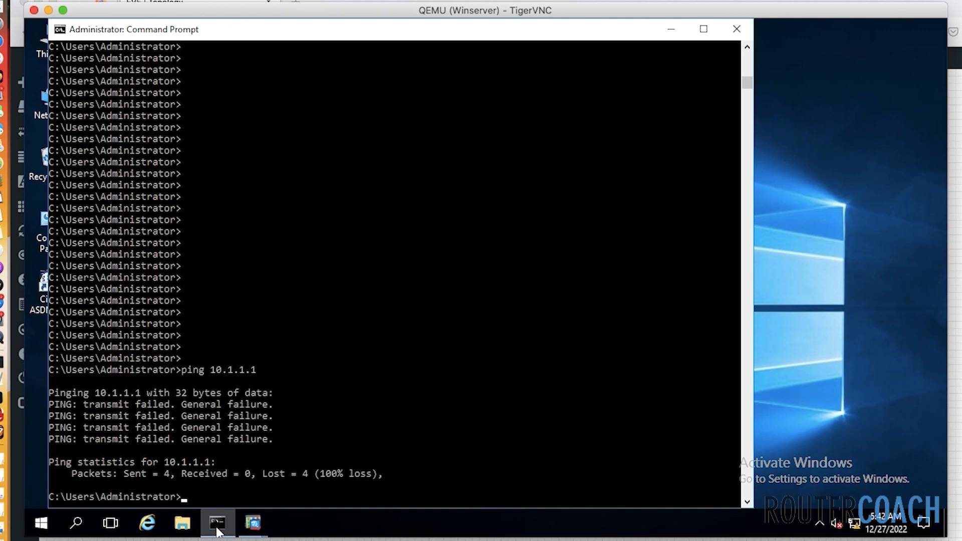
# - Display the server's IPv4 route table with route print, showing no default route
pyautogui.write('route')
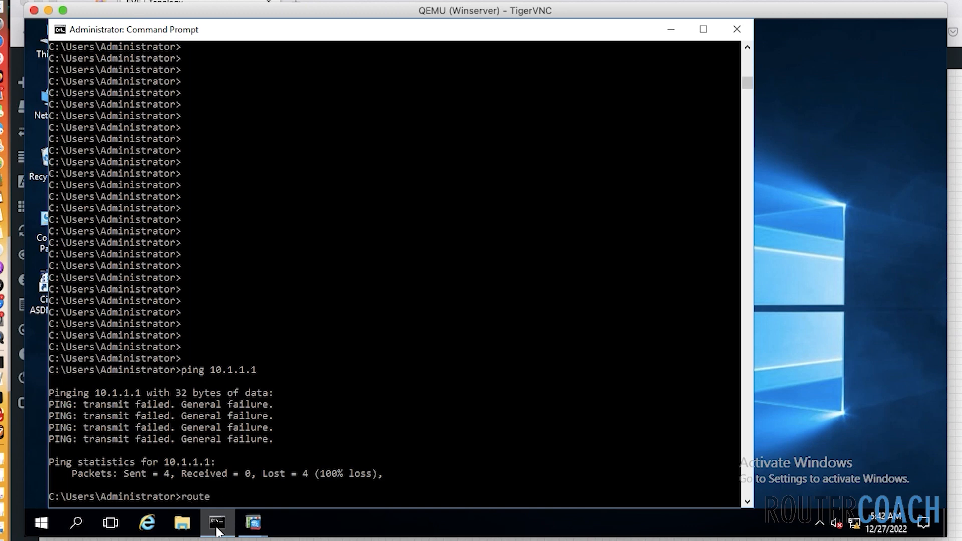
pyautogui.press('Return')
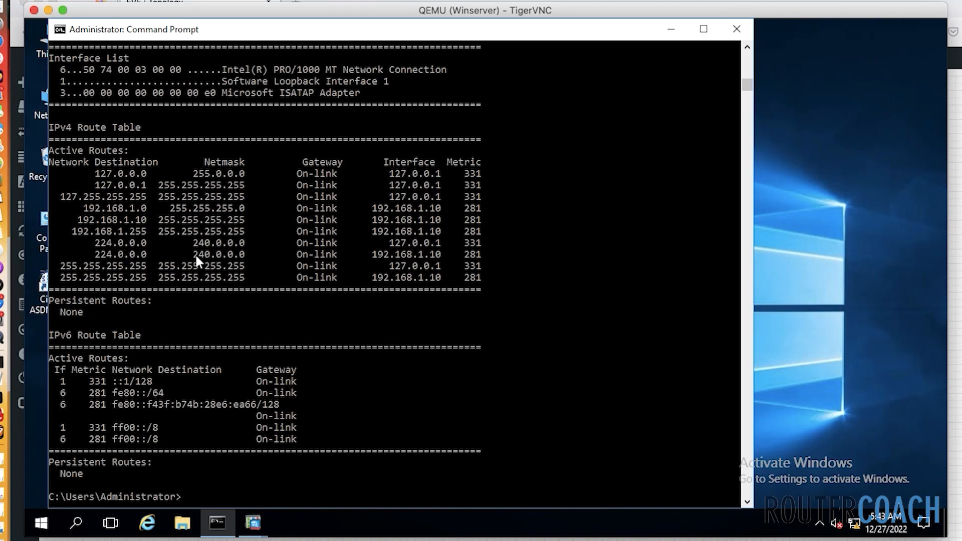
pyautogui.moveTo(145, 231)
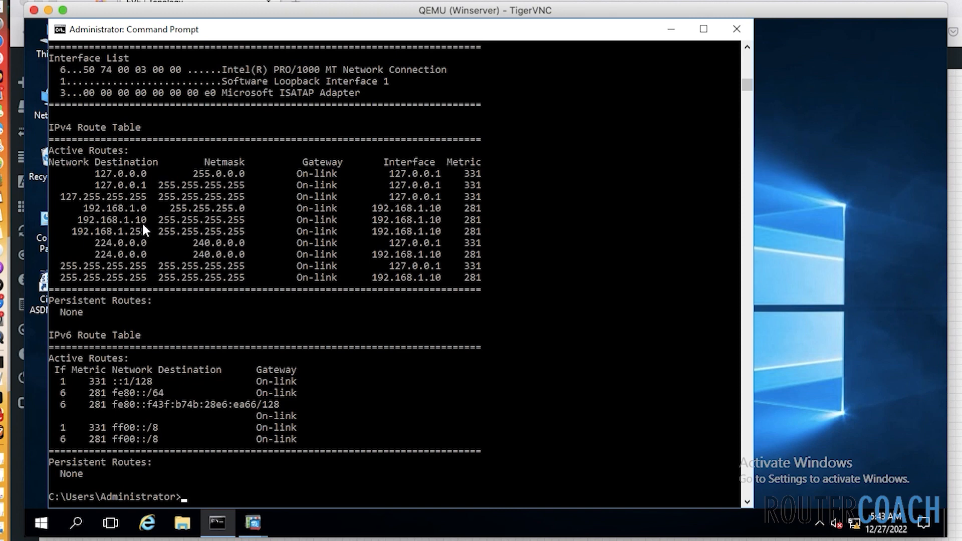
pyautogui.moveTo(153, 217)
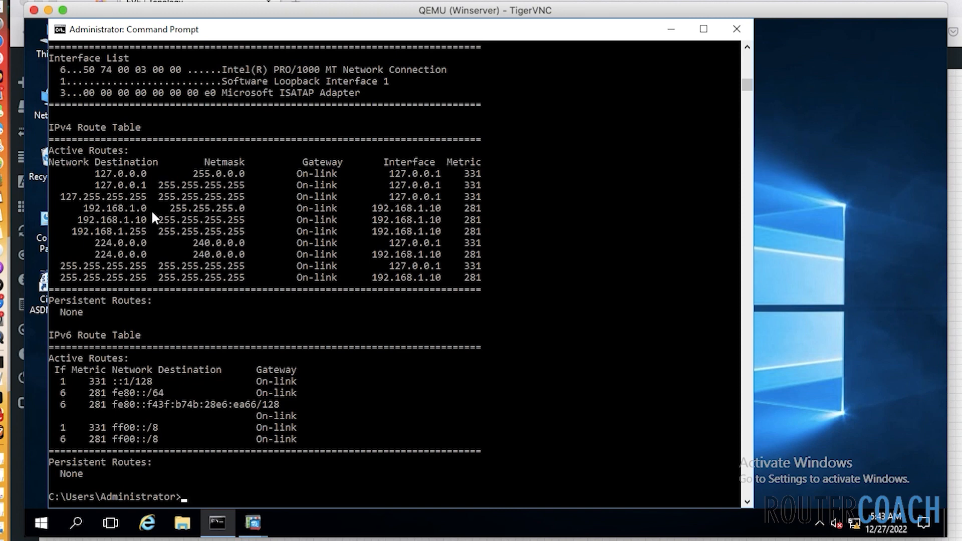
pyautogui.moveTo(197, 44)
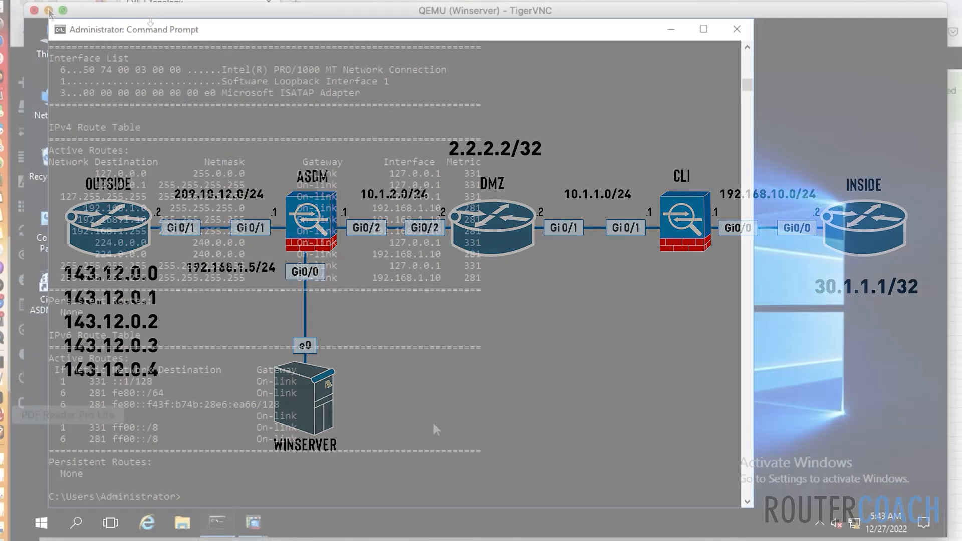
# - Add a default route 0.0.0.0 mask 0.0.0.0 via 192.168.1.5 on the server
pyautogui.write('route add')
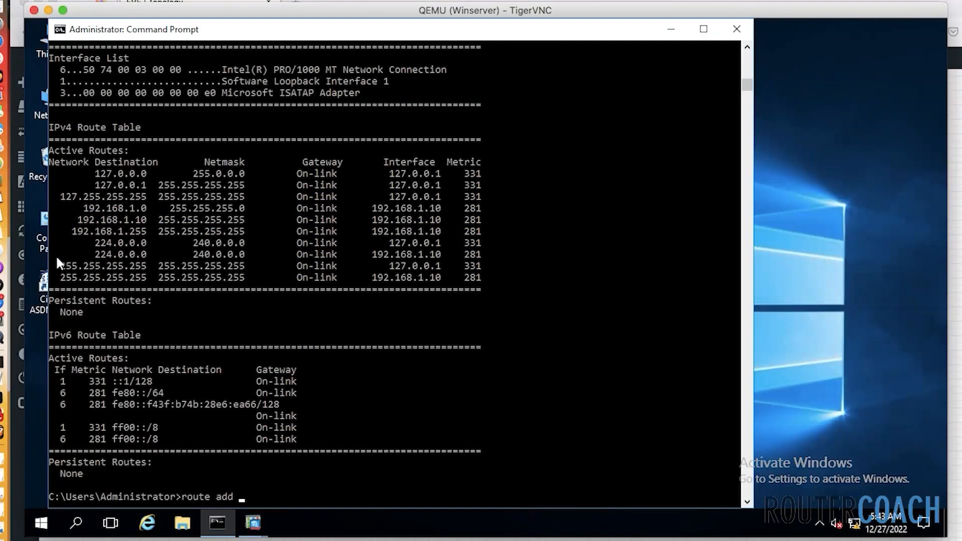
pyautogui.write('0.0.0.0')
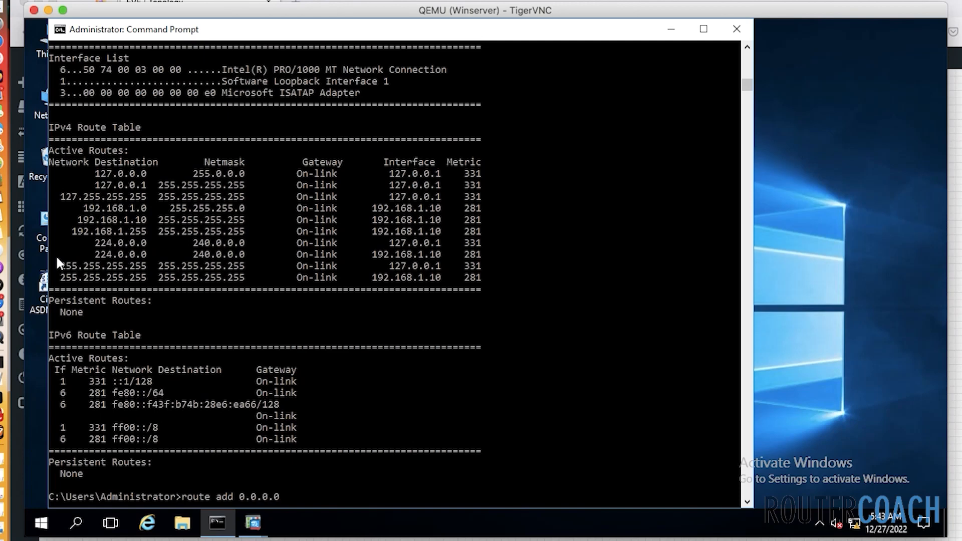
pyautogui.write('mask 0.0.0.0.')
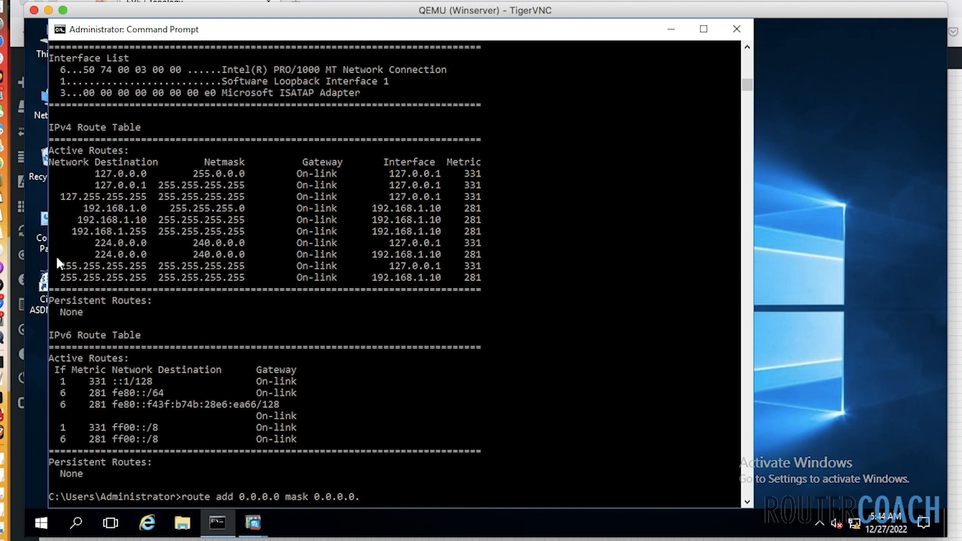
pyautogui.write('192.168')
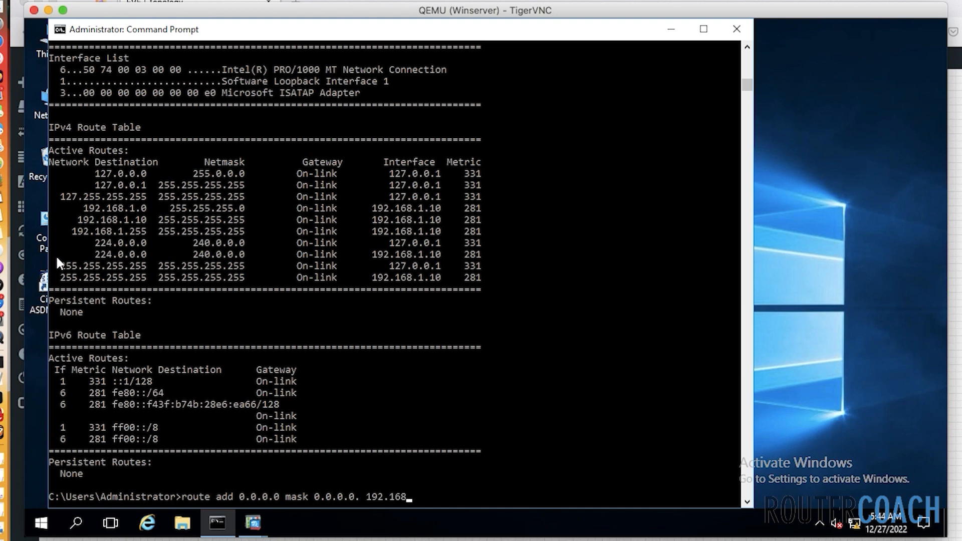
pyautogui.press('Return')
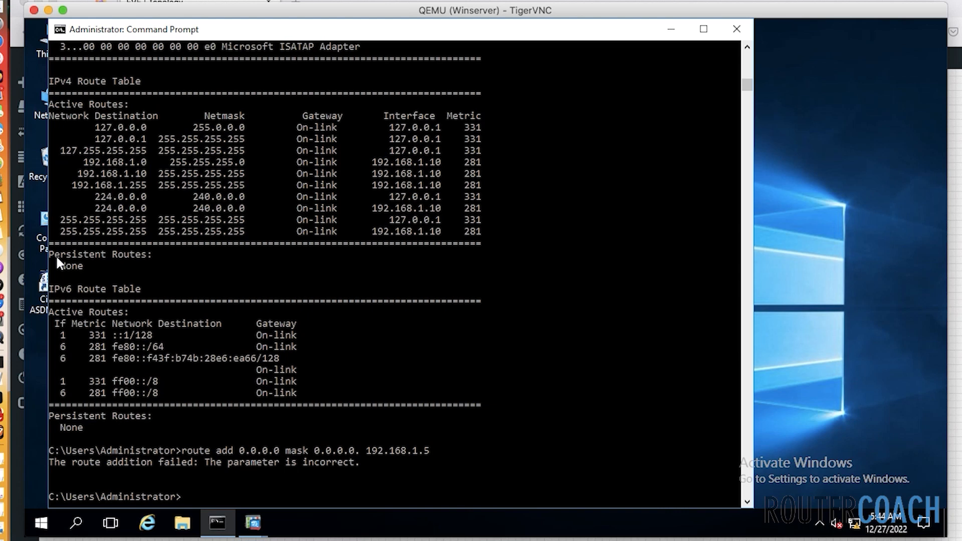
pyautogui.write('route add 0.0.0.0 mask 0.0.0.0 192.168.1.5')
pyautogui.write('ping 10')
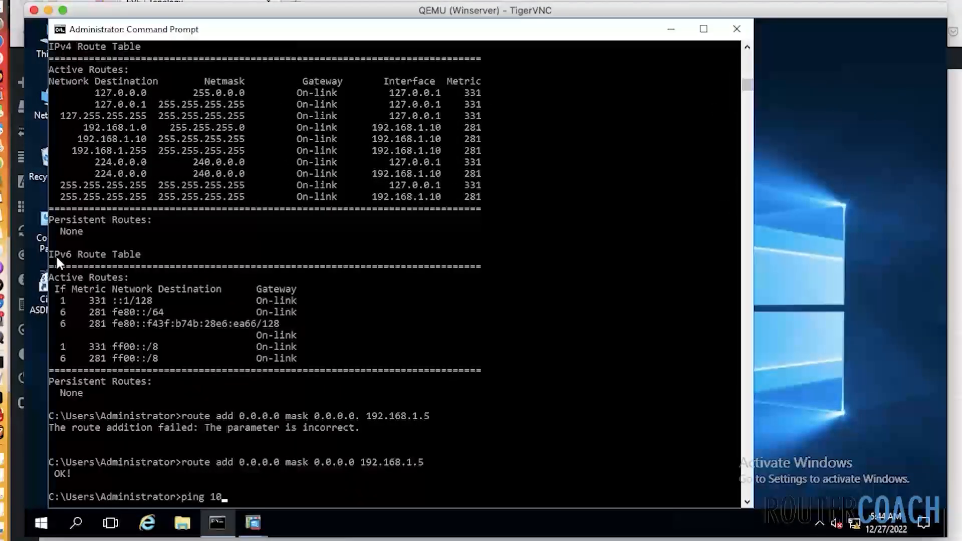
# - Ping 10.1.1.1 again, now succeeding with 0% loss
pyautogui.write('.1.1.1')
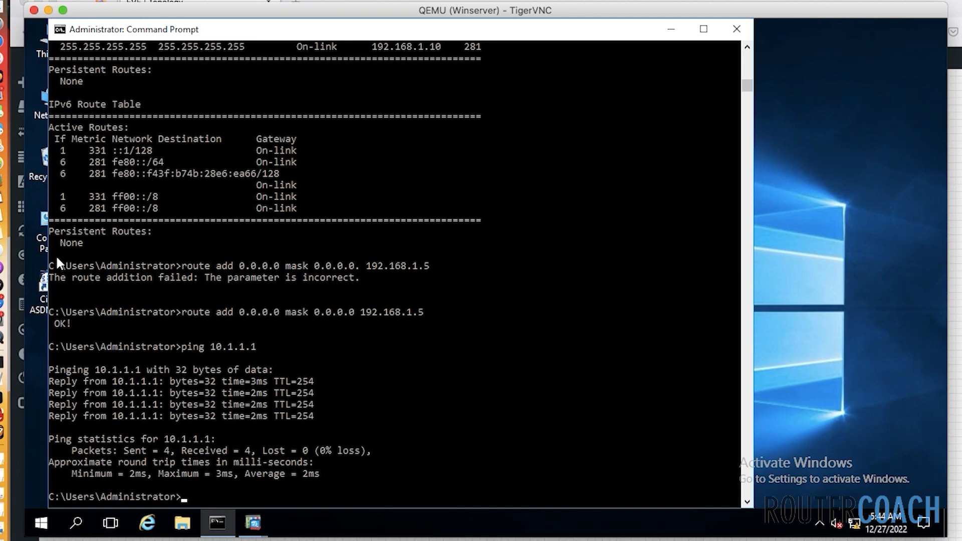
pyautogui.moveTo(60, 238)
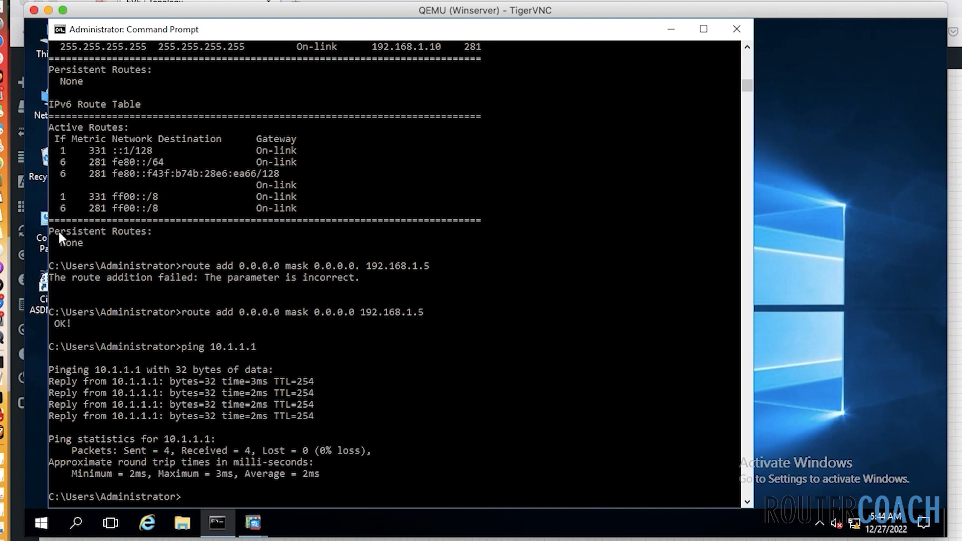
pyautogui.moveTo(671, 28)
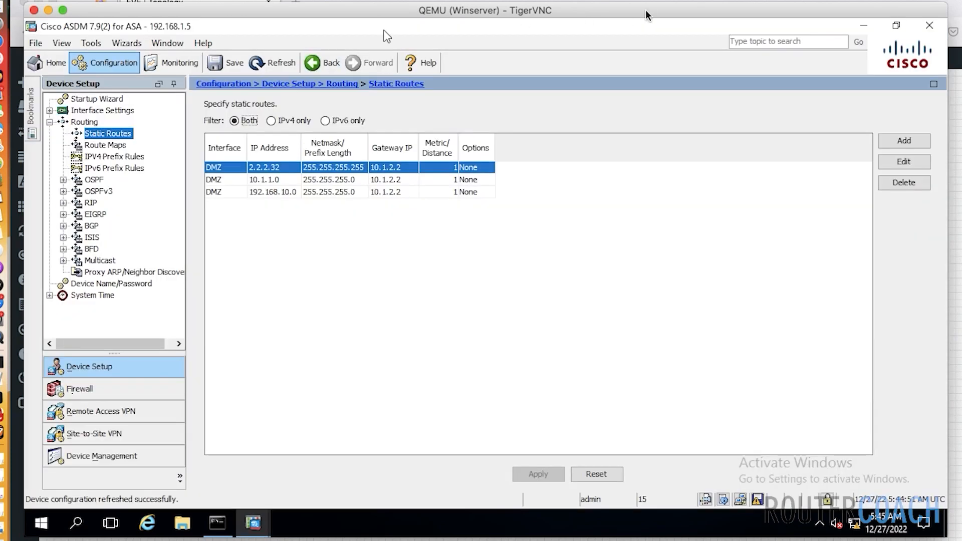
pyautogui.click(928, 24)
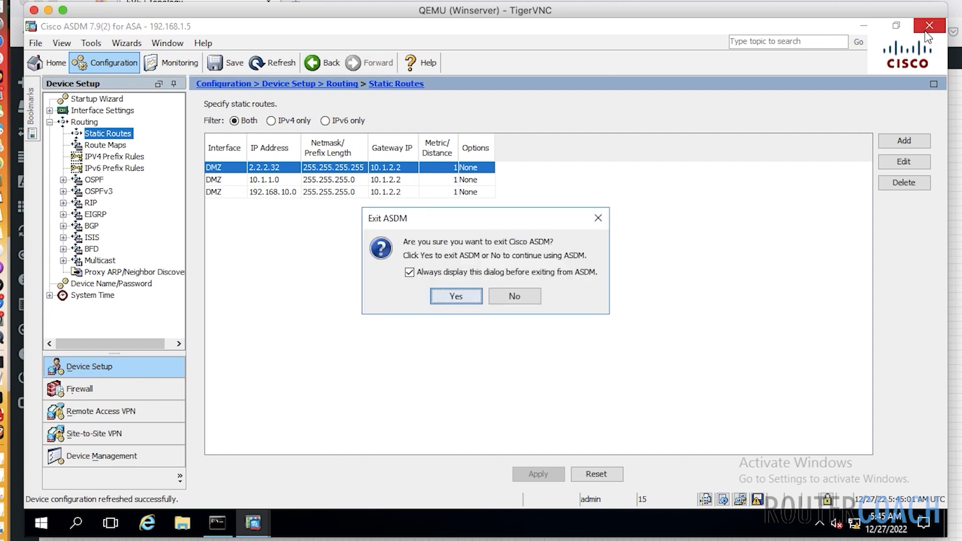
pyautogui.moveTo(412, 320)
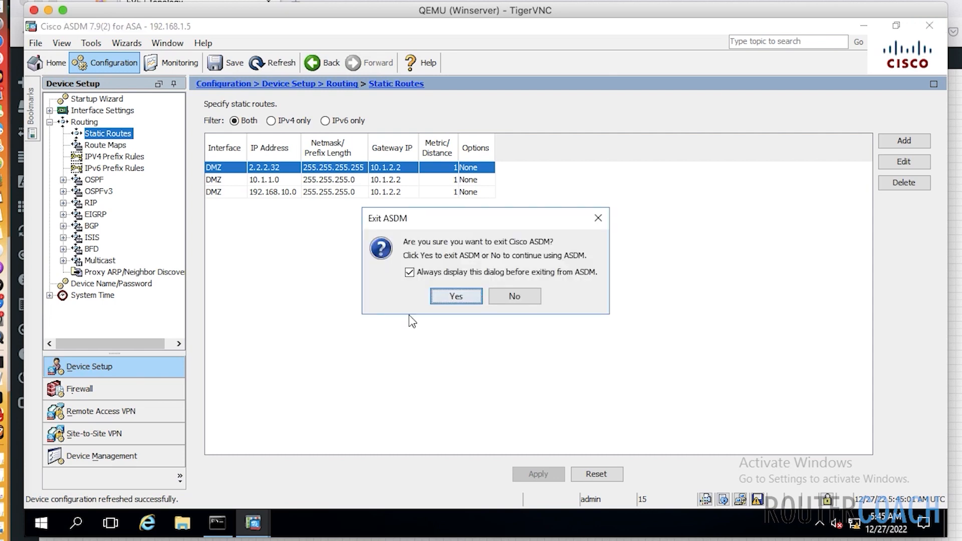
pyautogui.click(457, 295)
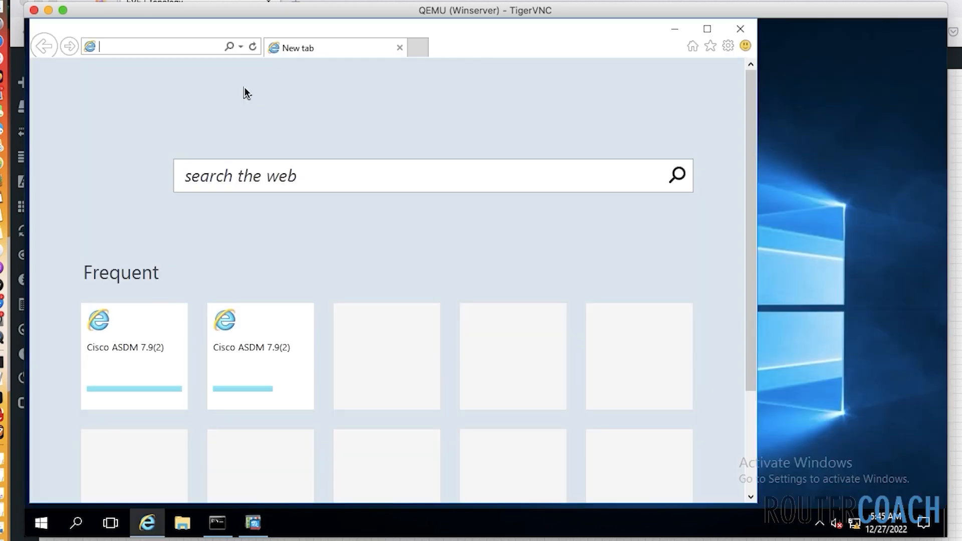
pyautogui.write('https://10.1.1.1/')
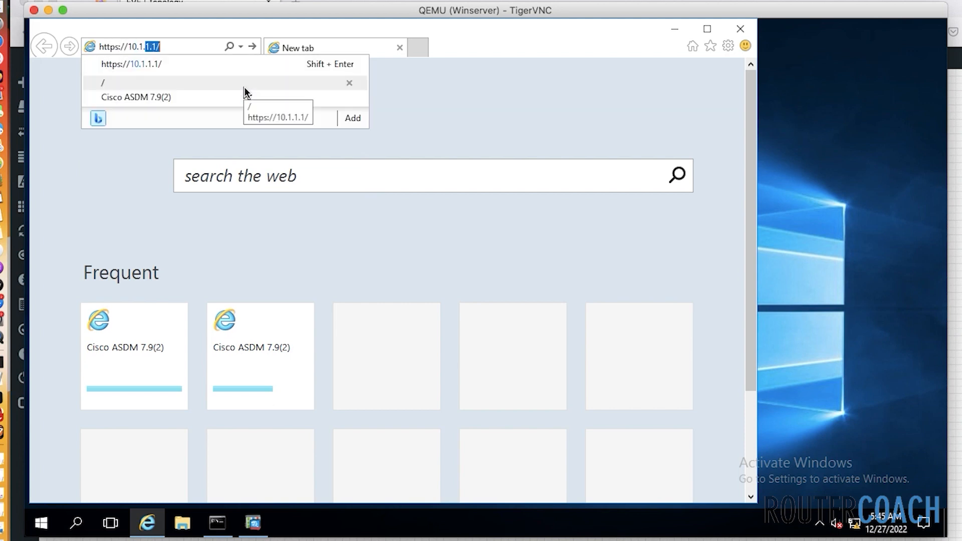
pyautogui.press('Enter')
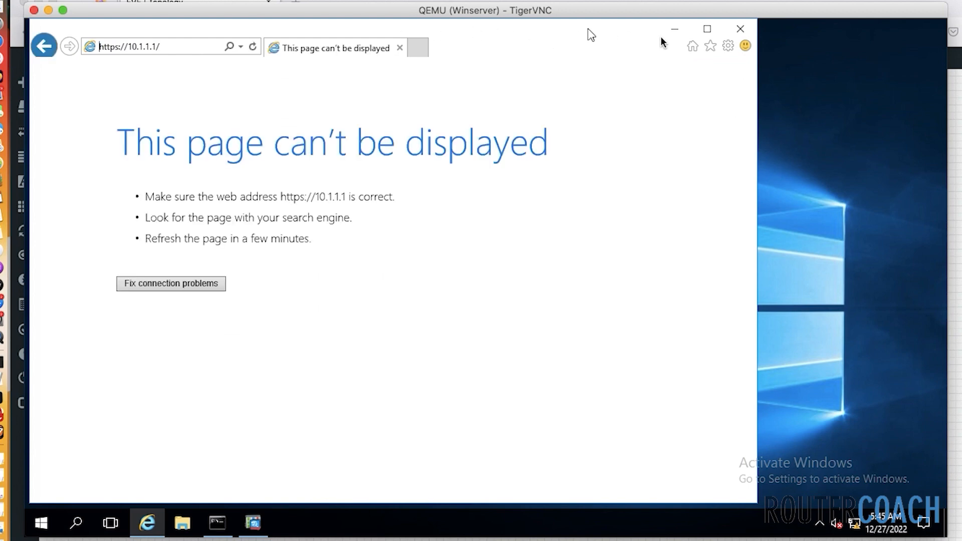
pyautogui.moveTo(673, 30)
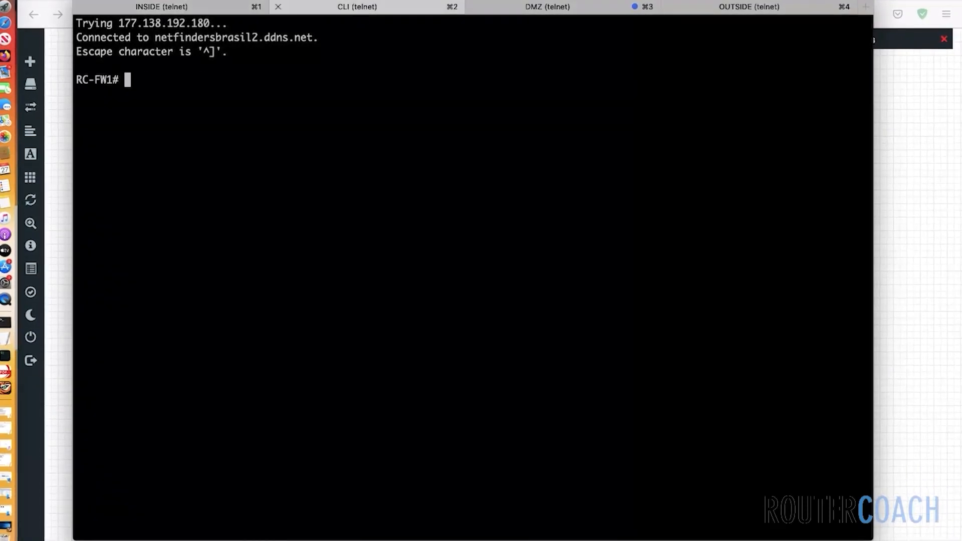
# - On the firewall CLI, enter configuration mode and enable the HTTP server
pyautogui.write('conf t')
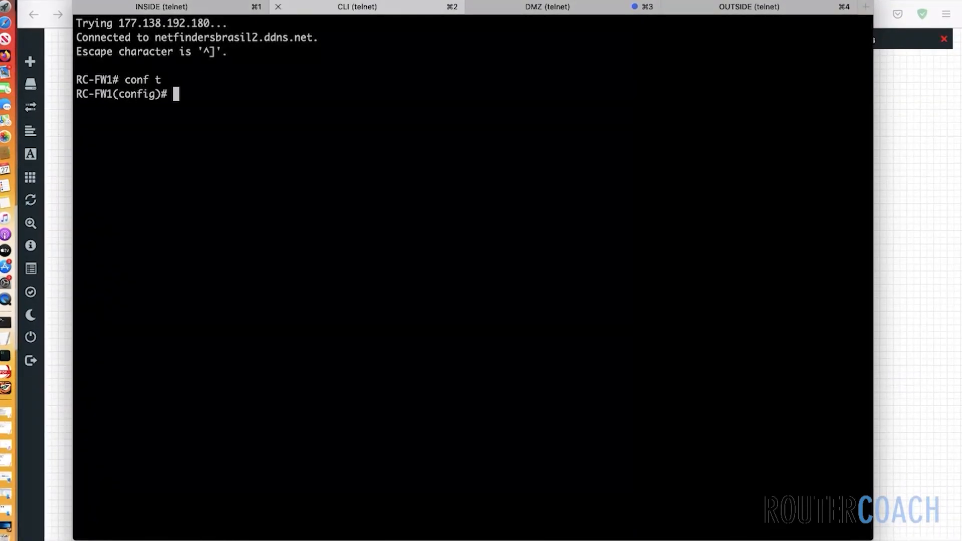
pyautogui.write('http server enable')
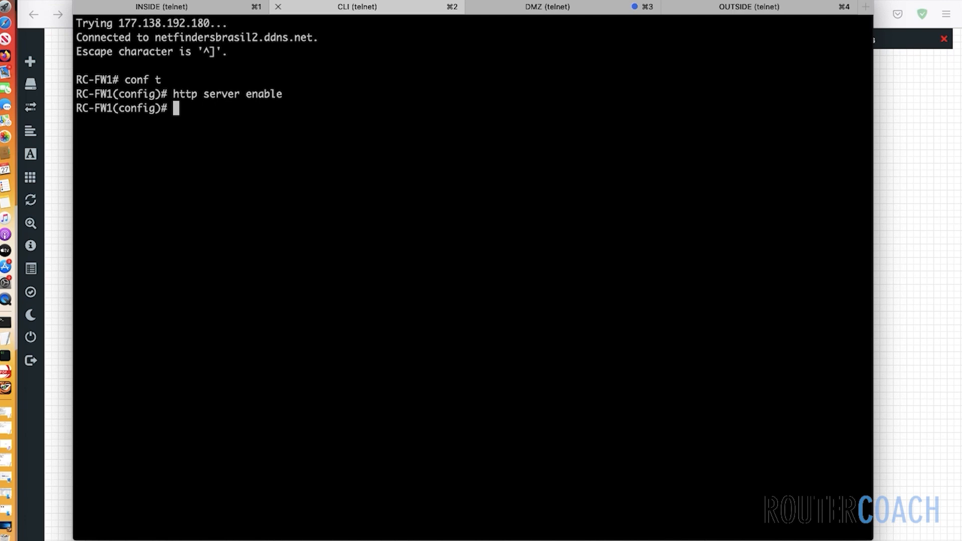
# - Allow HTTP management from 192.168.1.0 255.255.255.0 on the DMZ interface
pyautogui.write('http')
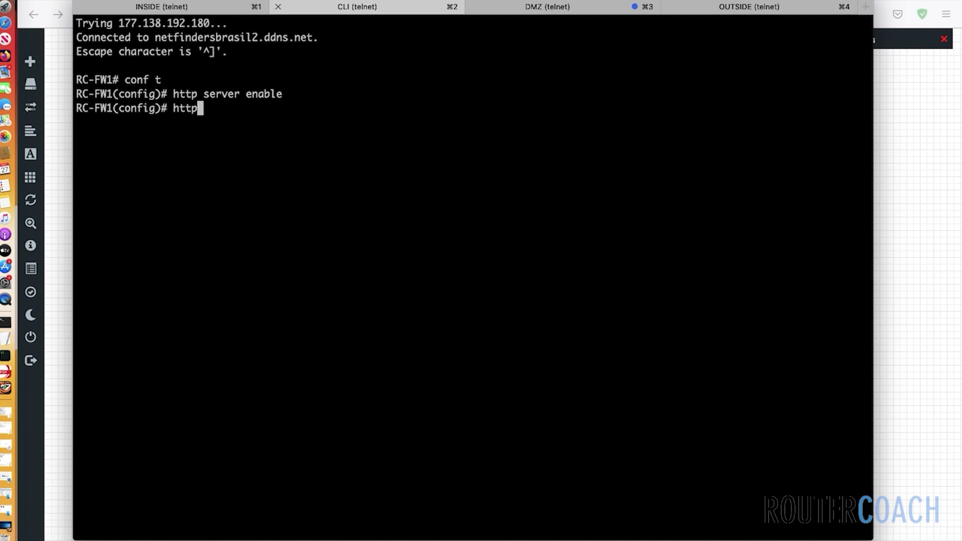
pyautogui.write('192')
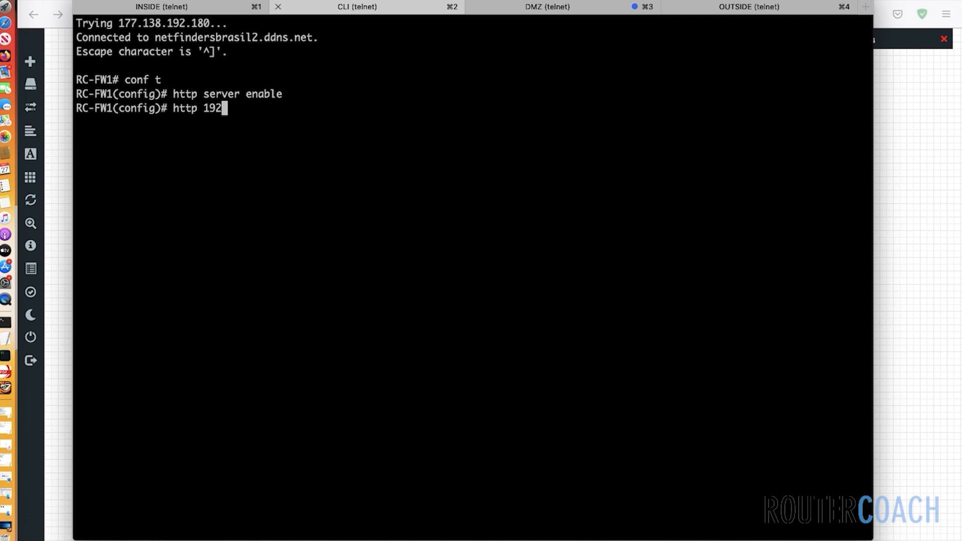
pyautogui.write('.168.1.0')
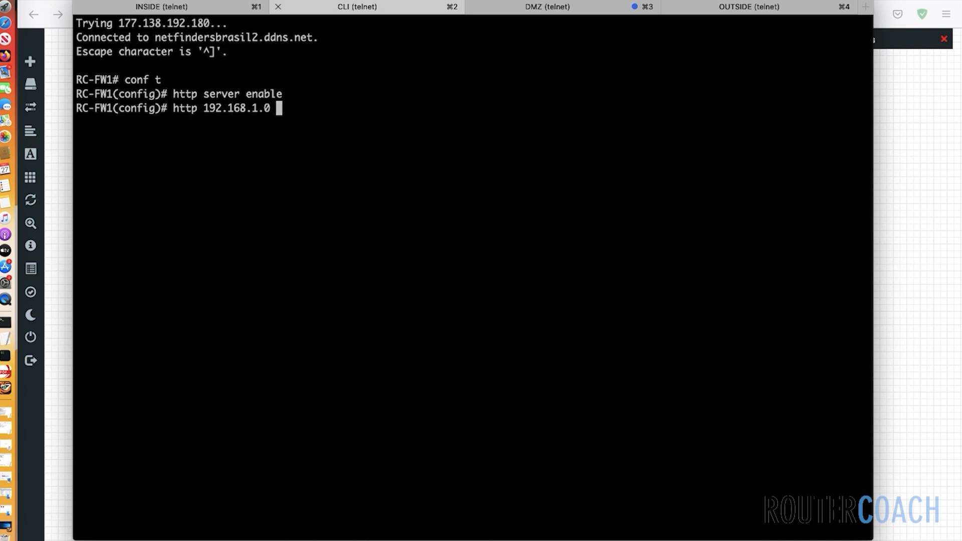
pyautogui.write('255.255')
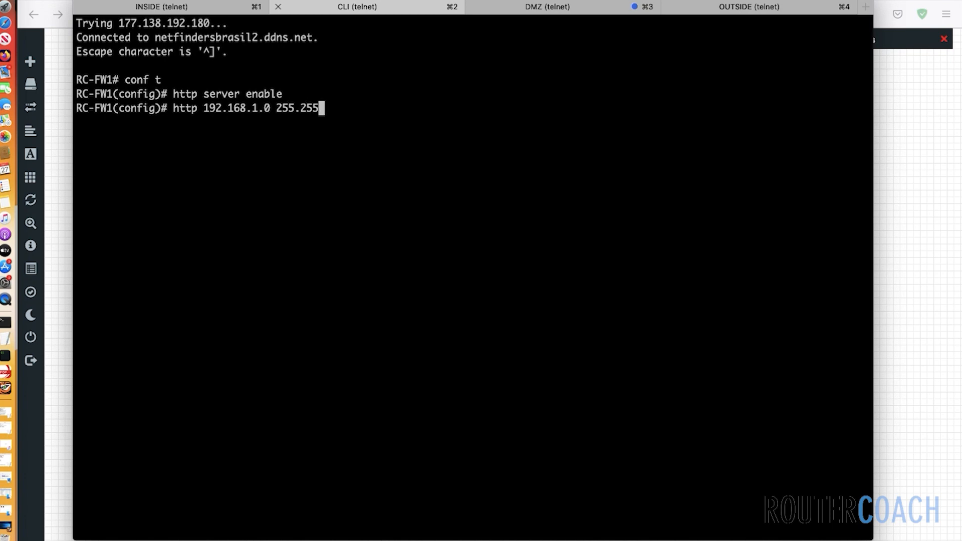
pyautogui.write('.255.0')
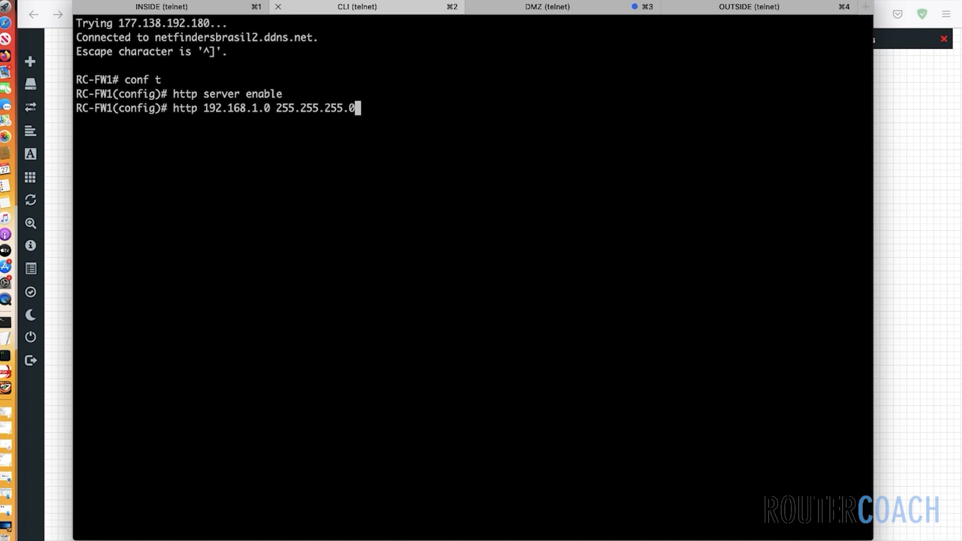
pyautogui.write('DMZ')
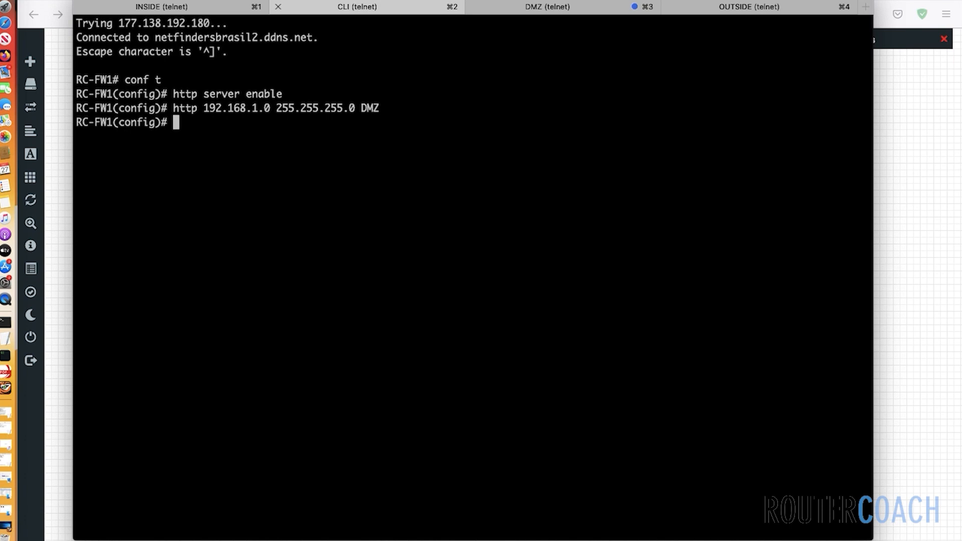
pyautogui.moveTo(50, 274)
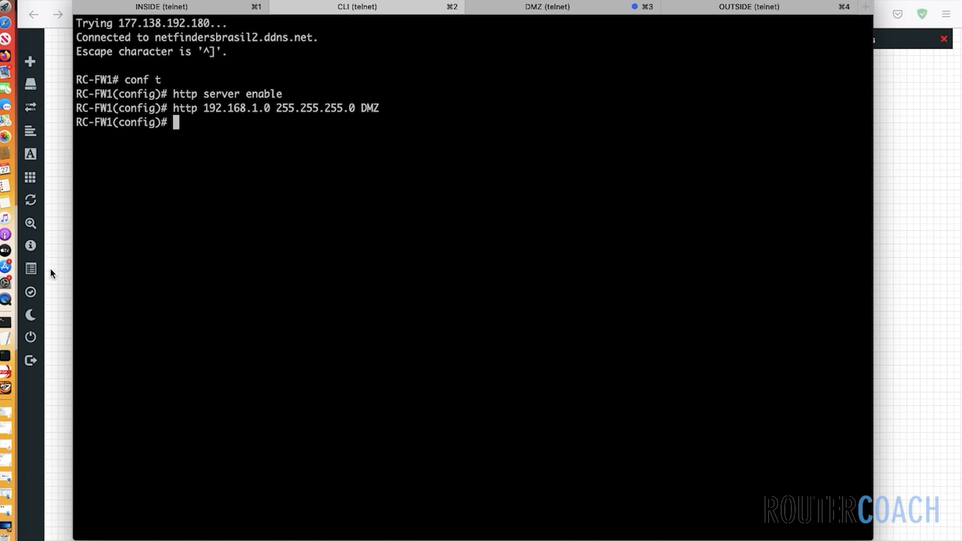
pyautogui.moveTo(31, 362)
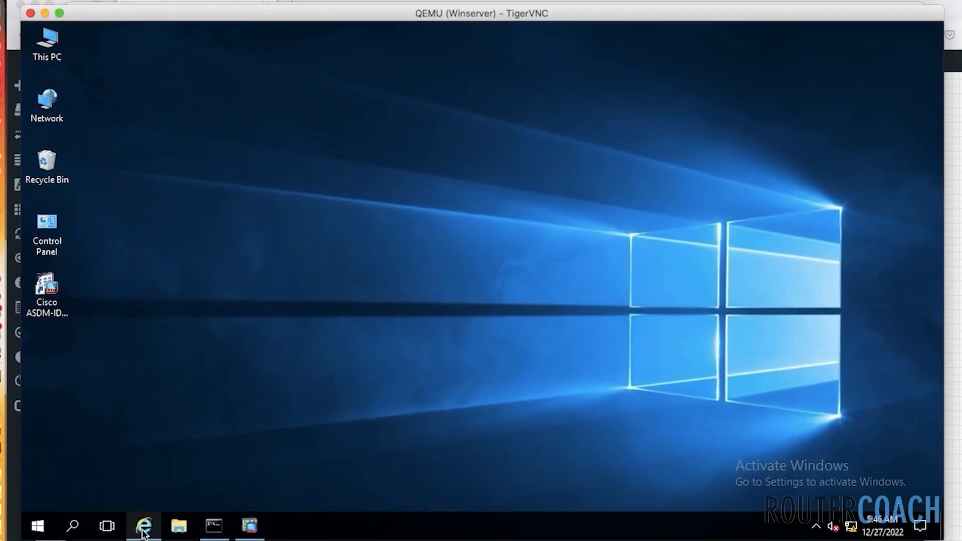
pyautogui.click(144, 526)
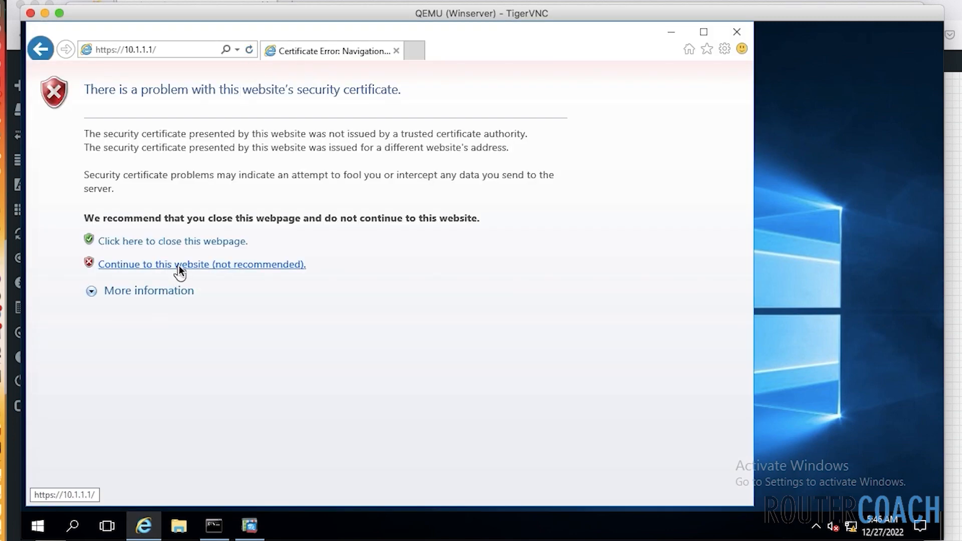
pyautogui.click(181, 264)
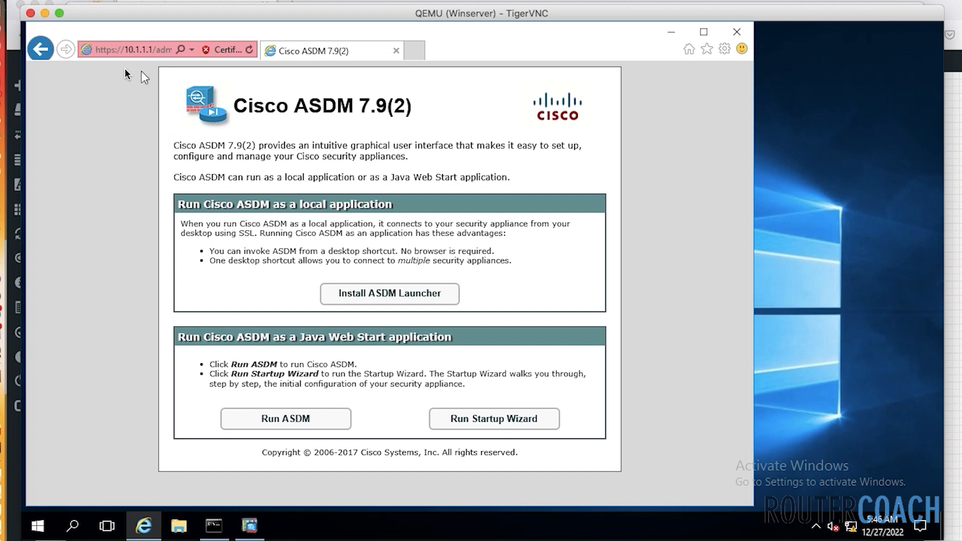
pyautogui.moveTo(125, 75)
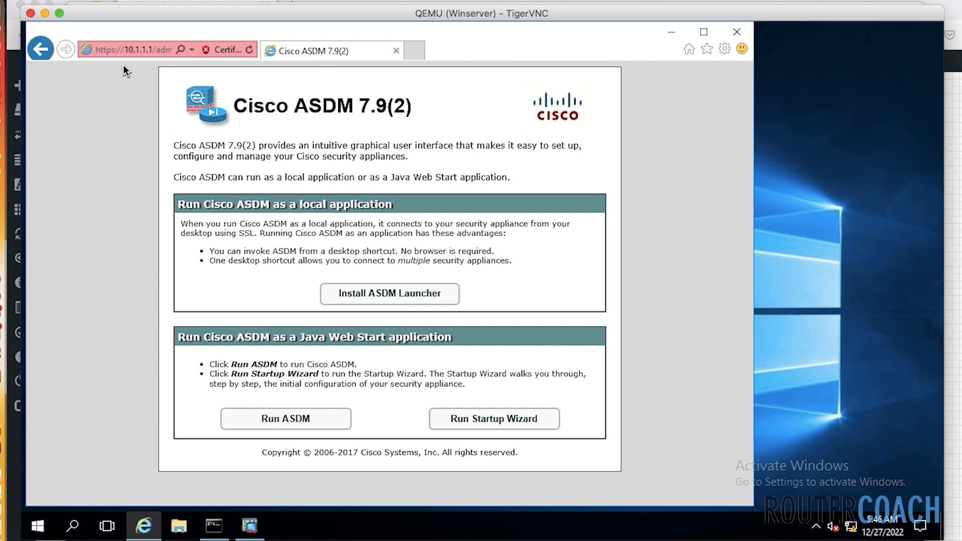
pyautogui.moveTo(153, 124)
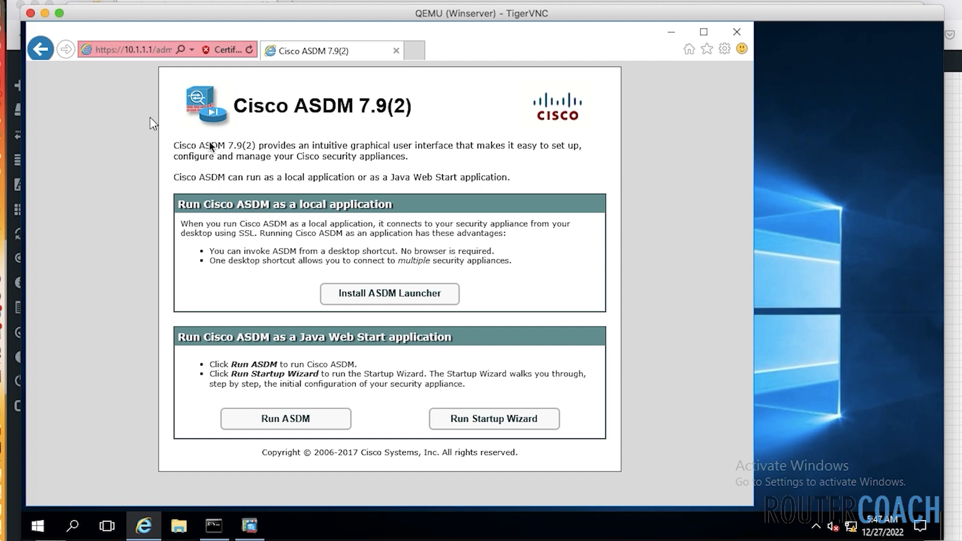
pyautogui.moveTo(175, 236)
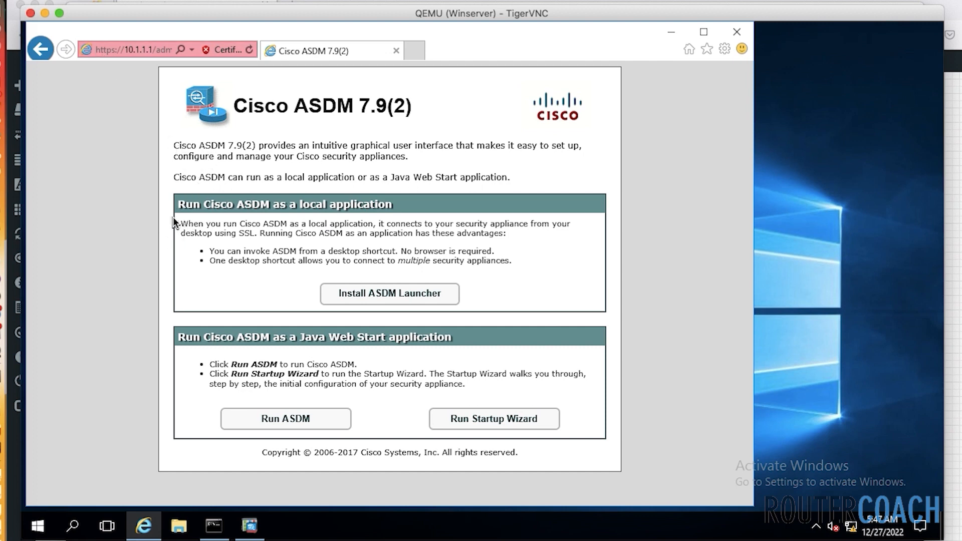
pyautogui.moveTo(313, 495)
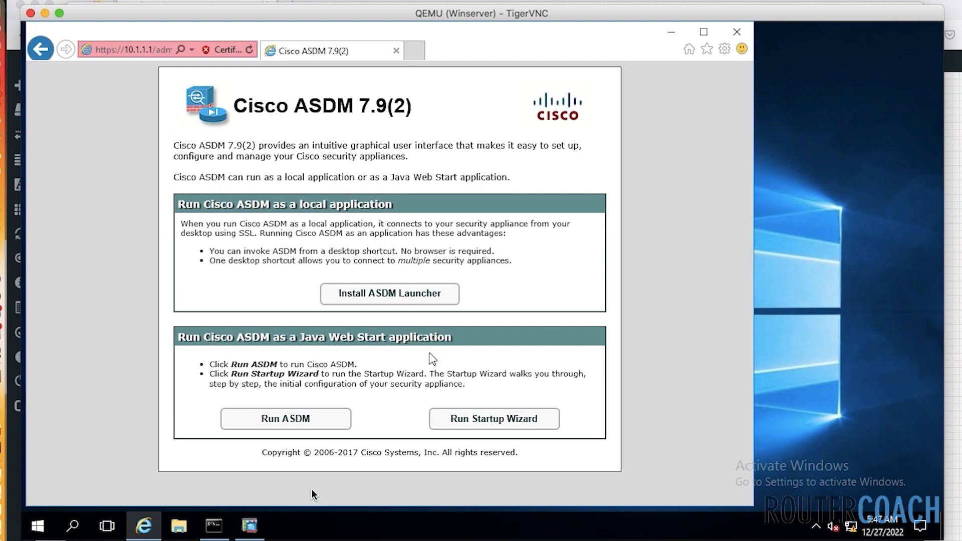
# - Ping 10.1.1.1 from Command Prompt with no loss, then return to the browser
pyautogui.click(213, 525)
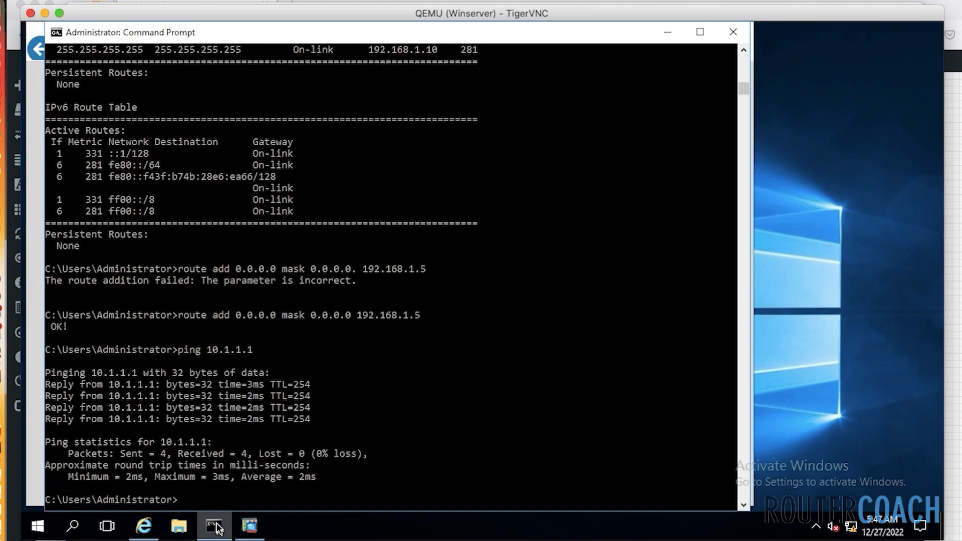
pyautogui.write('ping 10.1.1.1')
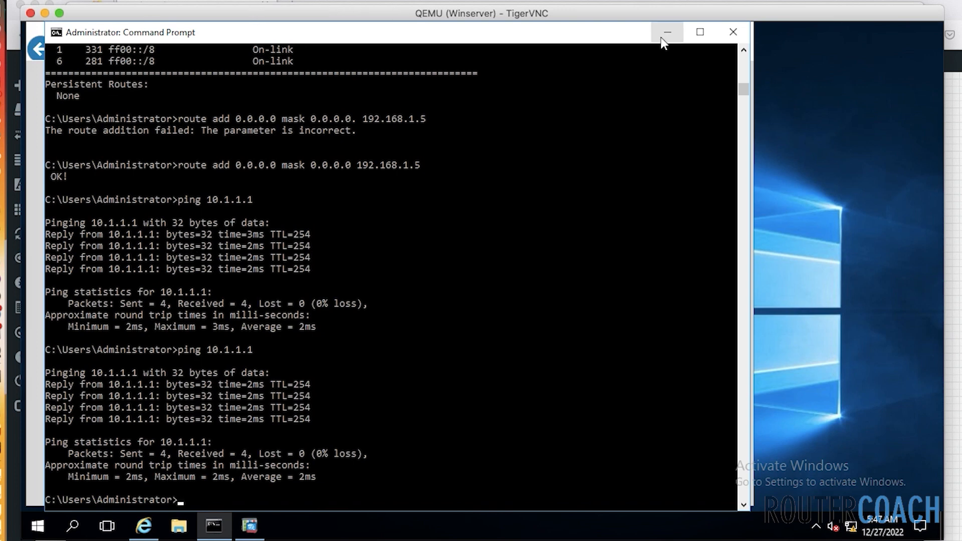
pyautogui.click(144, 526)
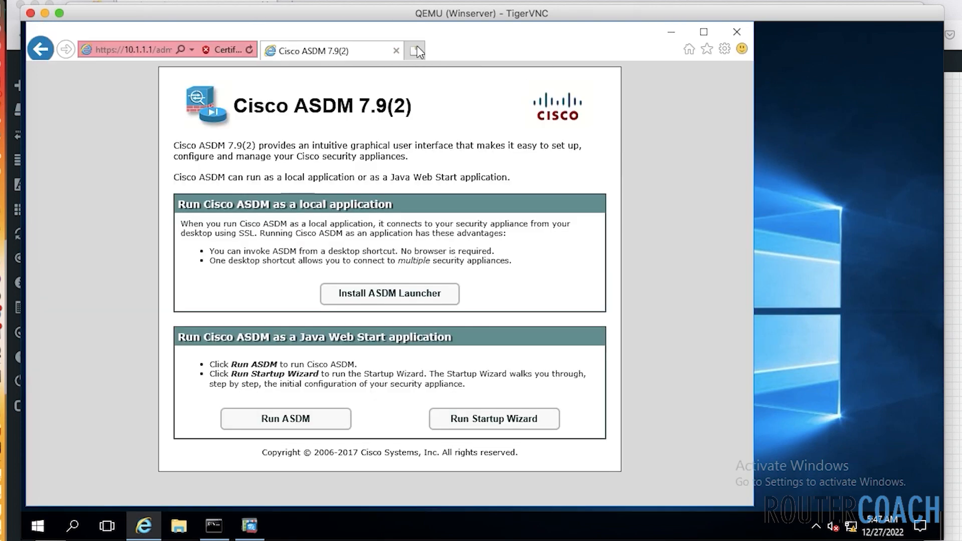
pyautogui.click(419, 50)
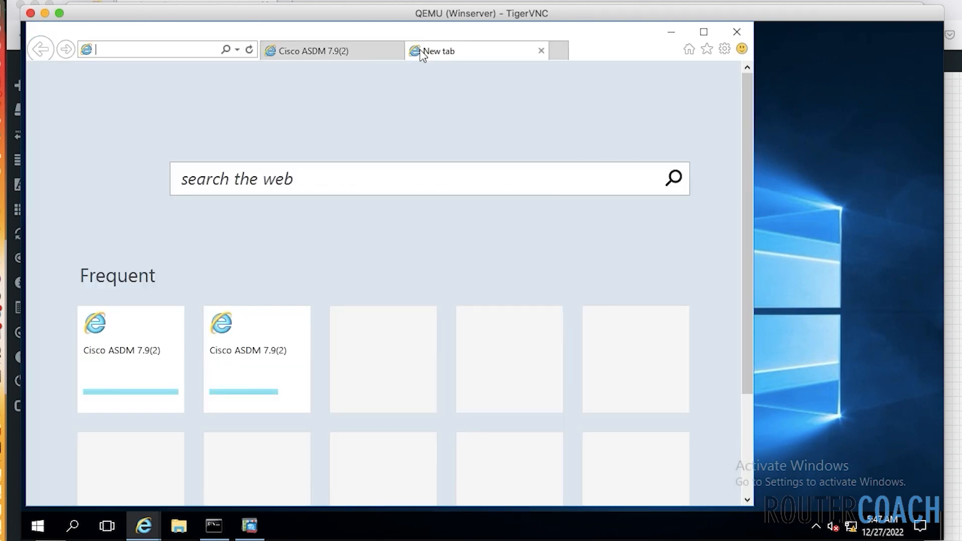
pyautogui.write('https:')
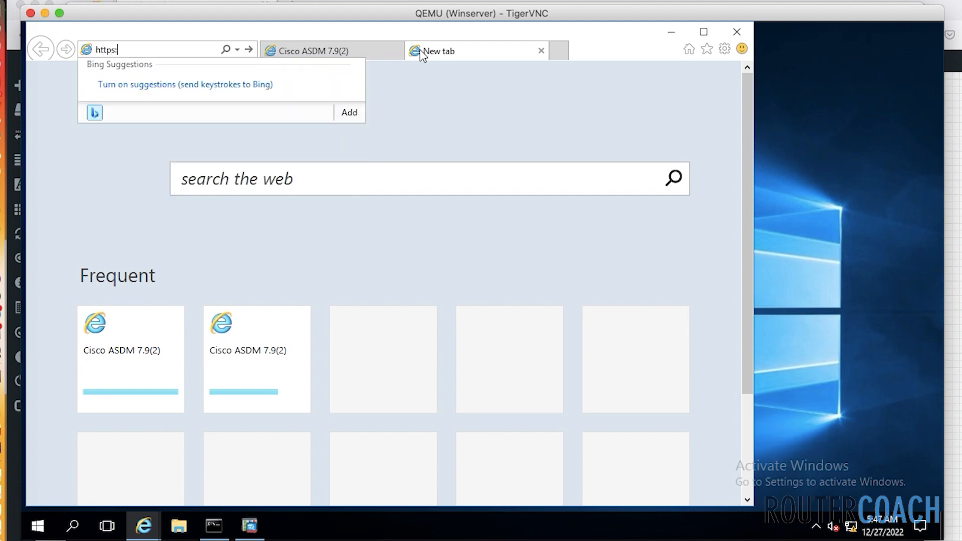
pyautogui.write('1')
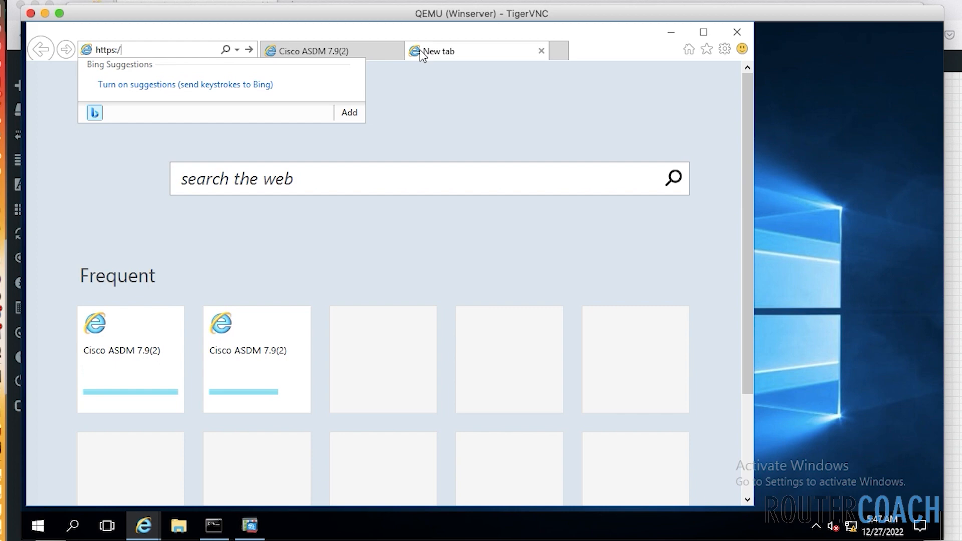
pyautogui.write('192.168.1.5/')
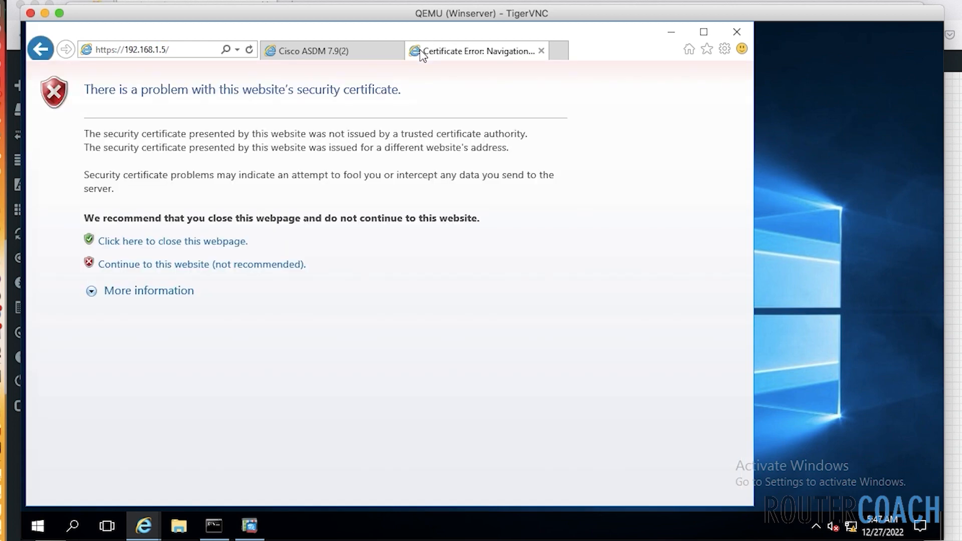
pyautogui.click(201, 264)
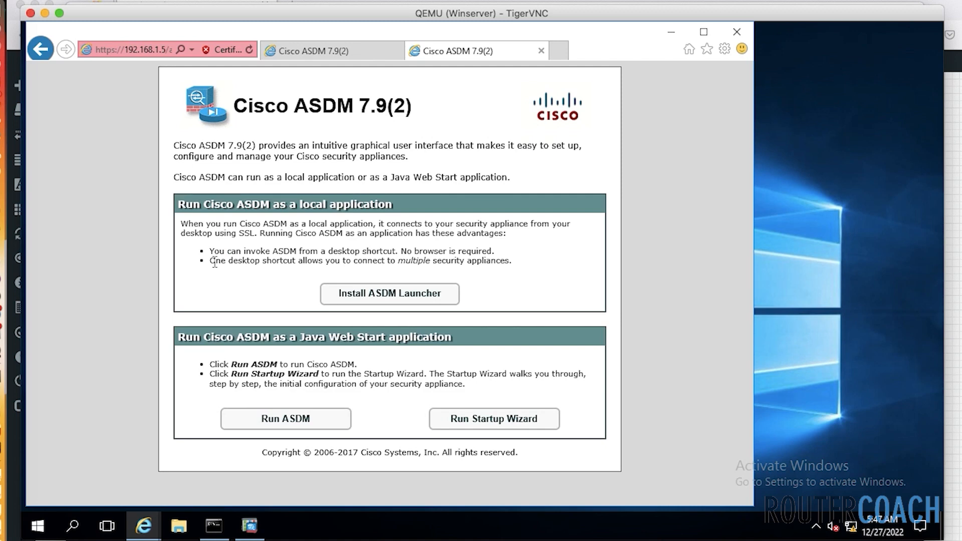
pyautogui.moveTo(269, 399)
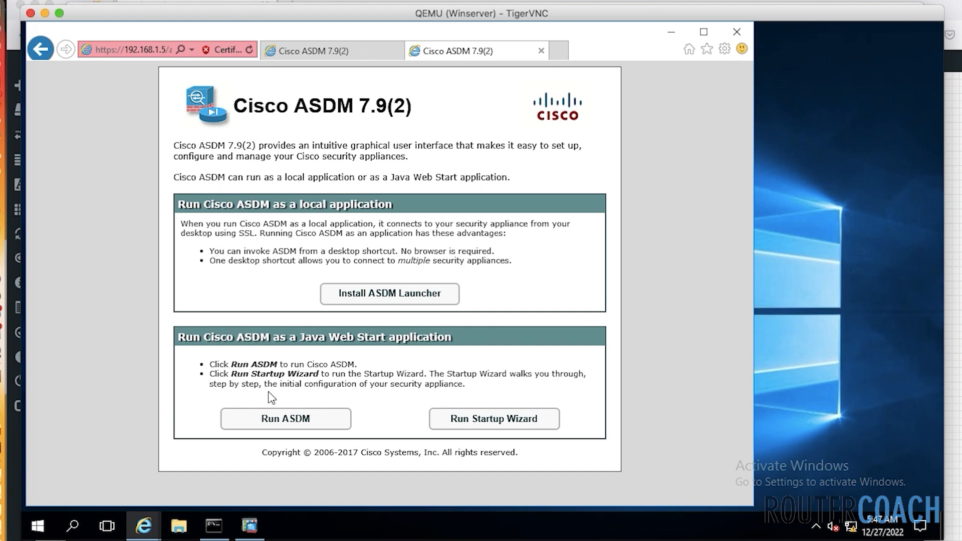
pyautogui.moveTo(280, 437)
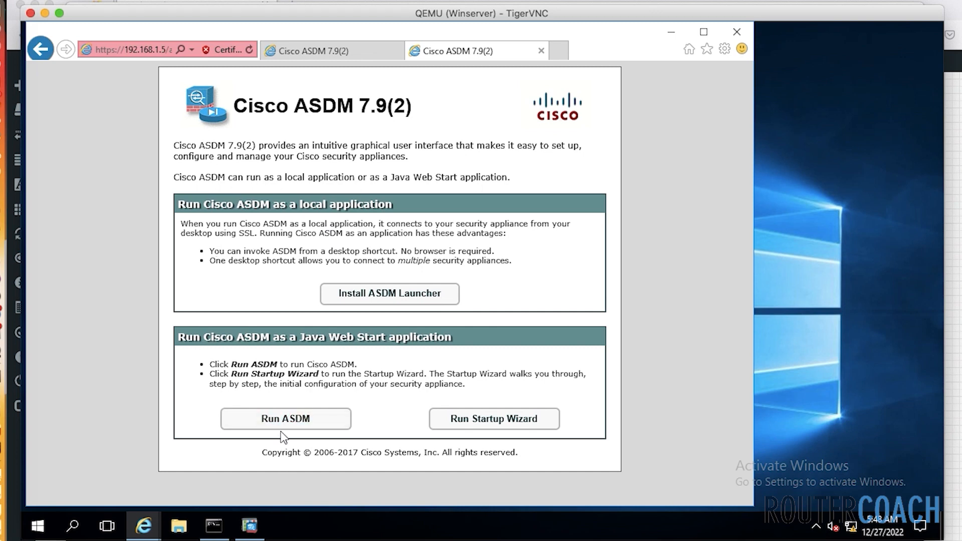
# - Run ASDM as a web-start application, accept the untrusted certificate, and log in as admin
pyautogui.click(285, 419)
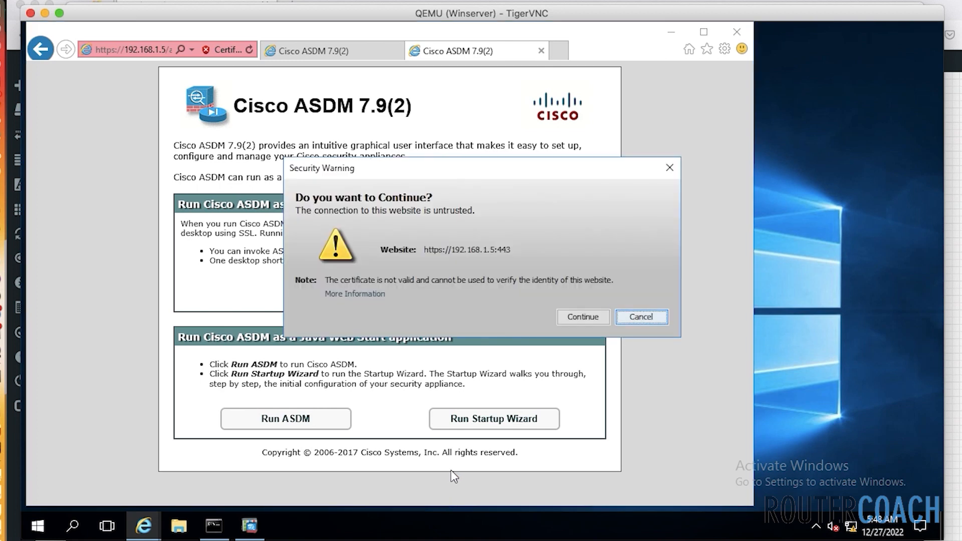
pyautogui.click(583, 317)
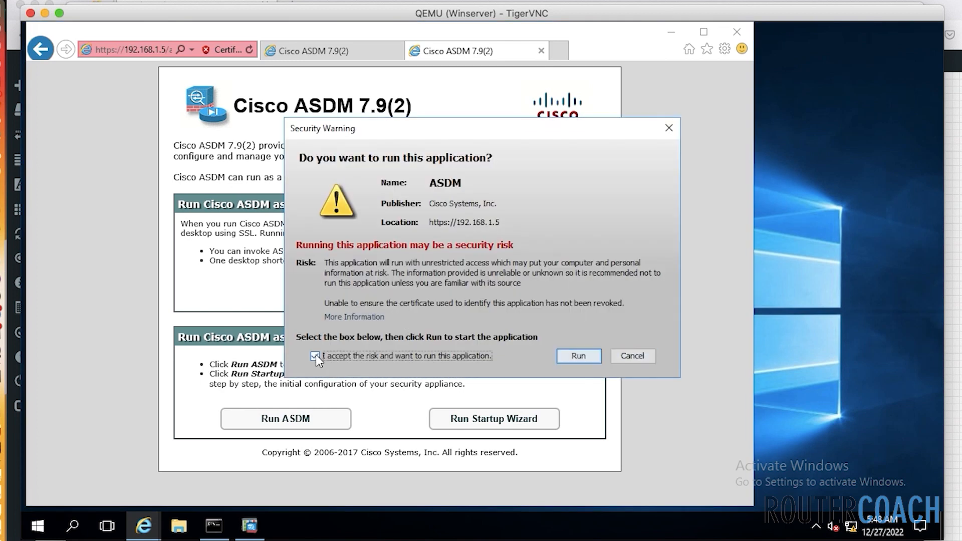
pyautogui.click(579, 356)
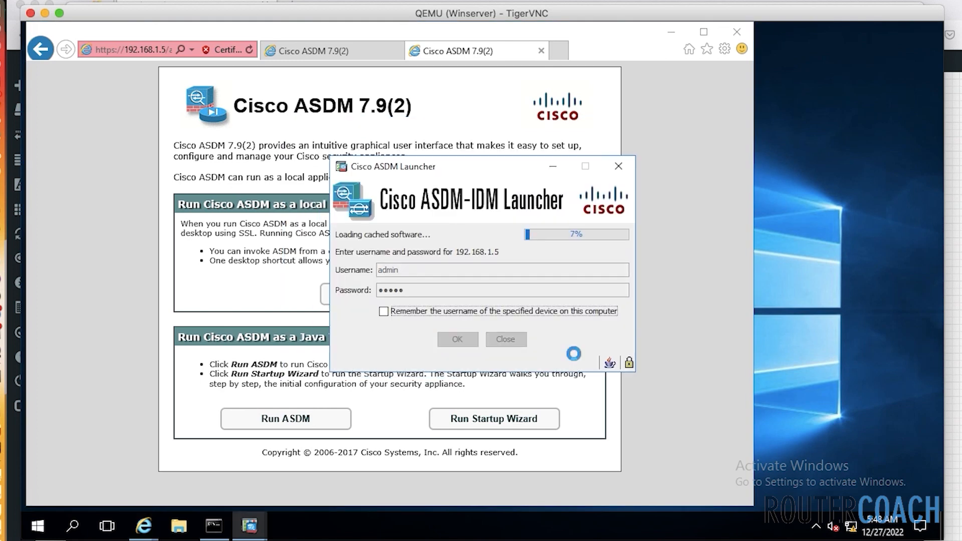
pyautogui.click(457, 339)
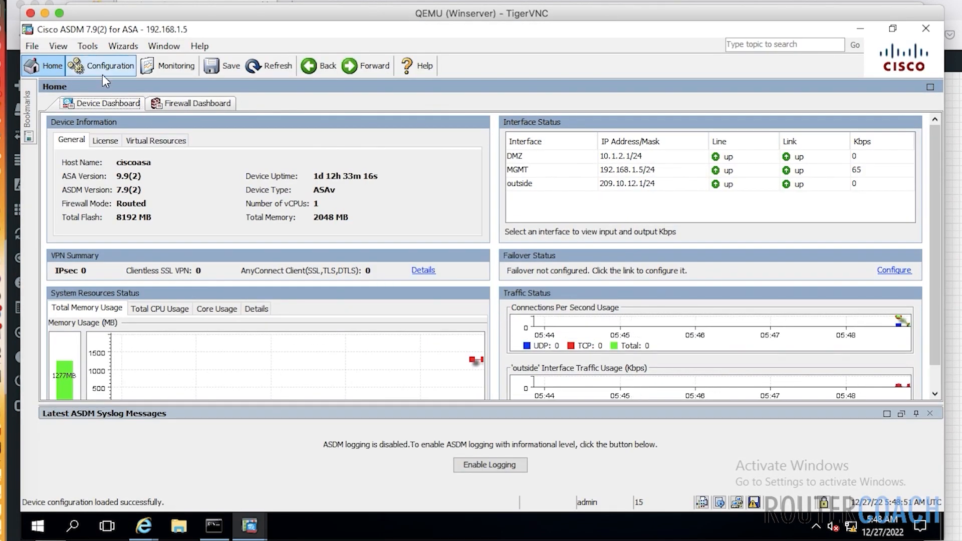
# - Set hostname RC-ASDM-FW and domain routercoach.com under Device Name/Password and apply
pyautogui.click(102, 66)
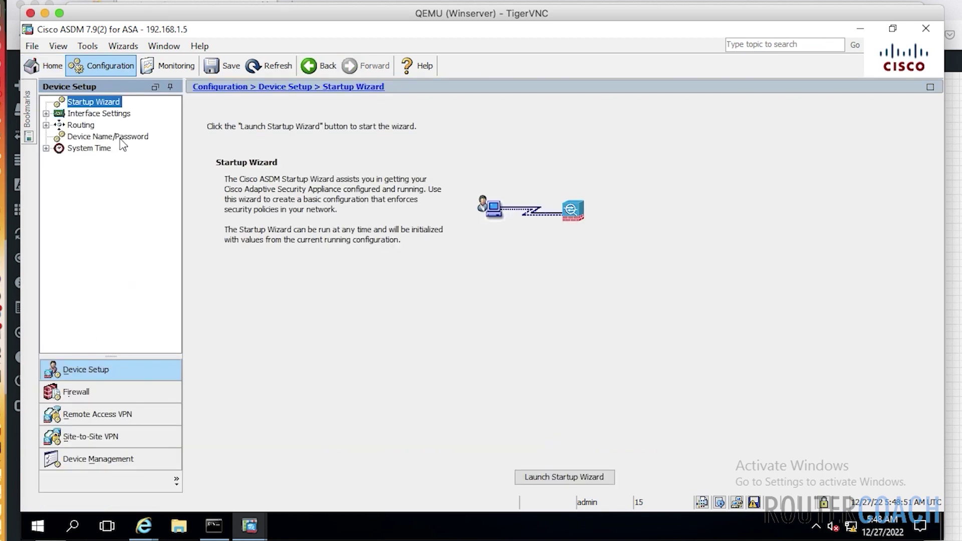
pyautogui.click(108, 136)
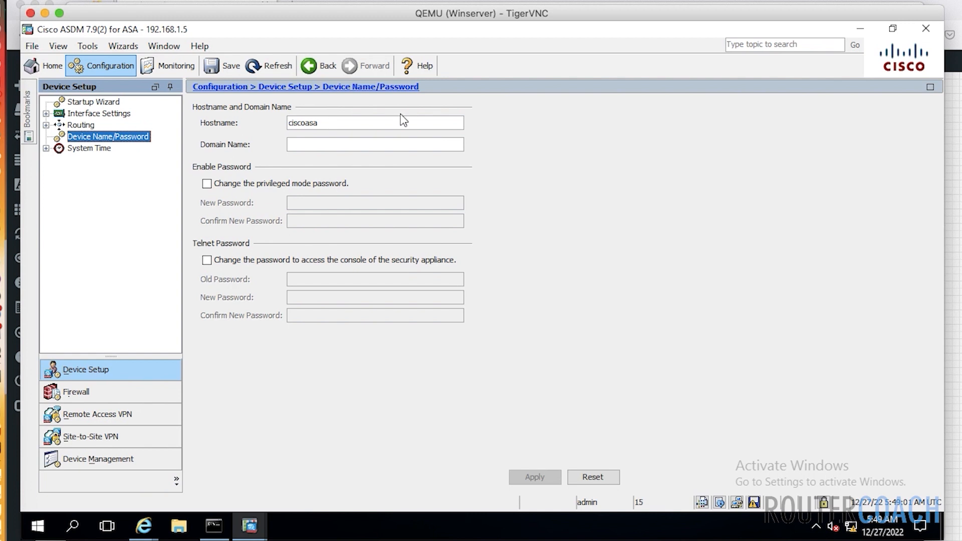
pyautogui.click(391, 129)
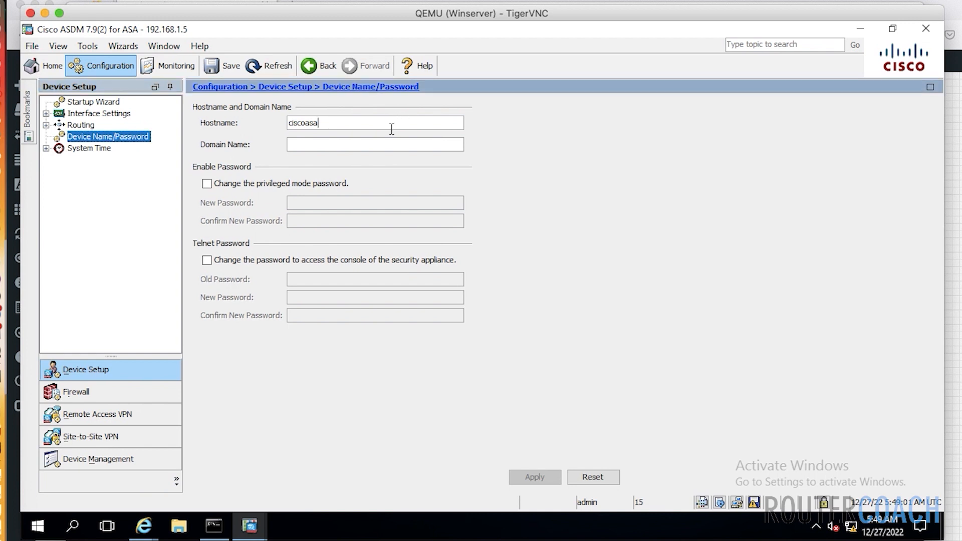
pyautogui.doubleClick(303, 122)
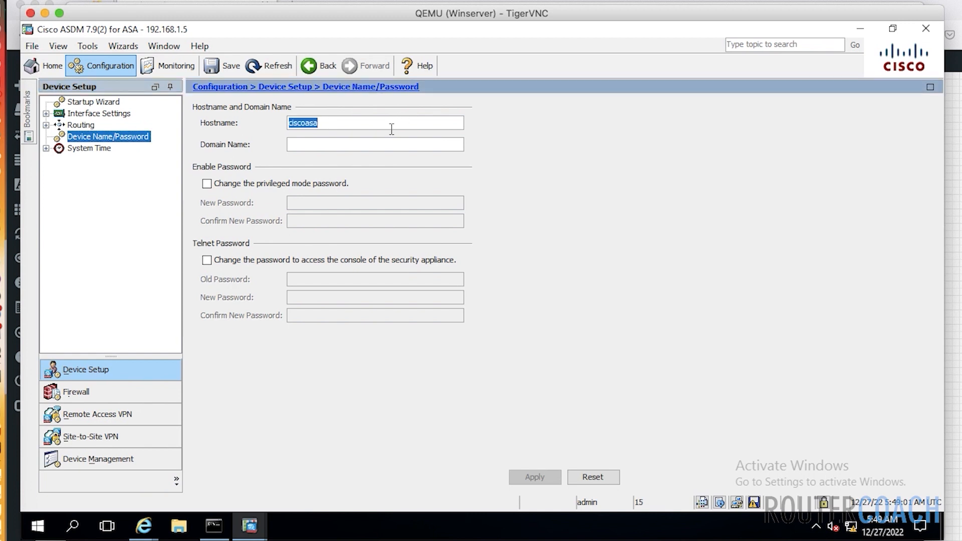
pyautogui.write('RC-ASDM')
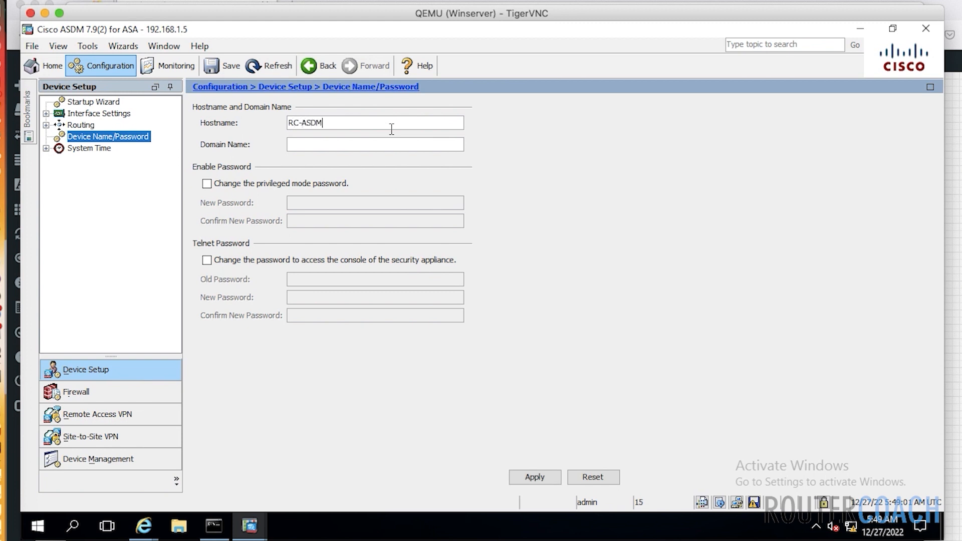
pyautogui.write('-FW')
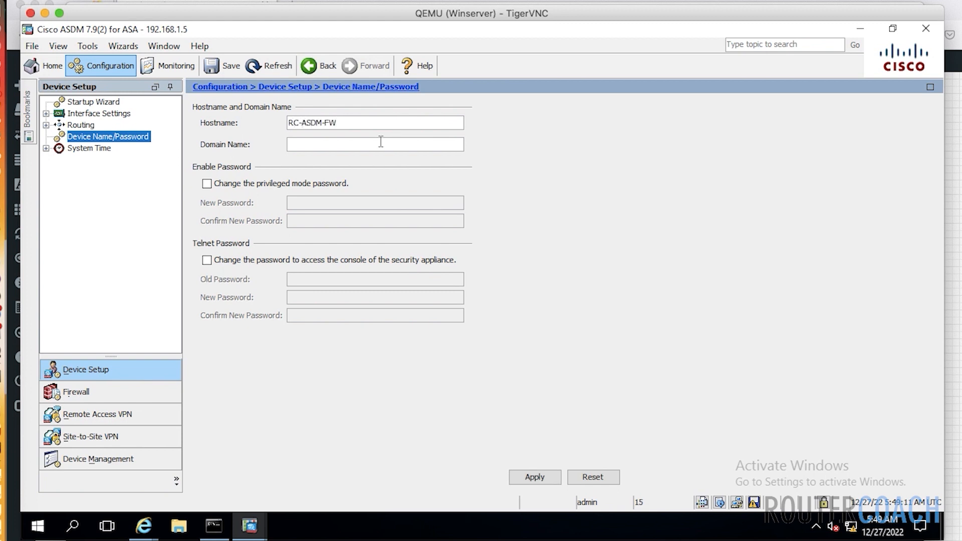
pyautogui.write('routercoach.com')
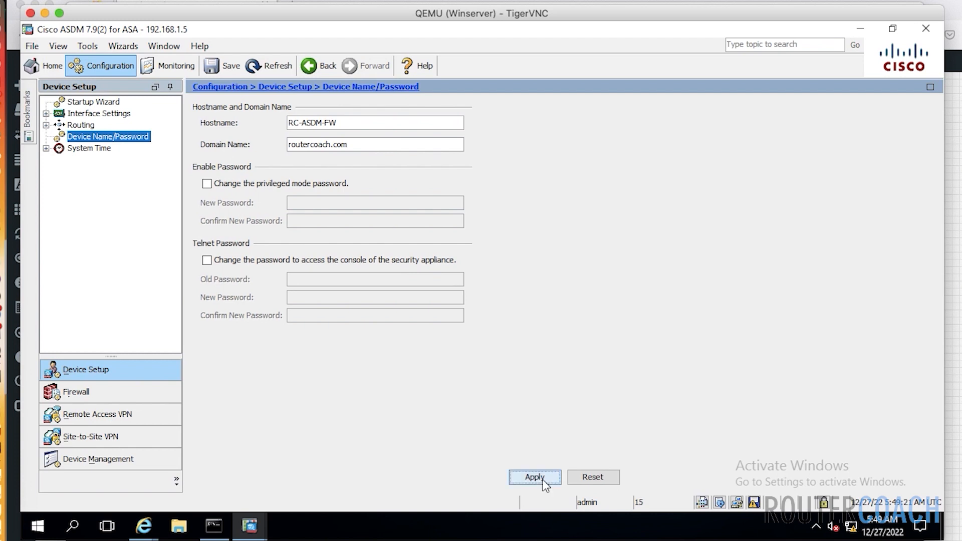
pyautogui.click(535, 477)
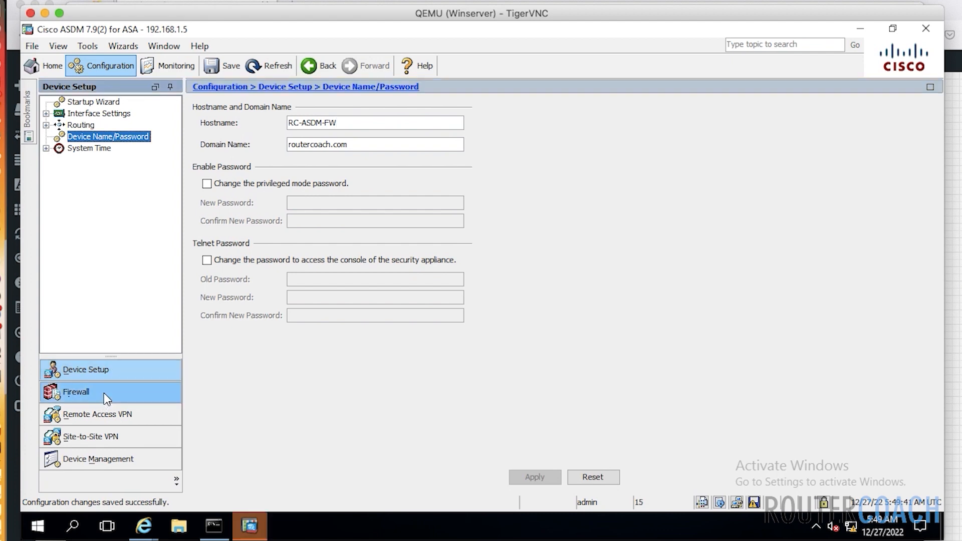
# - Start a new access rule under Firewall > Access Rules on the MGMT interface
pyautogui.click(75, 392)
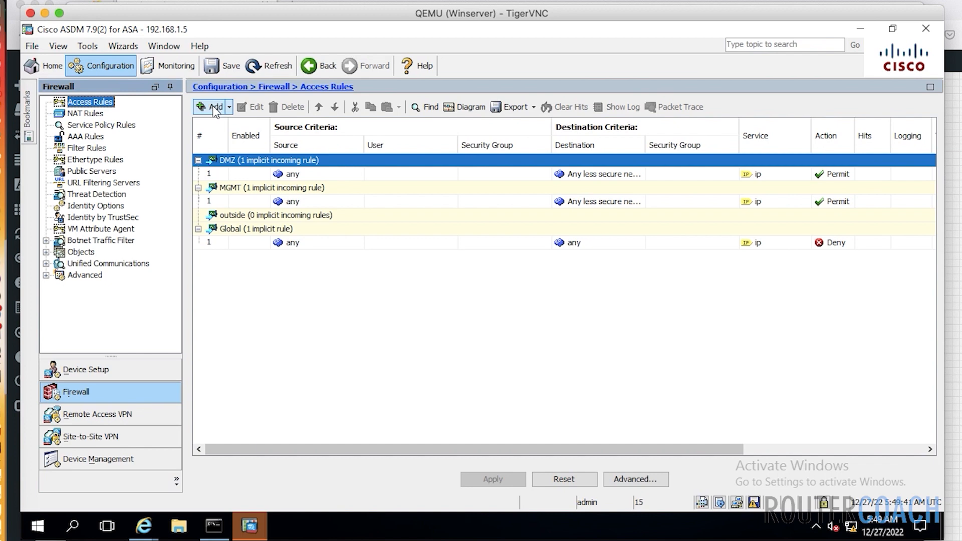
pyautogui.click(212, 107)
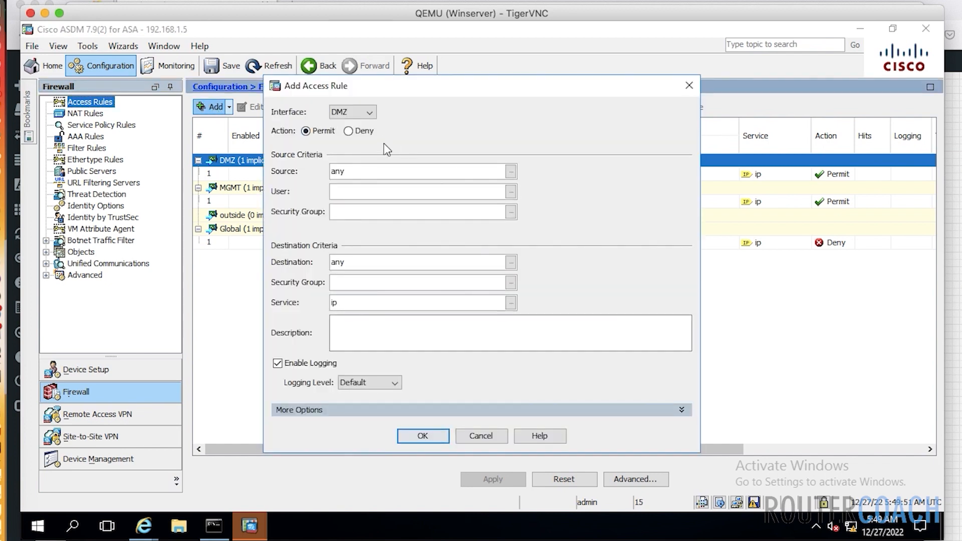
pyautogui.moveTo(373, 133)
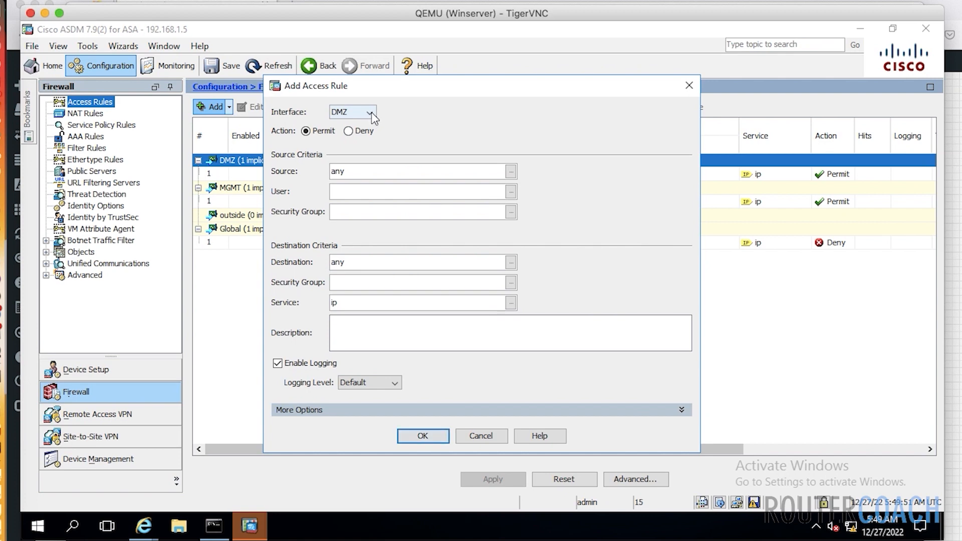
pyautogui.click(374, 112)
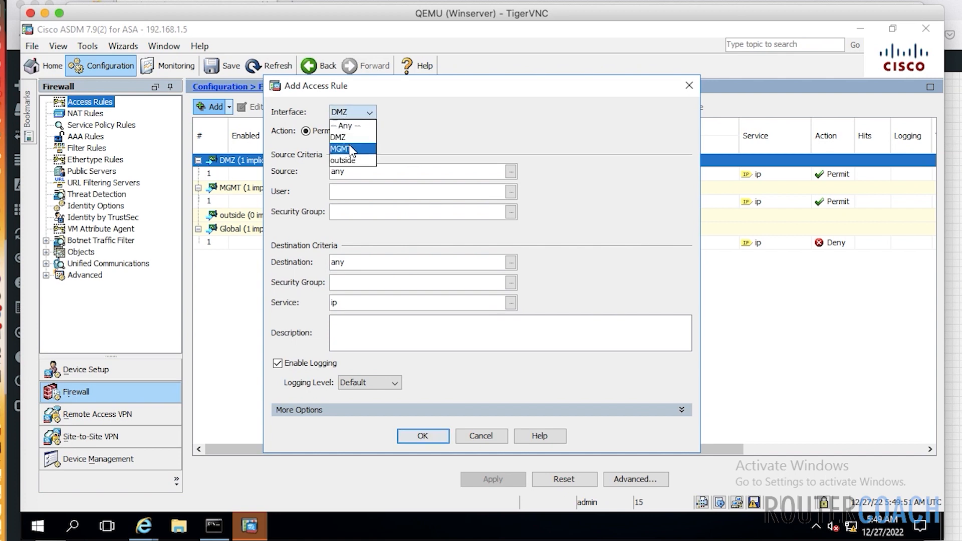
pyautogui.click(344, 148)
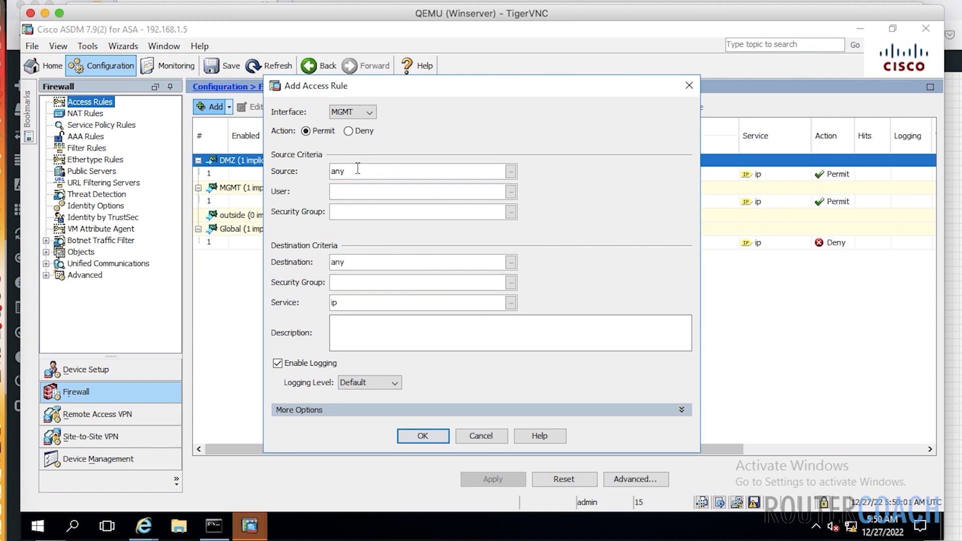
# - Set source 192.168.1.10, action Deny, and service icmp for the rule
pyautogui.doubleClick(337, 171)
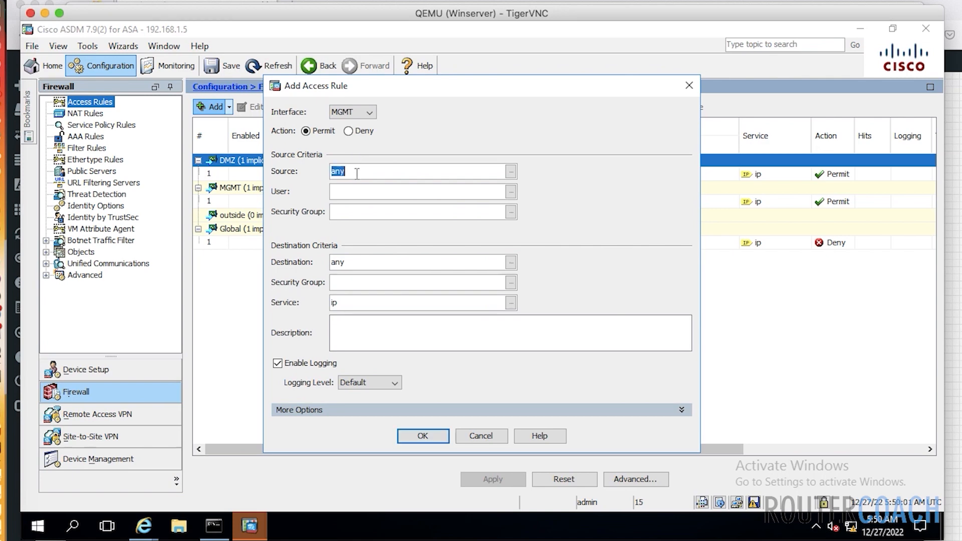
pyautogui.write('192.168.1.10')
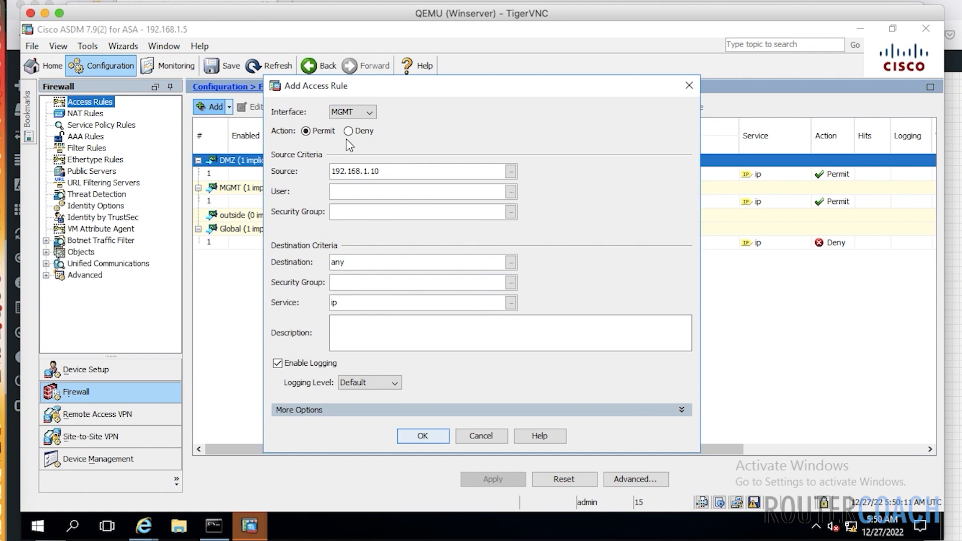
pyautogui.click(348, 131)
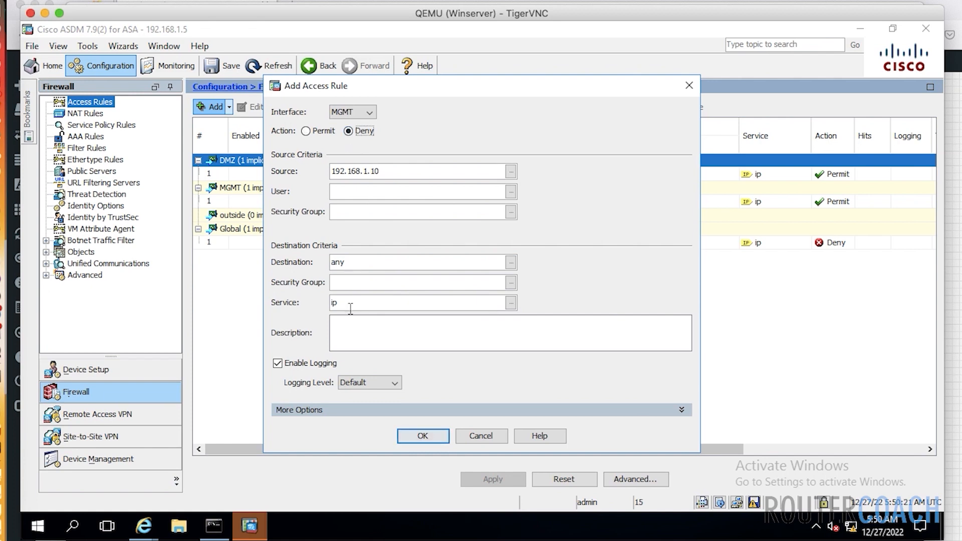
pyautogui.write('icmp')
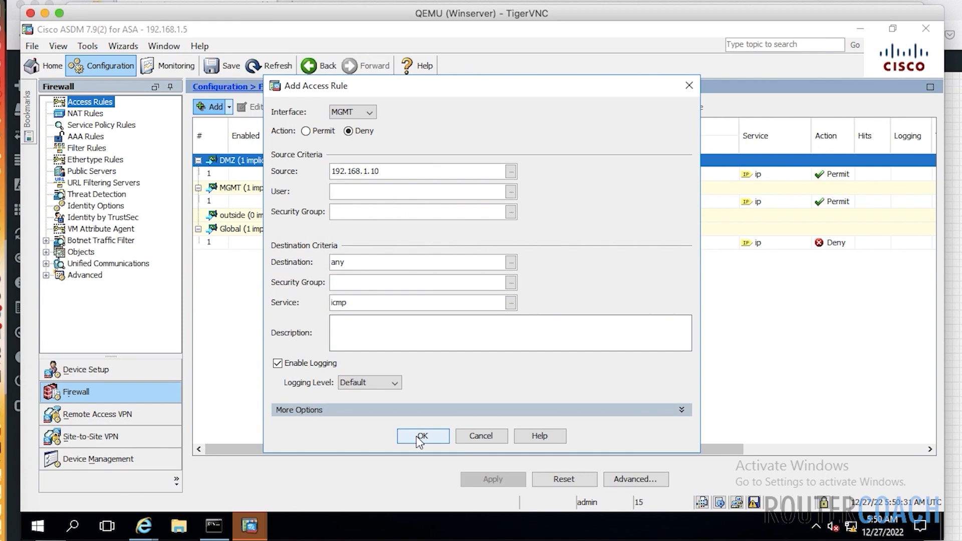
# - Confirm the MGMT deny-ICMP rule from 192.168.1.10, apply it and send the commands to the ASA
pyautogui.click(422, 436)
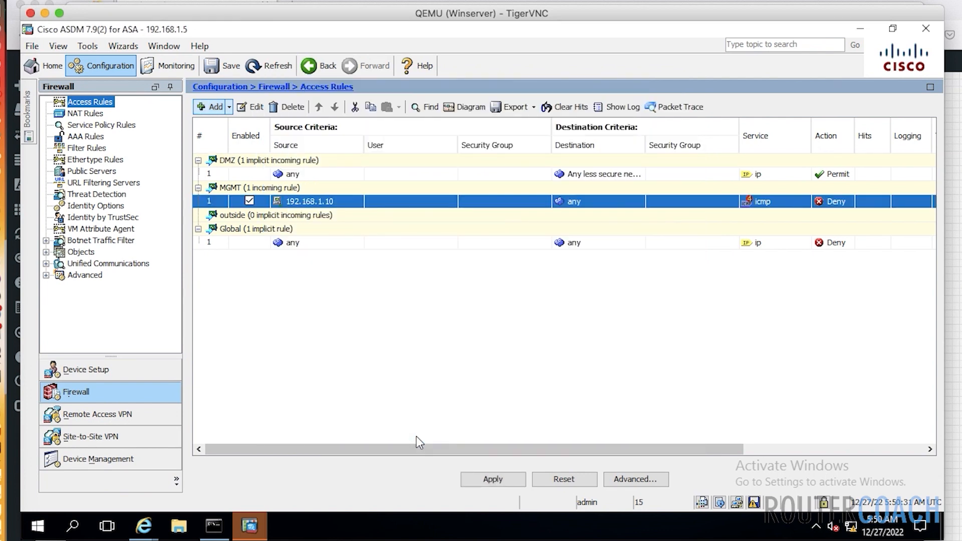
pyautogui.click(493, 479)
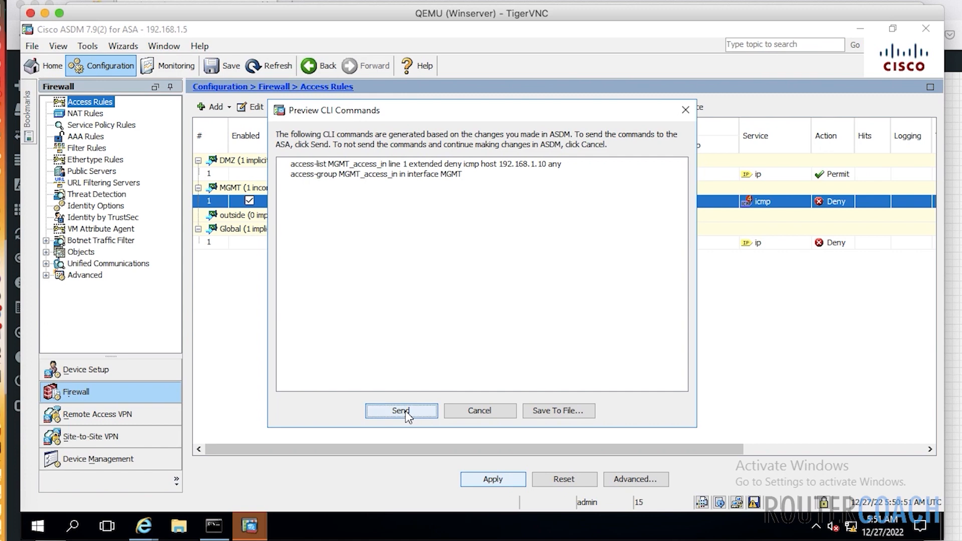
pyautogui.click(401, 411)
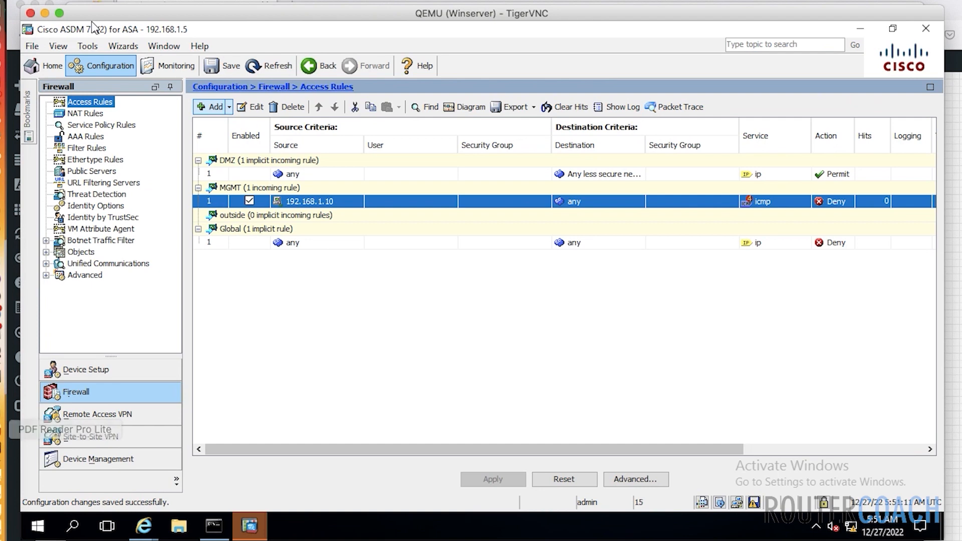
pyautogui.moveTo(749, 197)
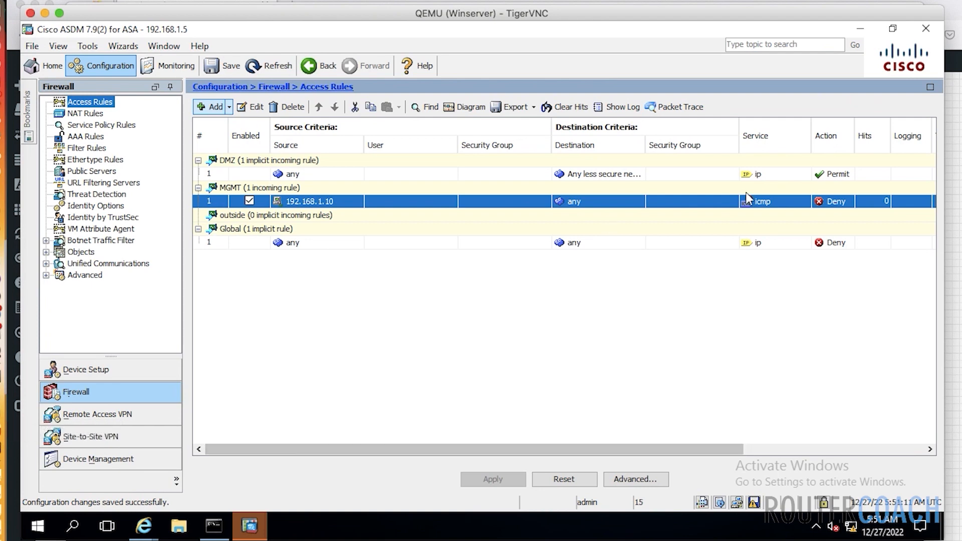
pyautogui.moveTo(858, 49)
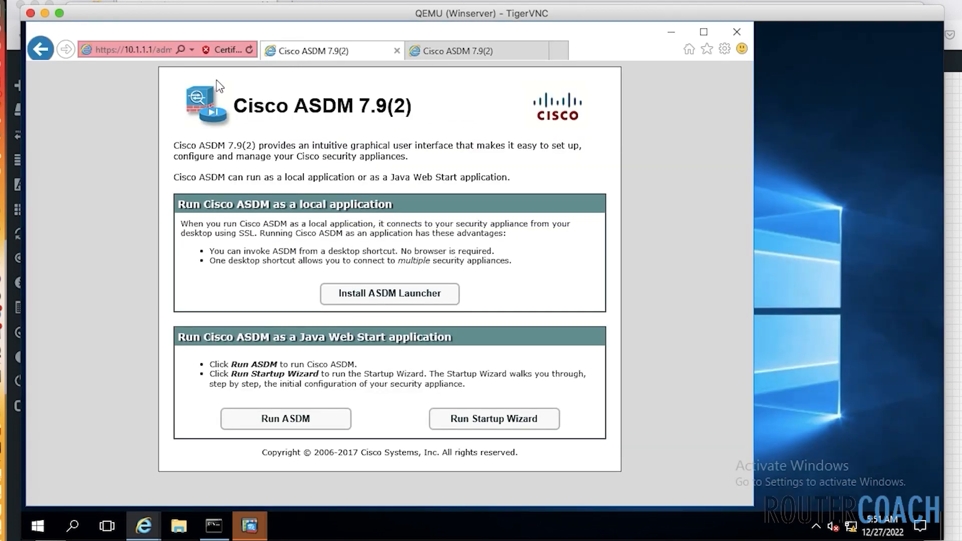
pyautogui.moveTo(149, 163)
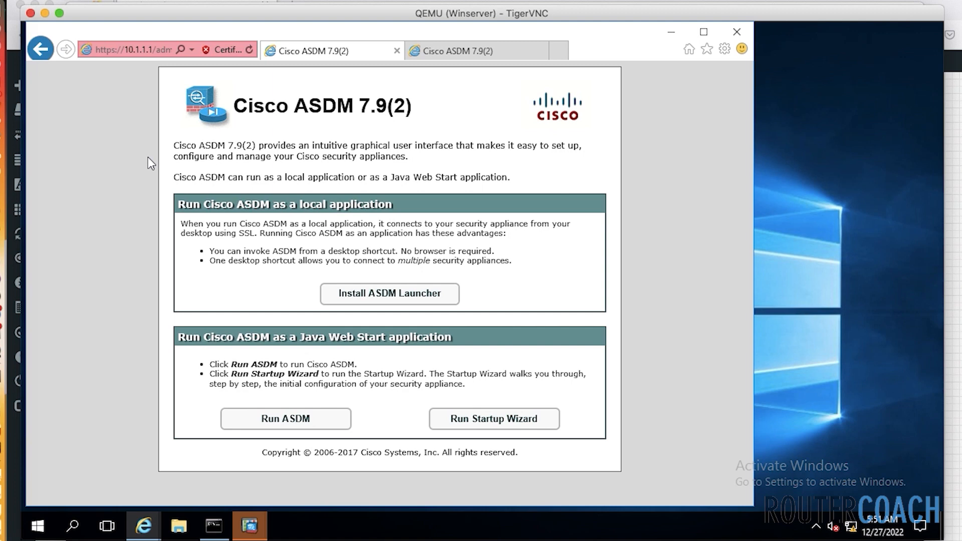
pyautogui.moveTo(240, 74)
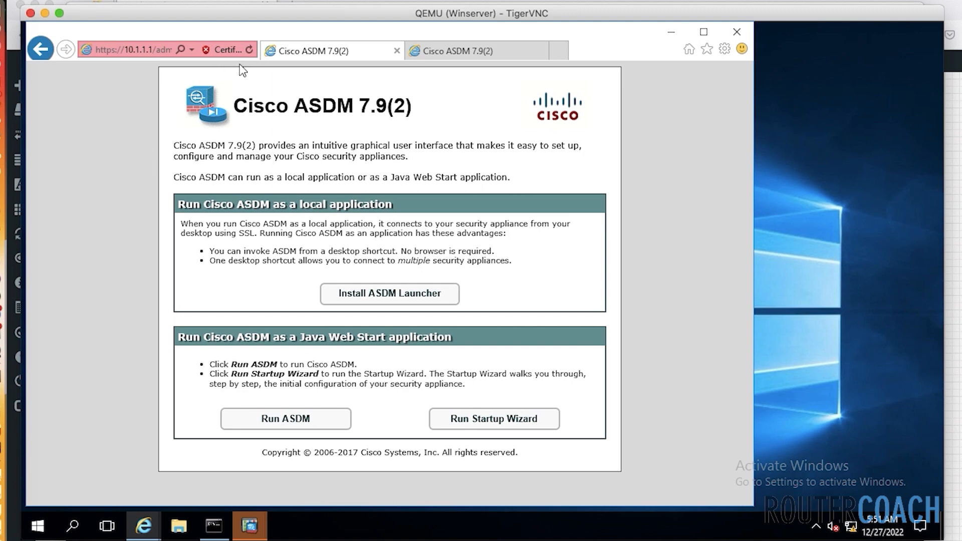
pyautogui.moveTo(252, 52)
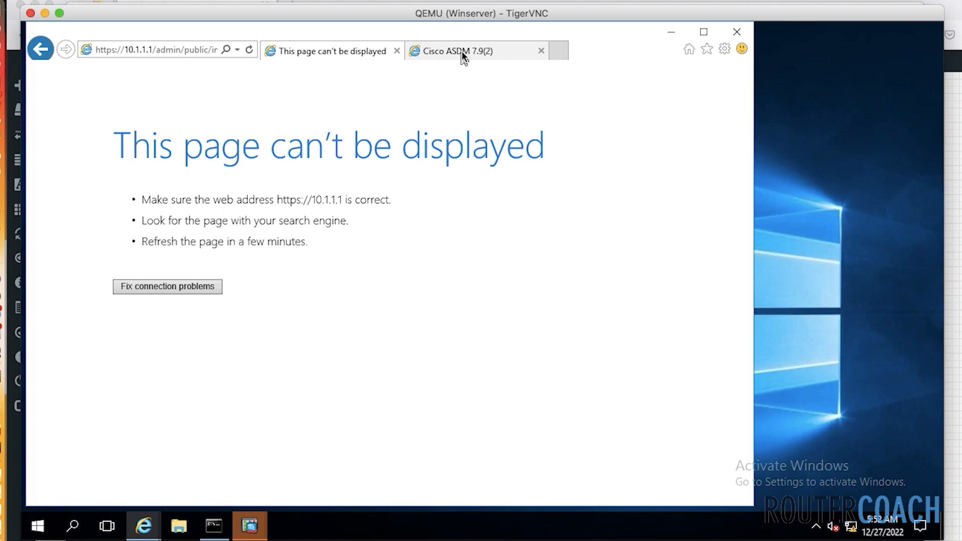
# - Switch Internet Explorer to the Cisco ASDM 7.9(2) launch page tab from 192.168.1.5
pyautogui.click(462, 51)
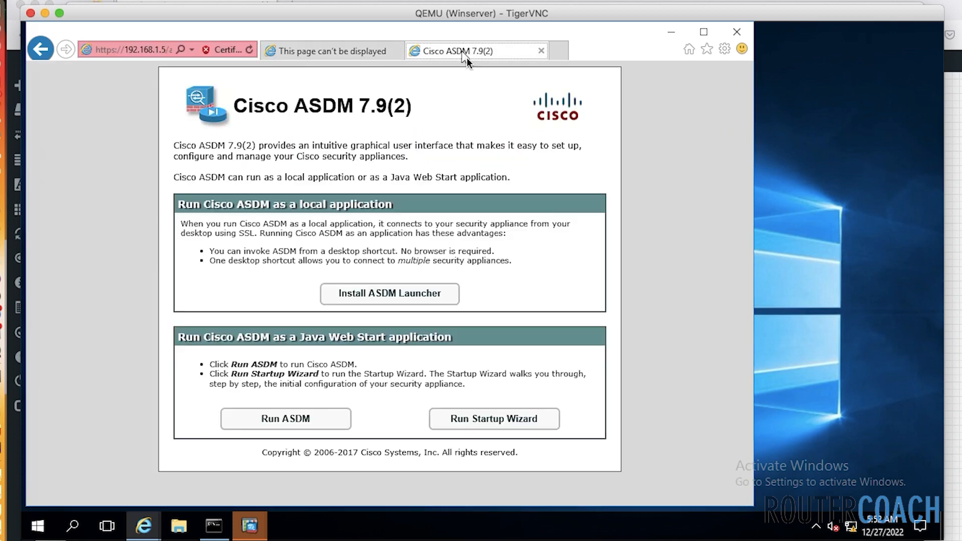
pyautogui.moveTo(213, 76)
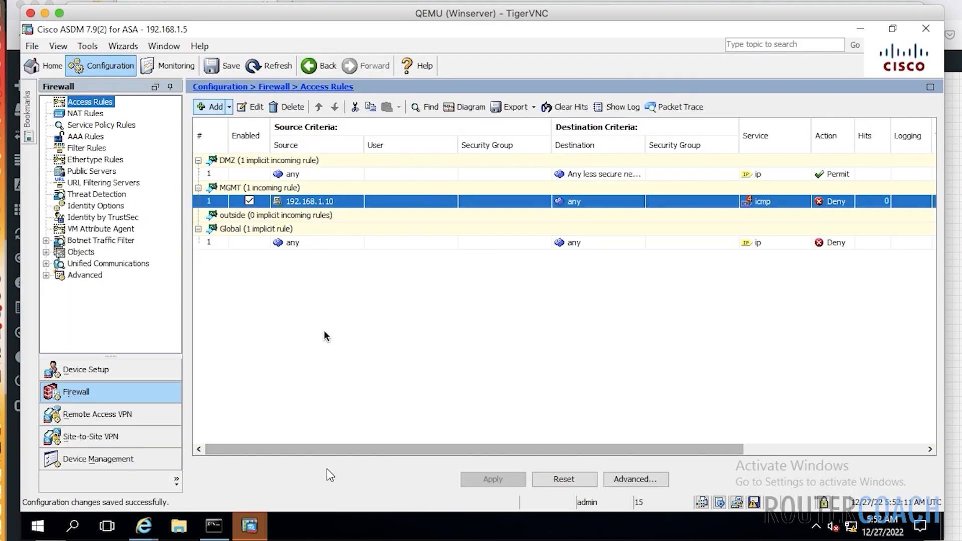
pyautogui.moveTo(305, 203)
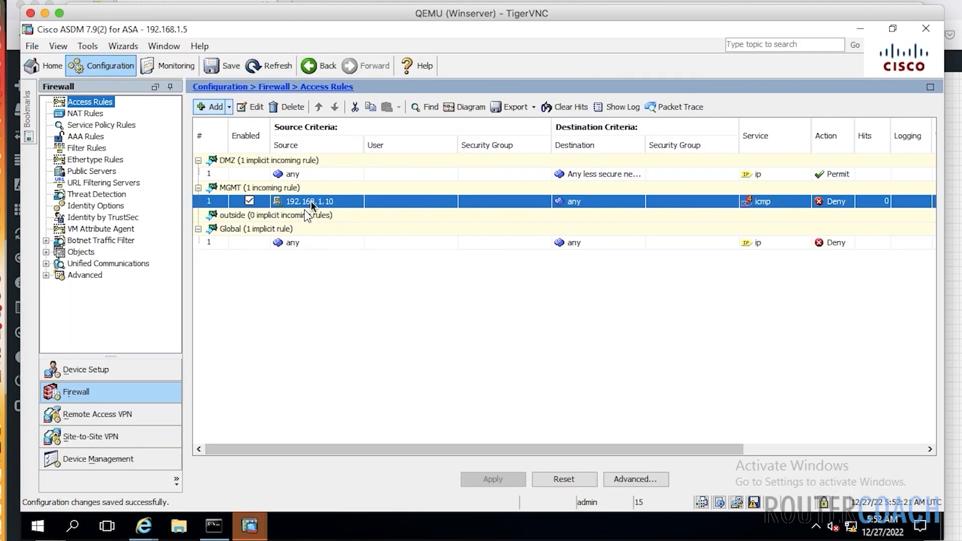
pyautogui.moveTo(264, 203)
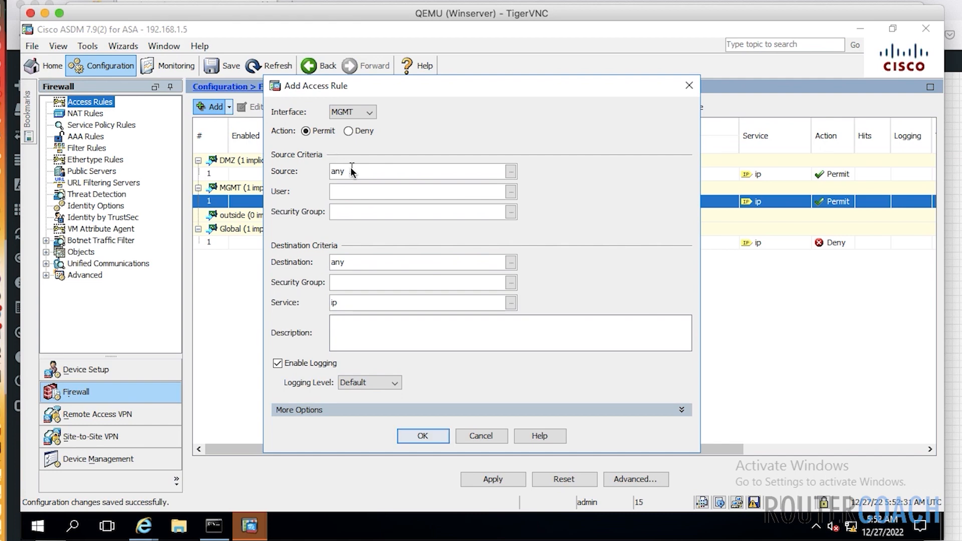
# - Edit the MGMT rule to source 192.168.1.10, service tcp/https, destination any
pyautogui.write('192.168.1.10')
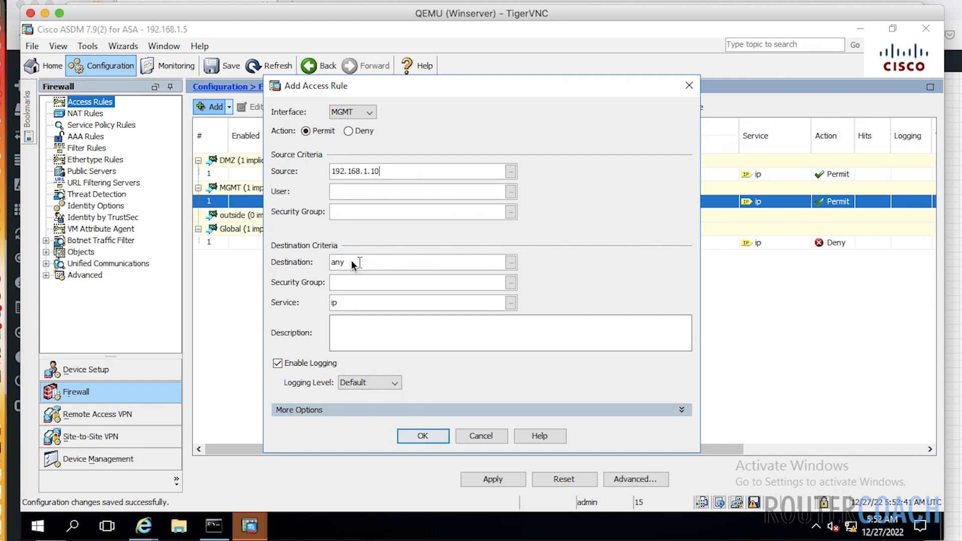
pyautogui.doubleClick(337, 263)
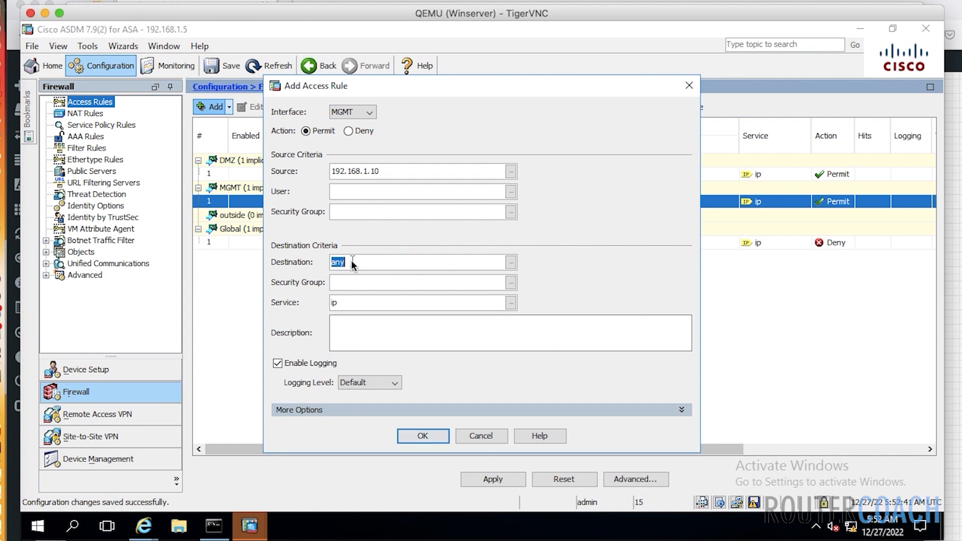
pyautogui.write('10.1.1.1')
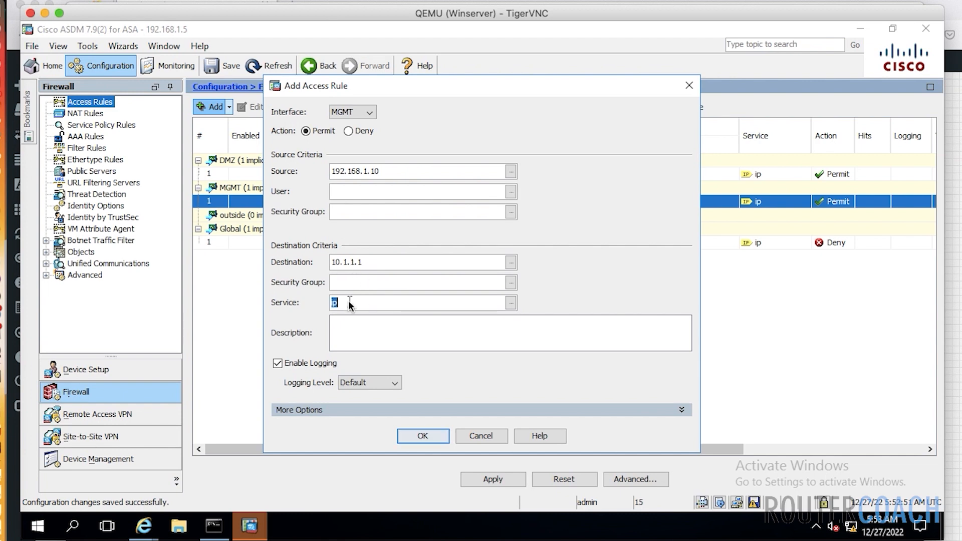
pyautogui.write('https')
pyautogui.click(423, 261)
pyautogui.write('1')
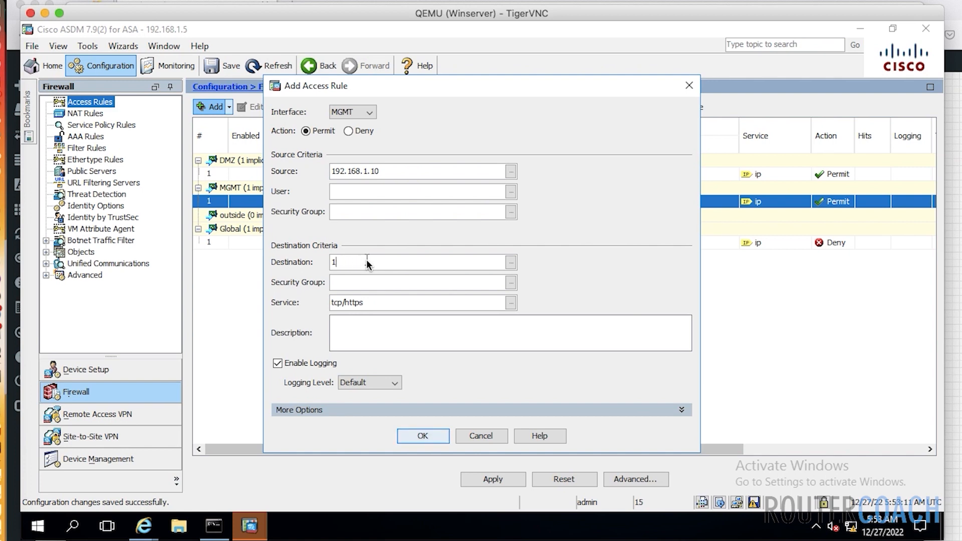
pyautogui.write('a')
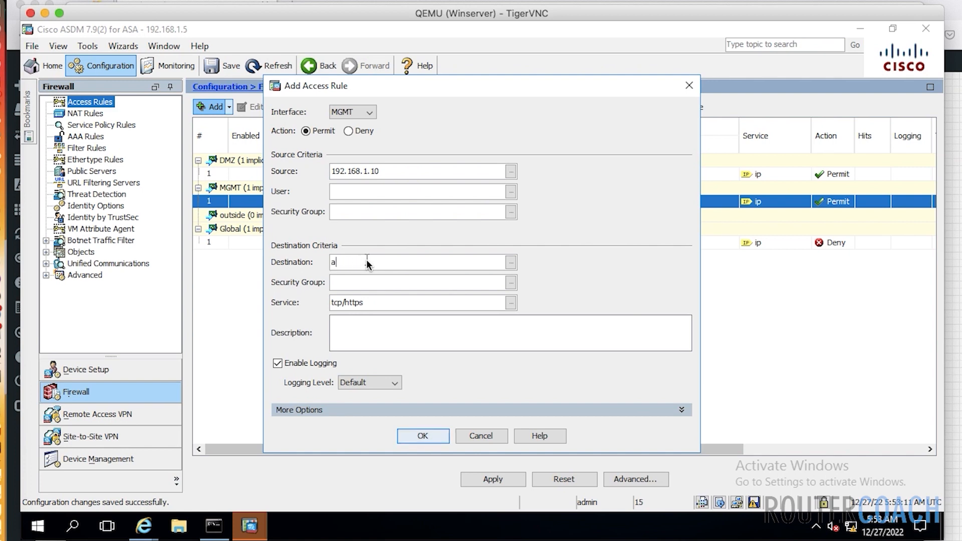
pyautogui.write('ny')
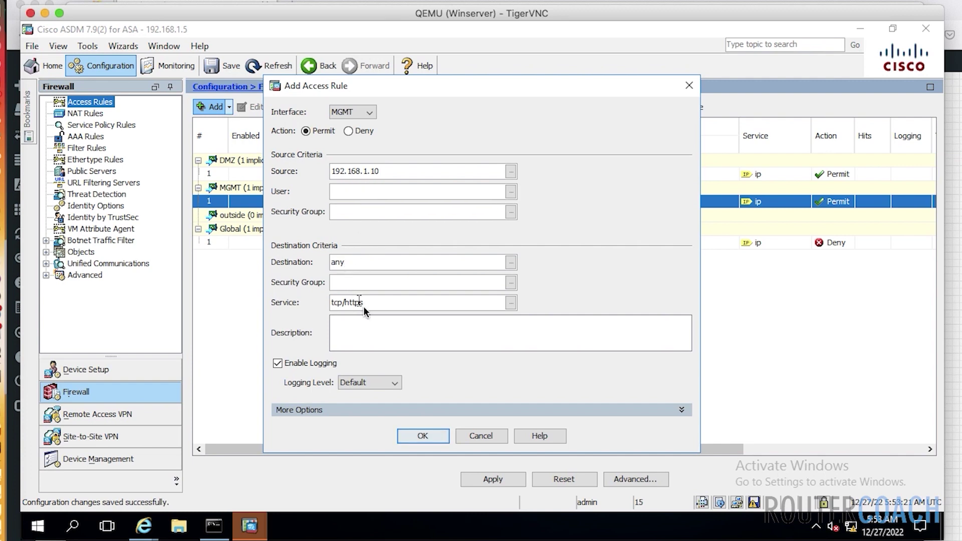
pyautogui.moveTo(433, 393)
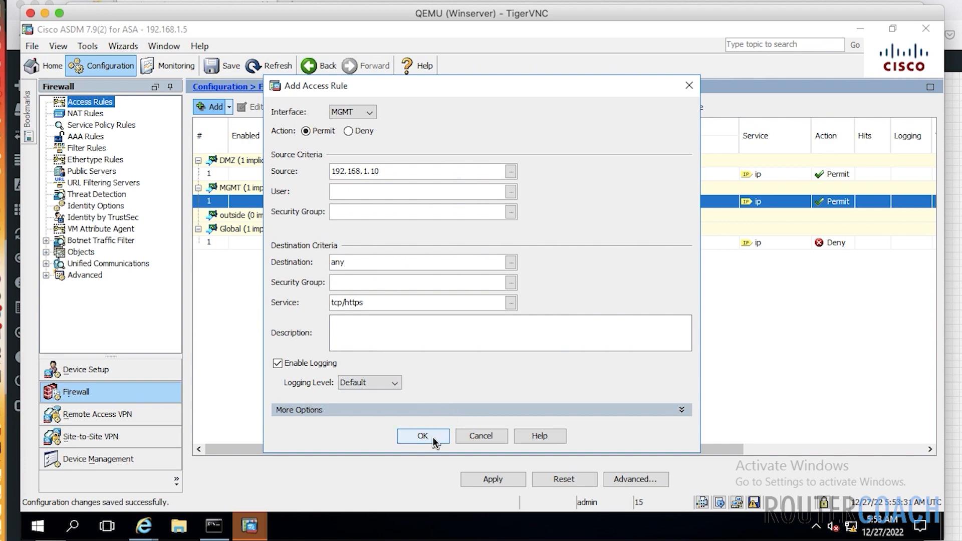
# - Confirm the edited rule, apply it and send the generated commands to the firewall
pyautogui.click(422, 436)
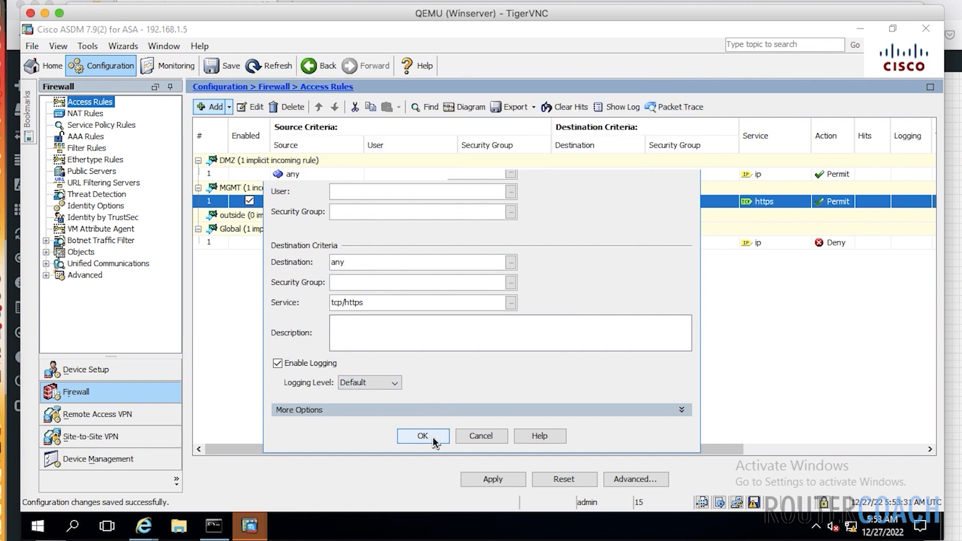
pyautogui.click(423, 436)
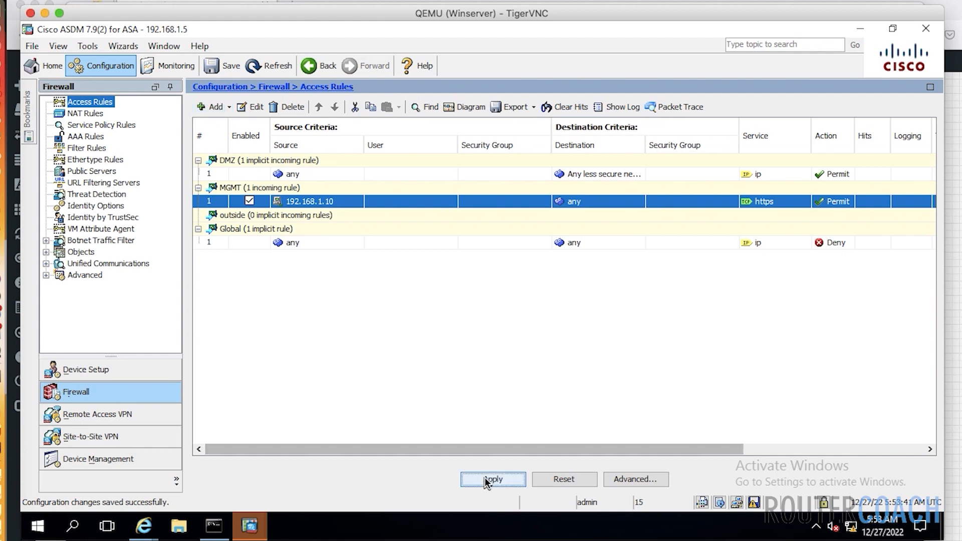
pyautogui.click(493, 479)
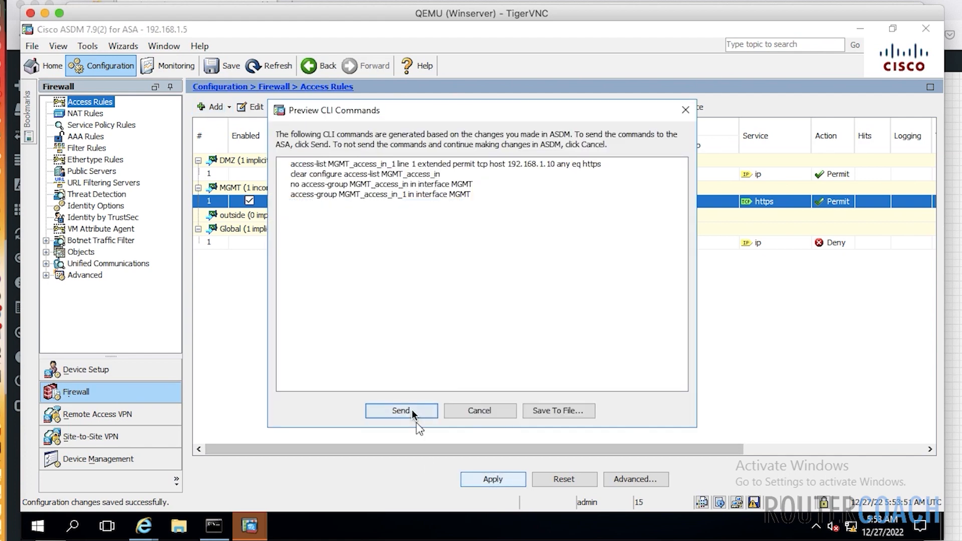
pyautogui.click(401, 411)
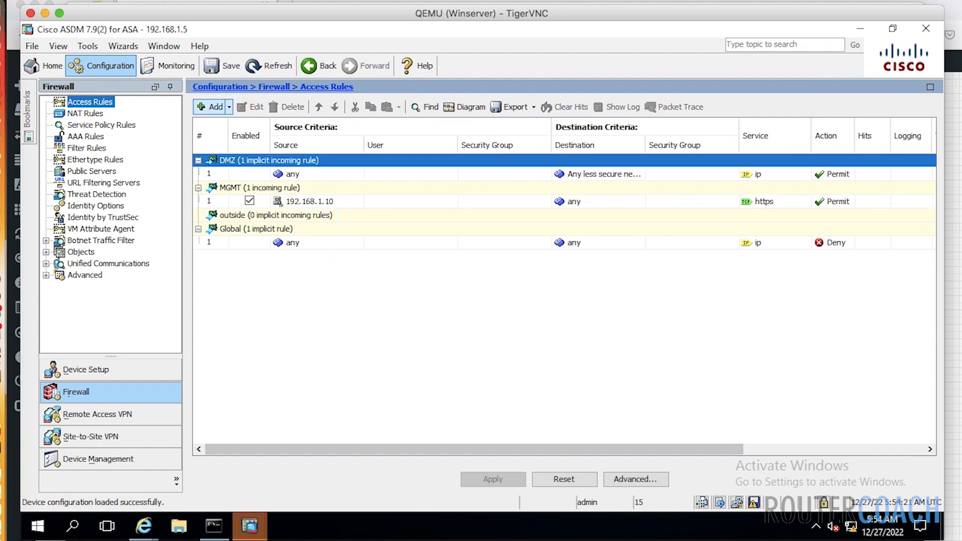
pyautogui.moveTo(861, 28)
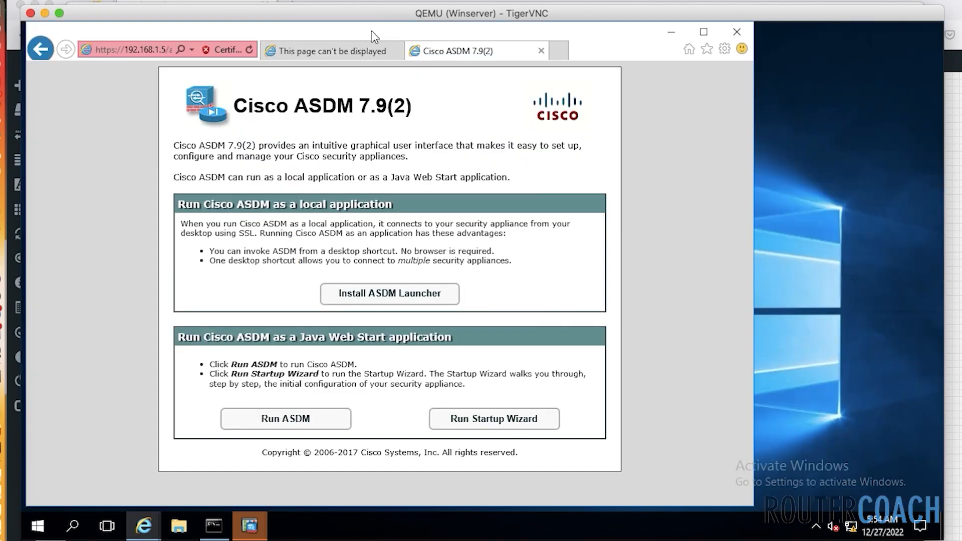
pyautogui.click(330, 51)
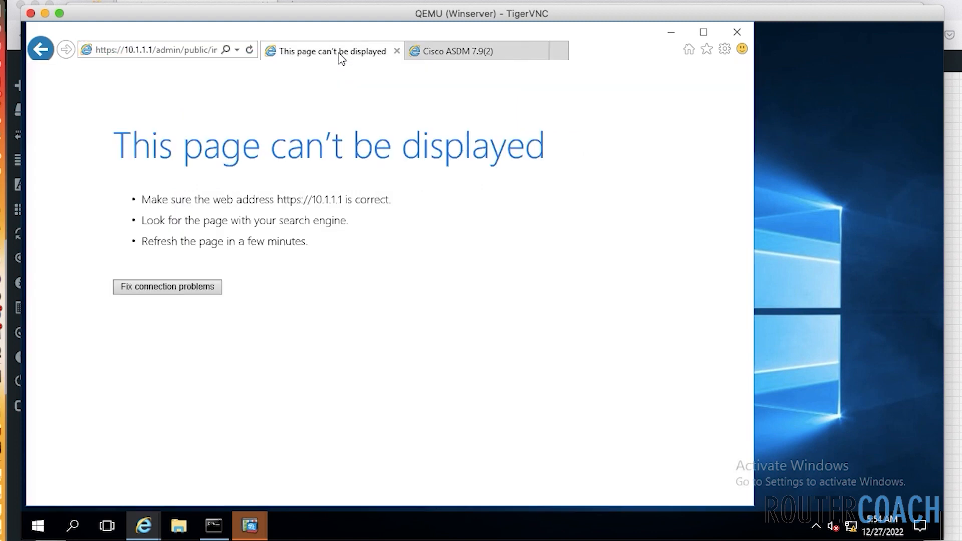
pyautogui.moveTo(200, 60)
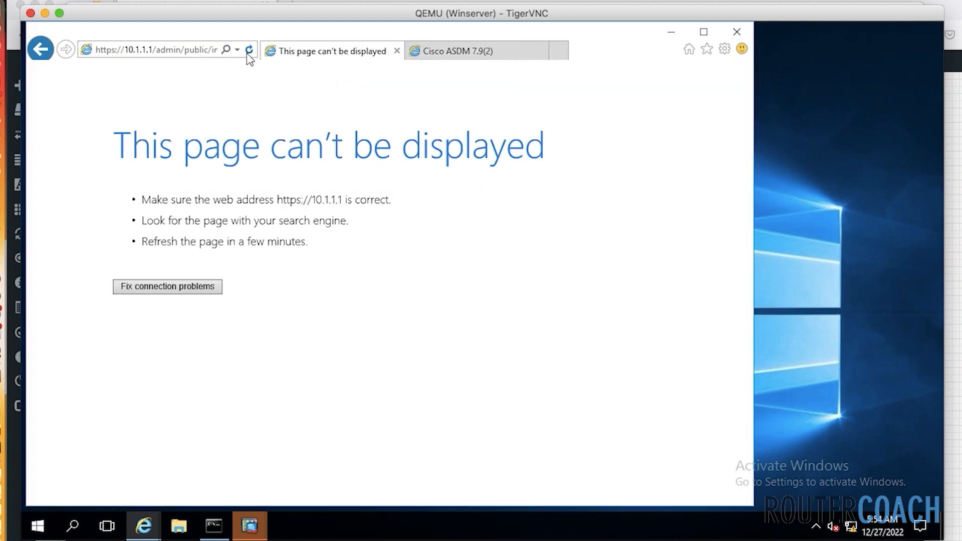
pyautogui.click(249, 50)
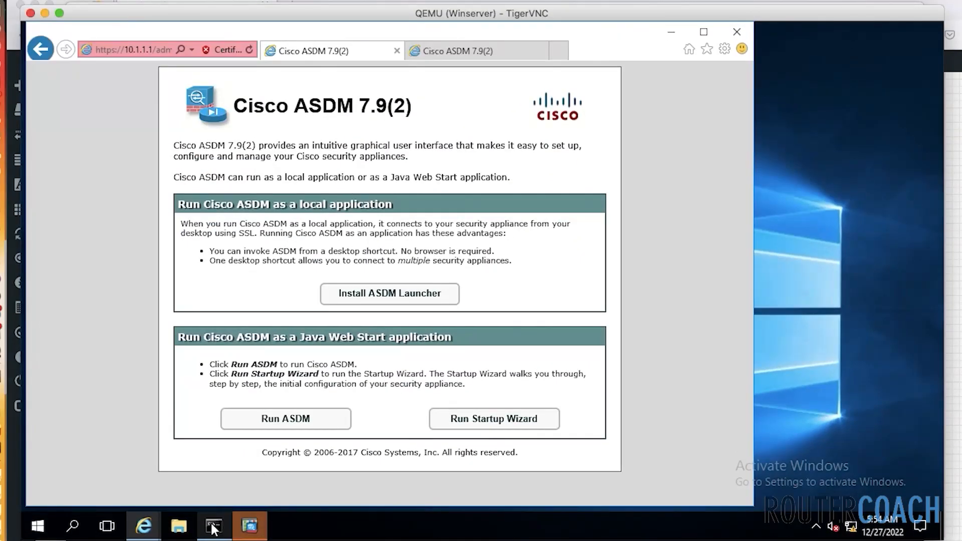
pyautogui.click(214, 527)
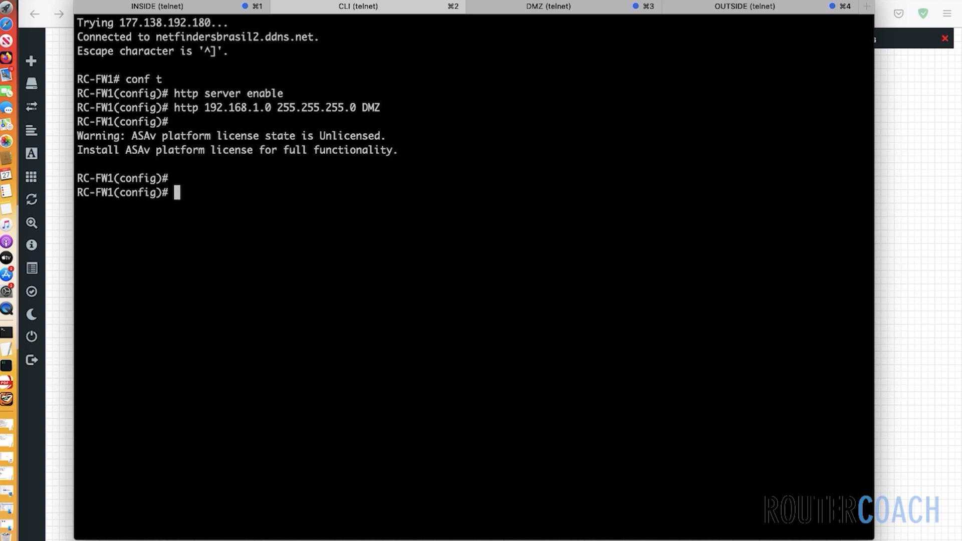
# - Ping 143.12.0.0, then on the DMZ router session ping 209.10.12.2
pyautogui.write('ping 1')
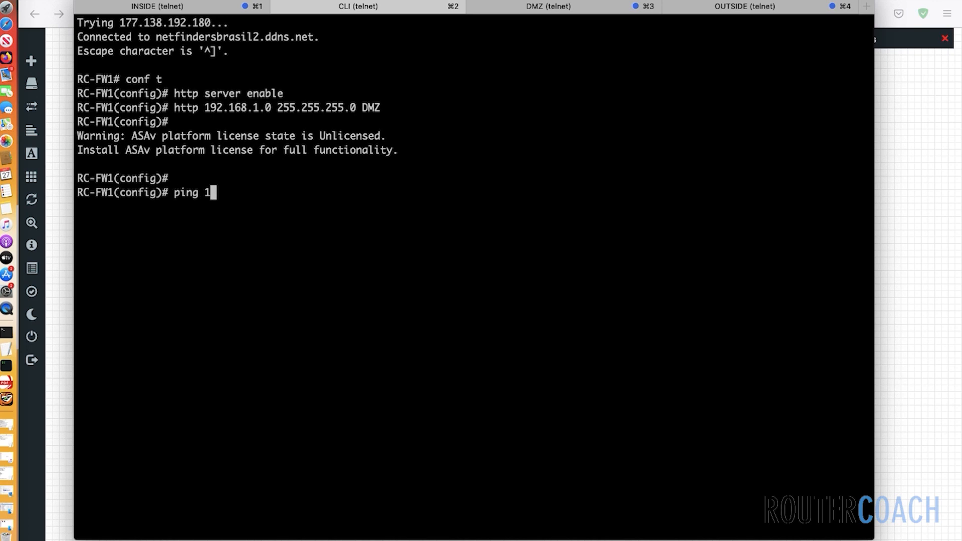
pyautogui.write('43.1')
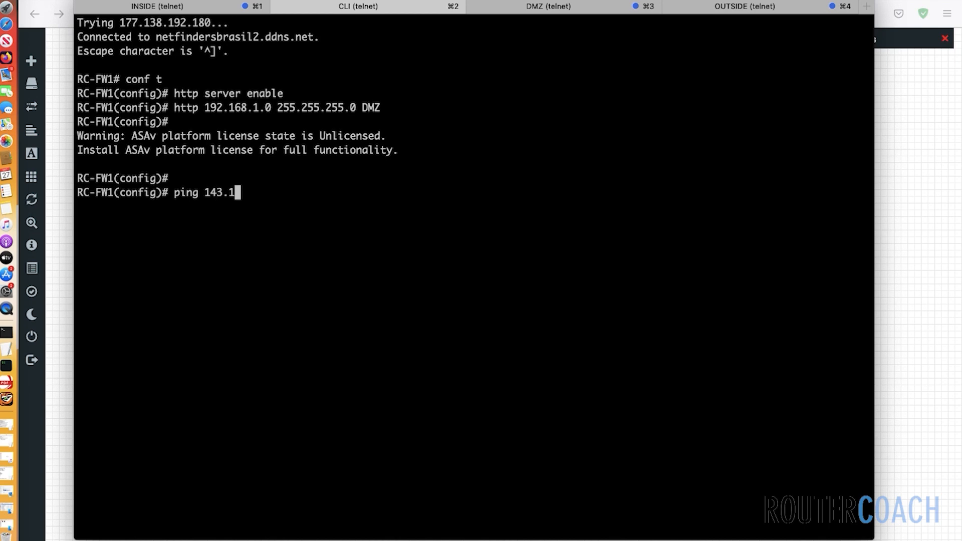
pyautogui.write('2.0.0')
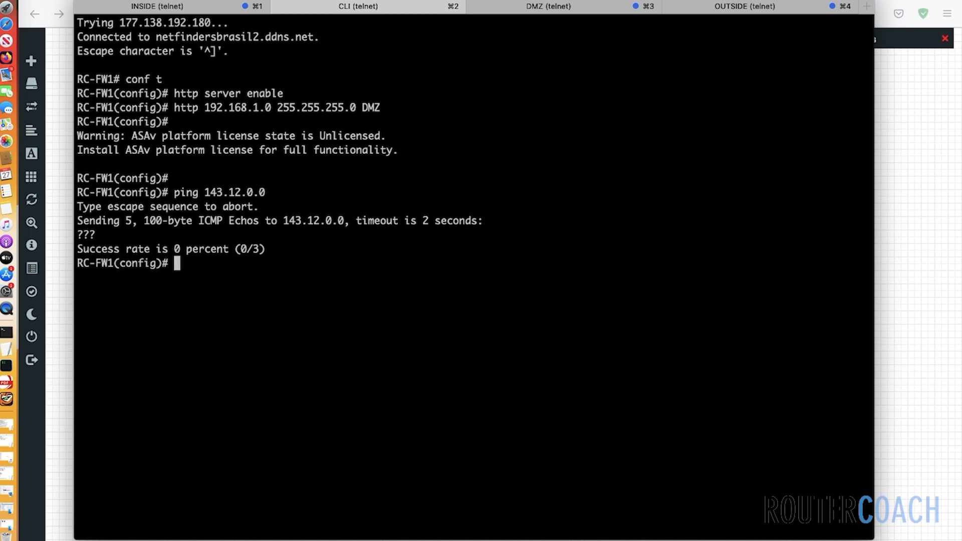
pyautogui.click(547, 6)
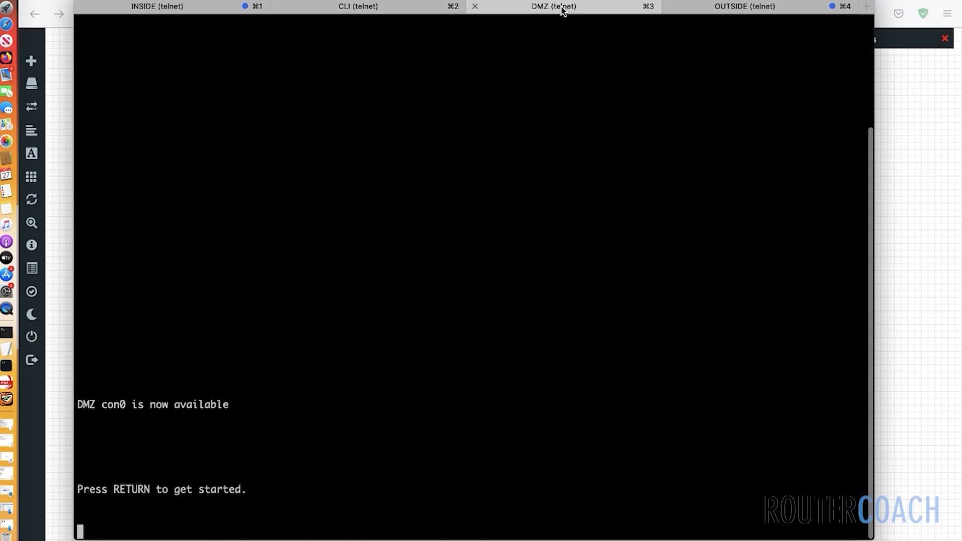
pyautogui.press('Return')
pyautogui.write('ping 143.12.0.0')
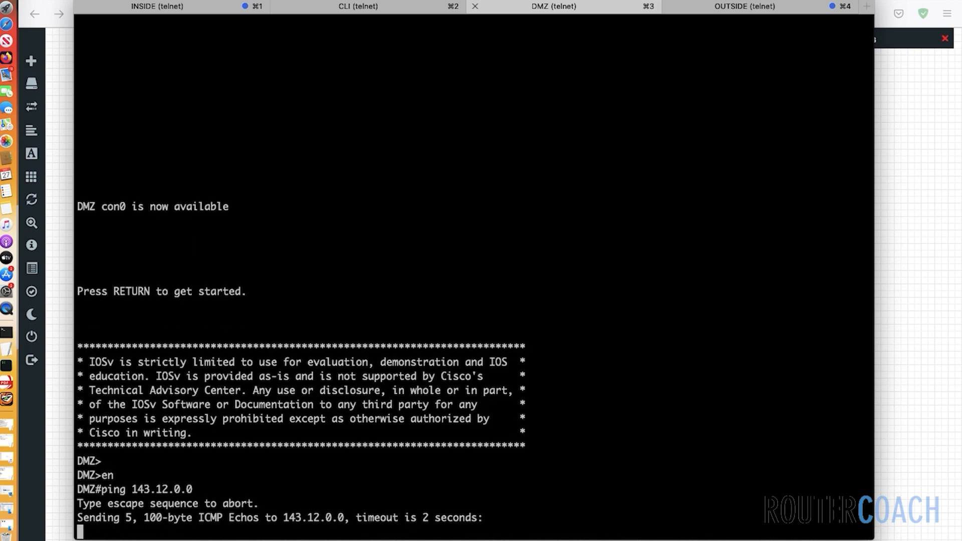
pyautogui.write('p')
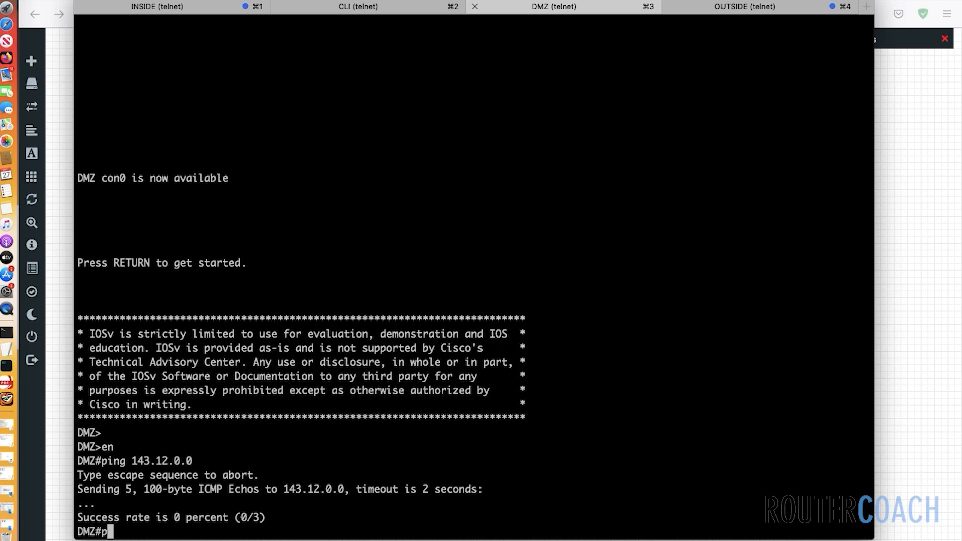
pyautogui.write('ing 209')
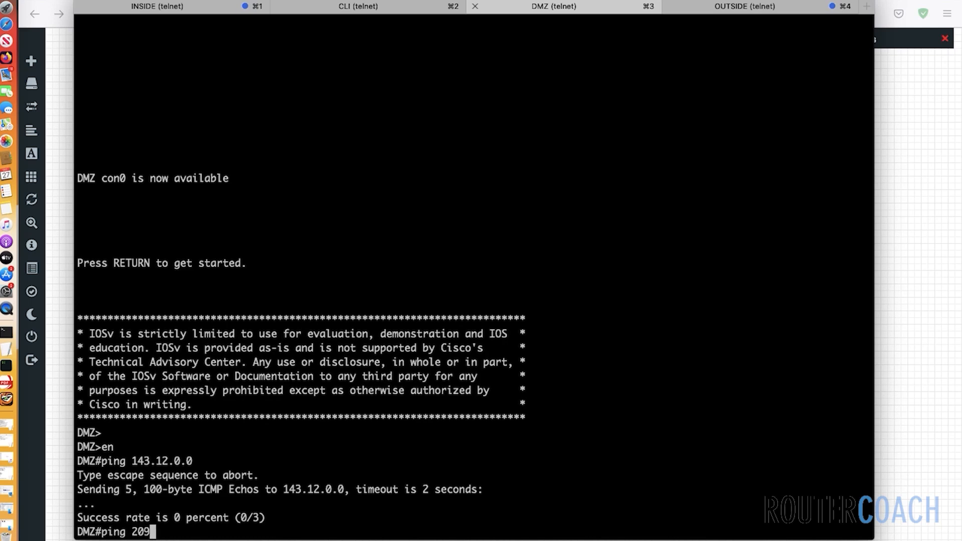
pyautogui.write('.10.12.2')
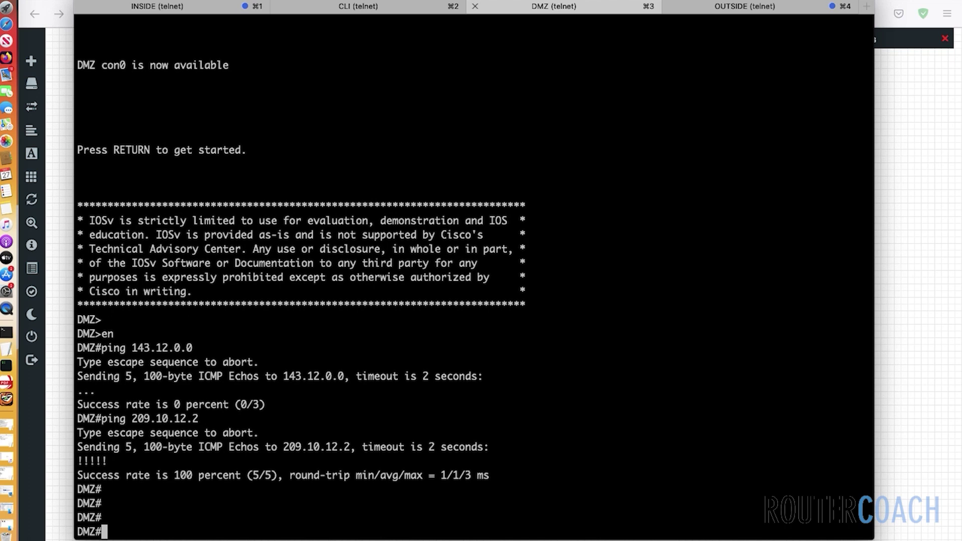
pyautogui.moveTo(620, 248)
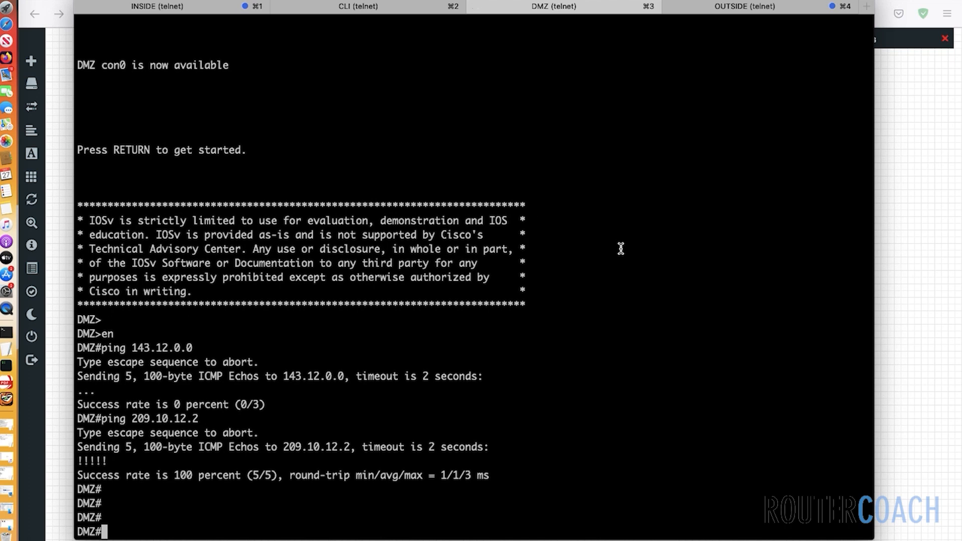
# - Show static routes and add 'ip route 143.12.0.0 255.255.255.0 10.1.2.1' on the DMZ router
pyautogui.write('show ip route stati')
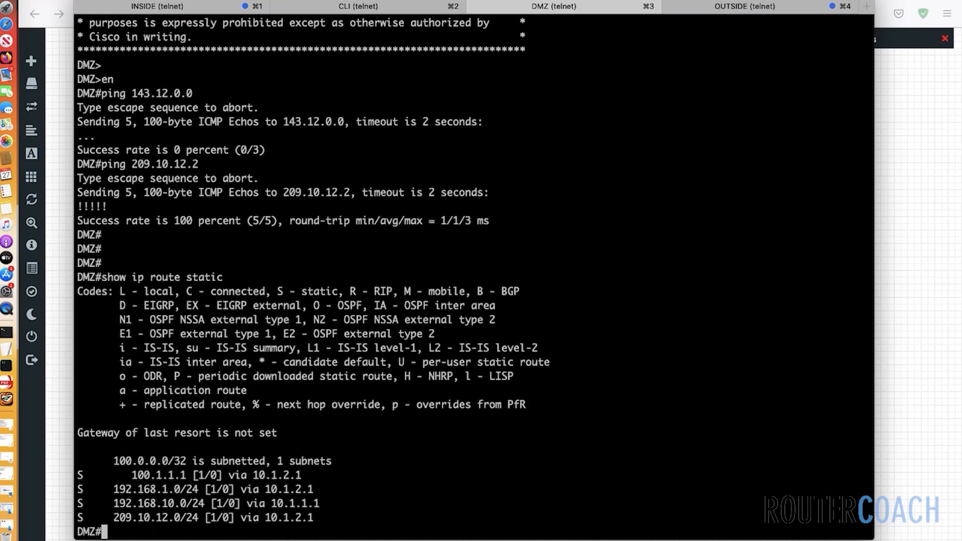
pyautogui.write('conf t')
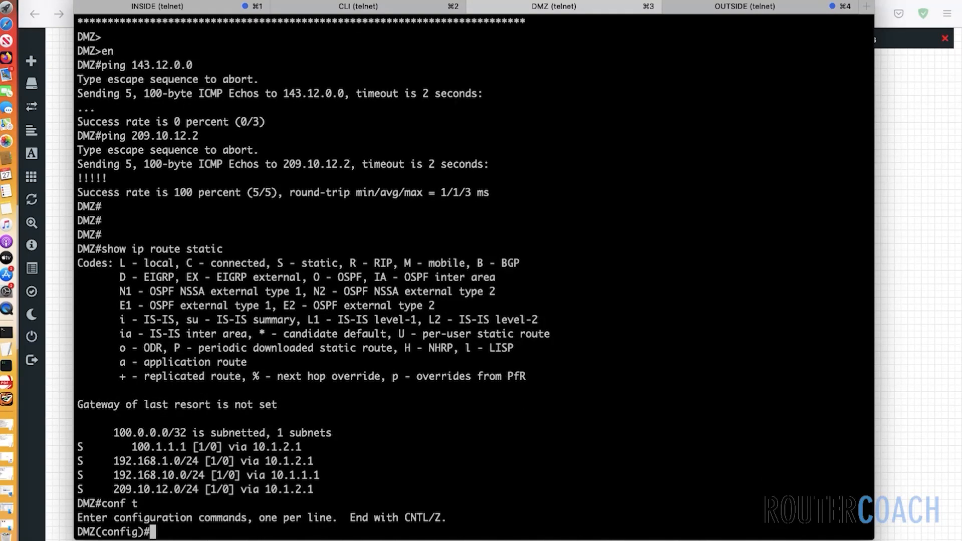
pyautogui.write('ip route 143.12.0.0 2')
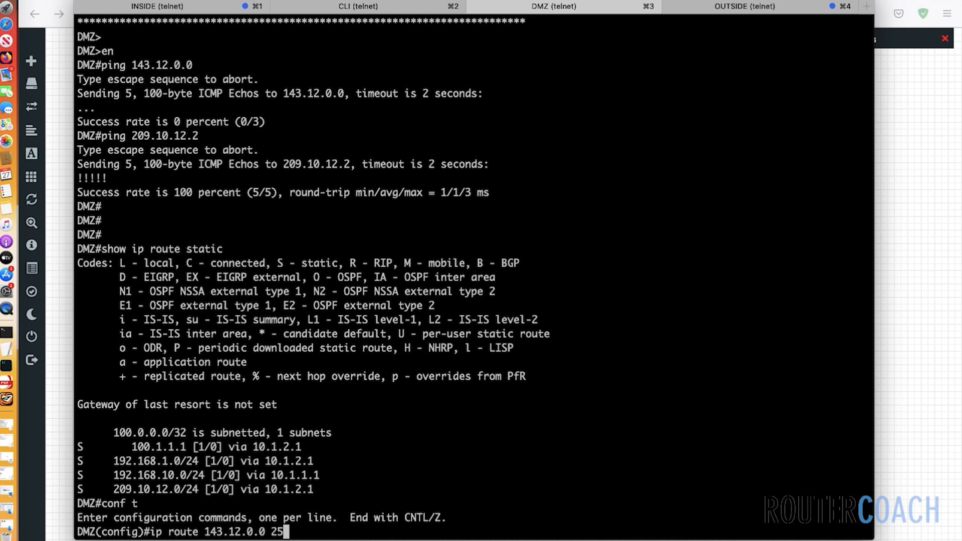
pyautogui.write('5.255.255.0 10.1')
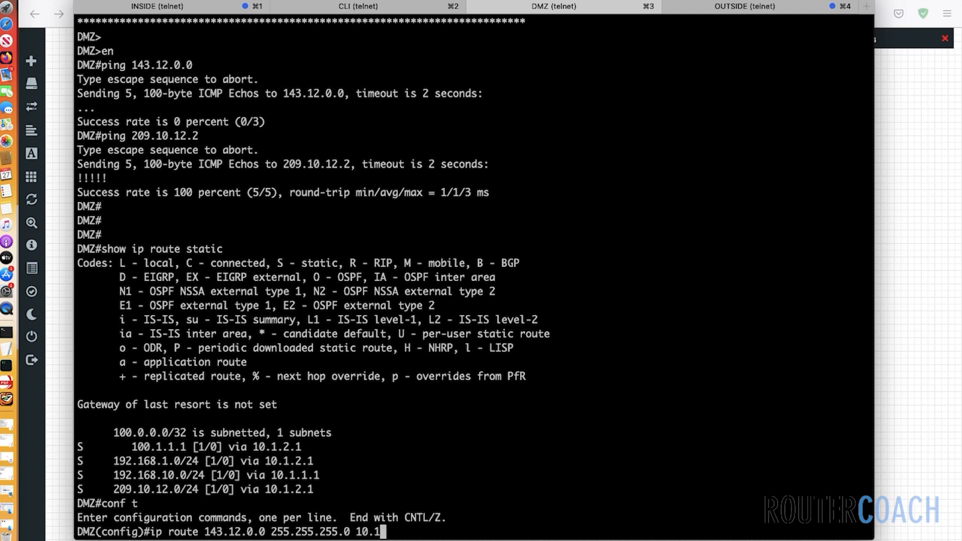
pyautogui.write('.2.1')
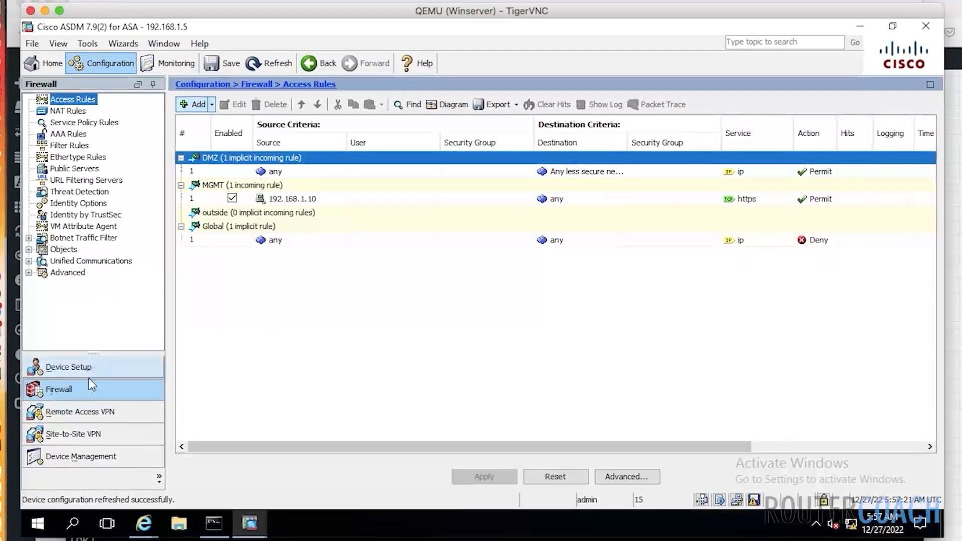
# - Add an outside static route to 143.12.0.0/24 via gateway 209.10.12.2 under Device Setup > Routing
pyautogui.click(68, 367)
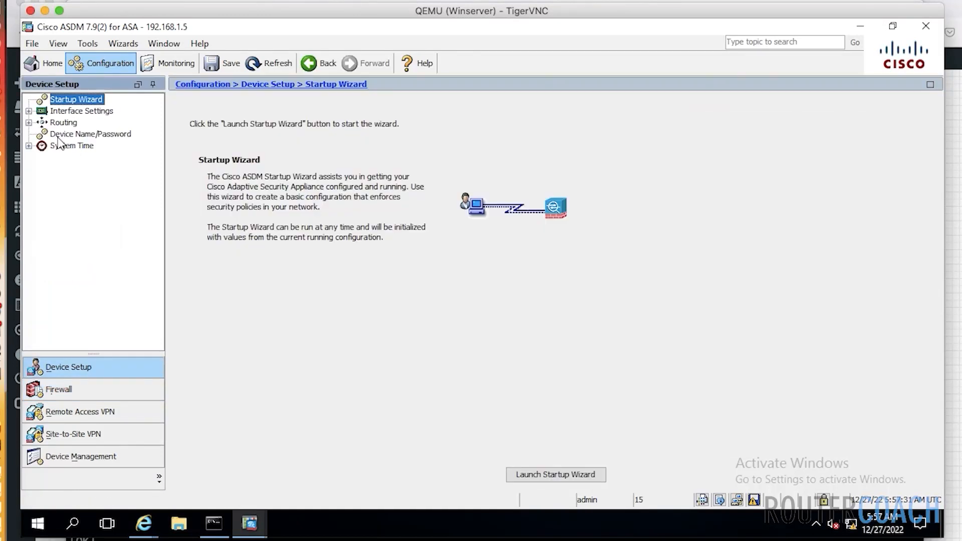
pyautogui.click(34, 122)
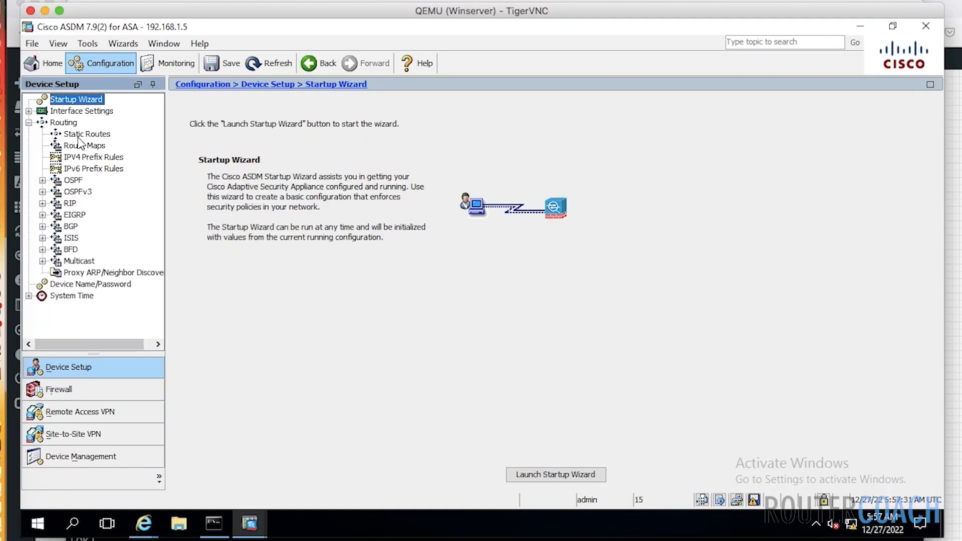
pyautogui.click(86, 134)
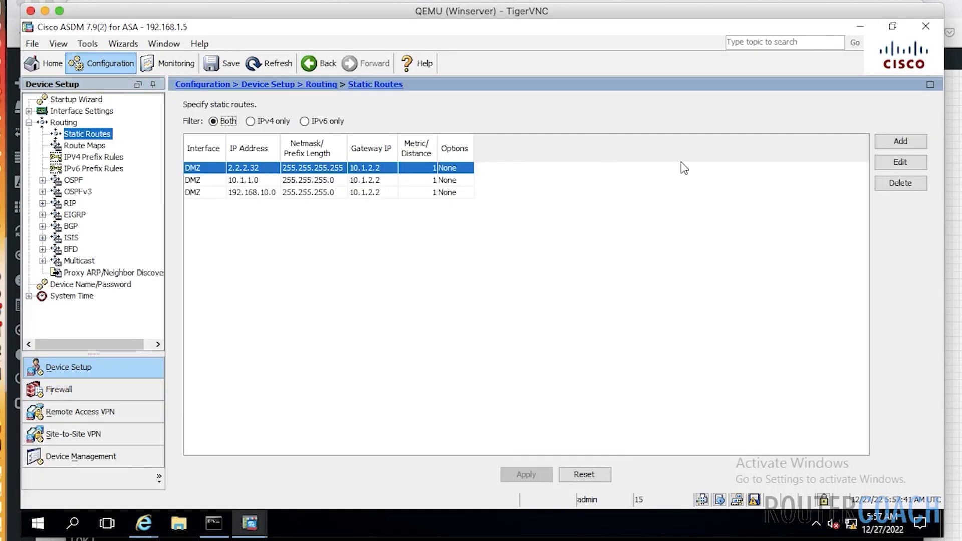
pyautogui.click(900, 141)
pyautogui.write('143.12.0.0/24')
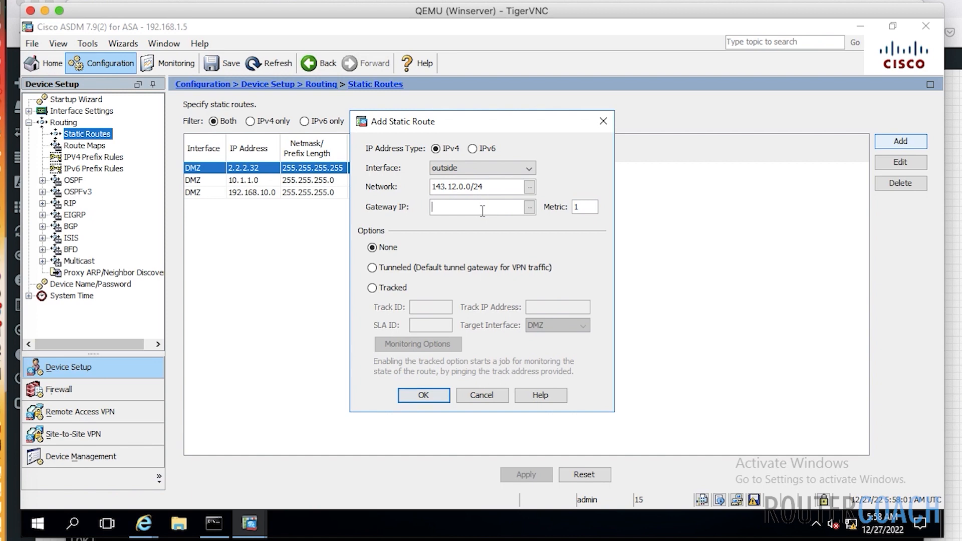
pyautogui.write('209.10.12.2')
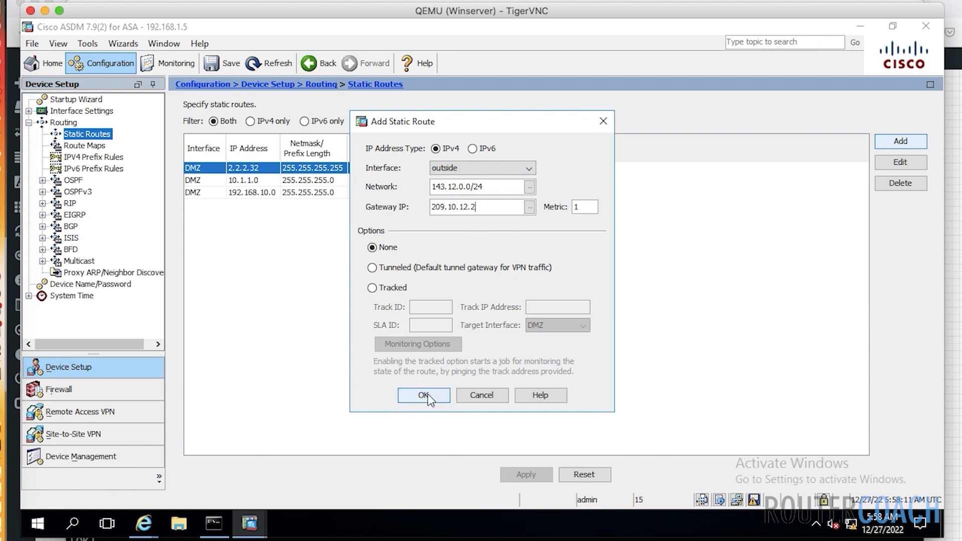
pyautogui.click(423, 396)
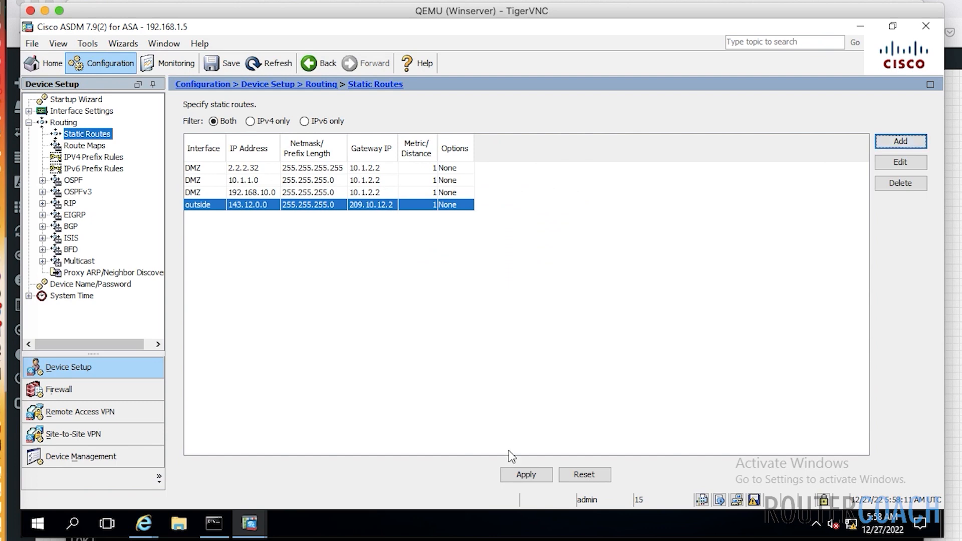
# - Apply and send the route command to the ASA, then save the running configuration
pyautogui.click(525, 475)
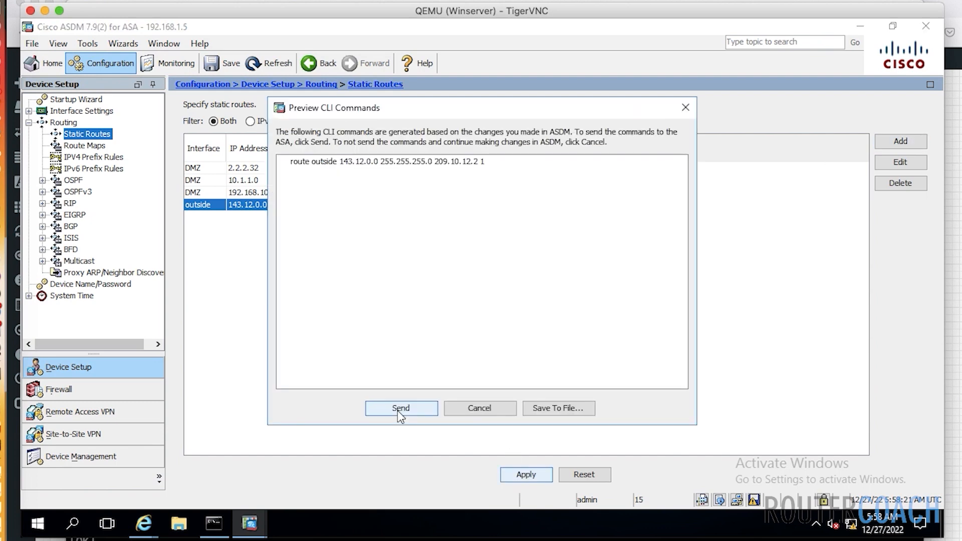
pyautogui.click(400, 409)
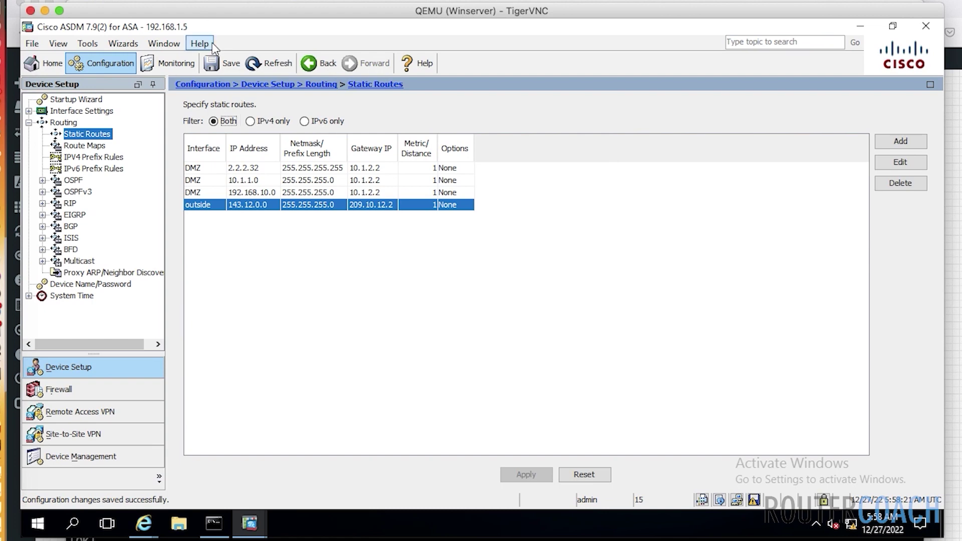
pyautogui.click(230, 65)
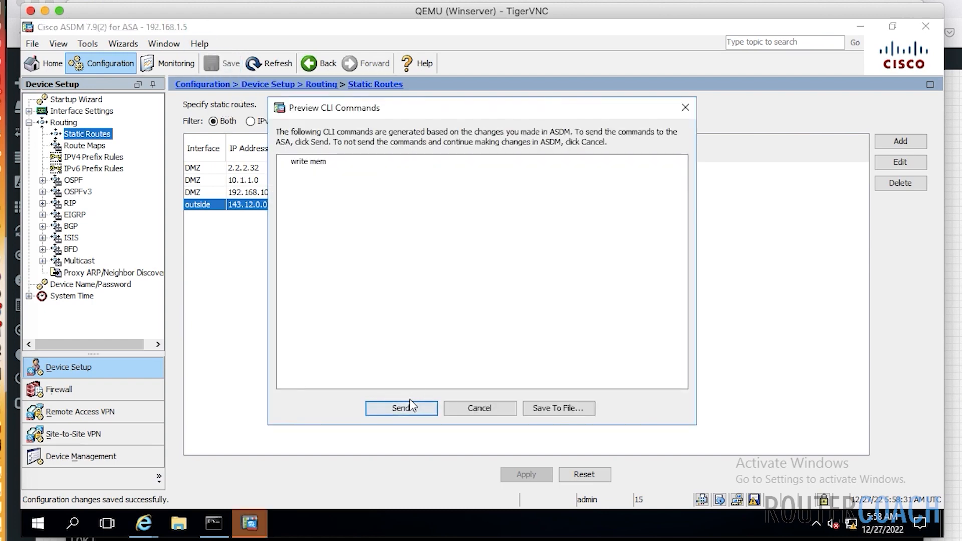
pyautogui.click(401, 408)
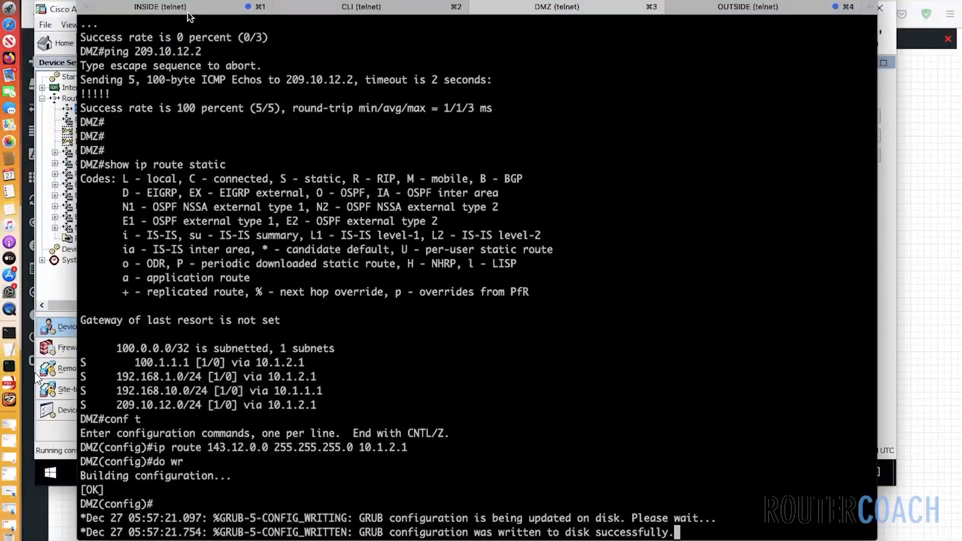
# - On the INSIDE router ping 143.12.0.0 and 209.10.12.2 and show static routes, then return to the DMZ session
pyautogui.click(162, 7)
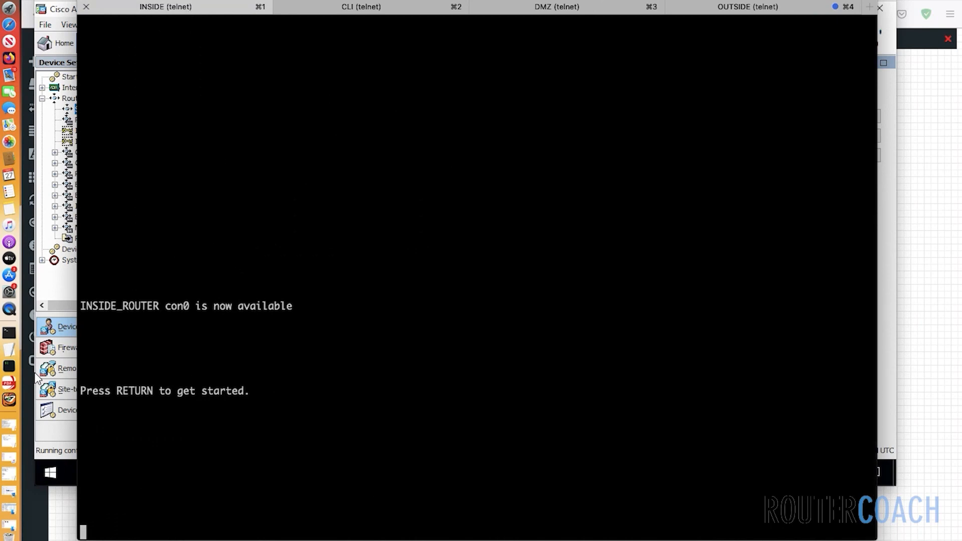
pyautogui.write('ping 143.12.0.0')
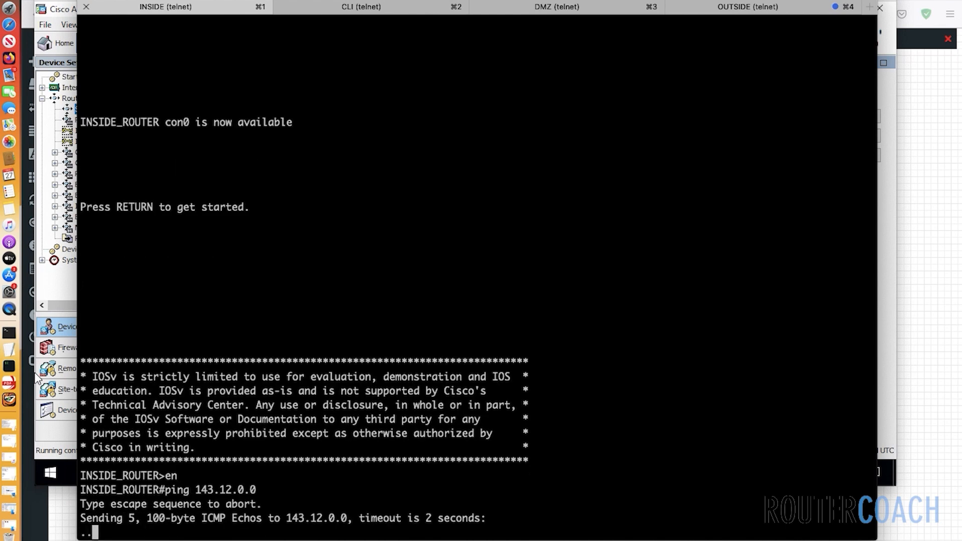
pyautogui.write('ping')
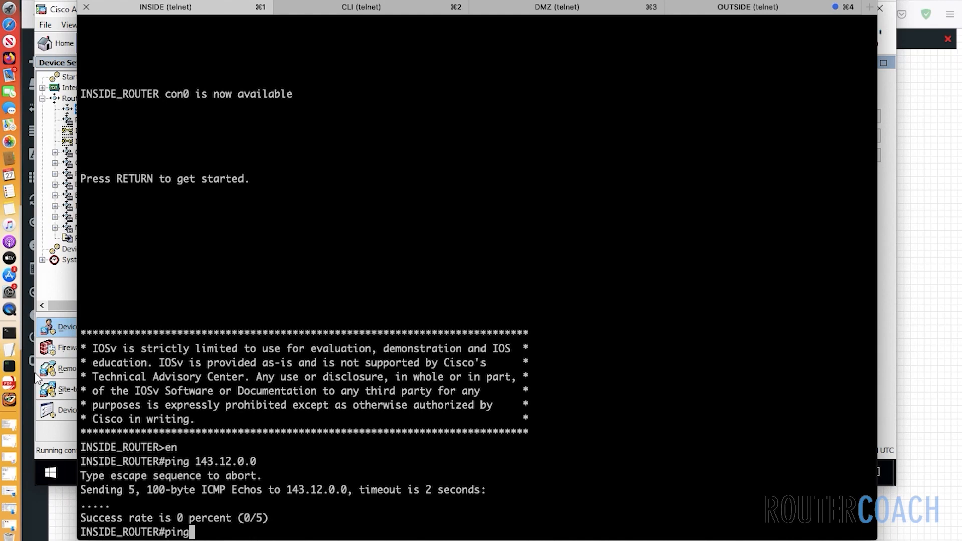
pyautogui.write('209.10.12.2')
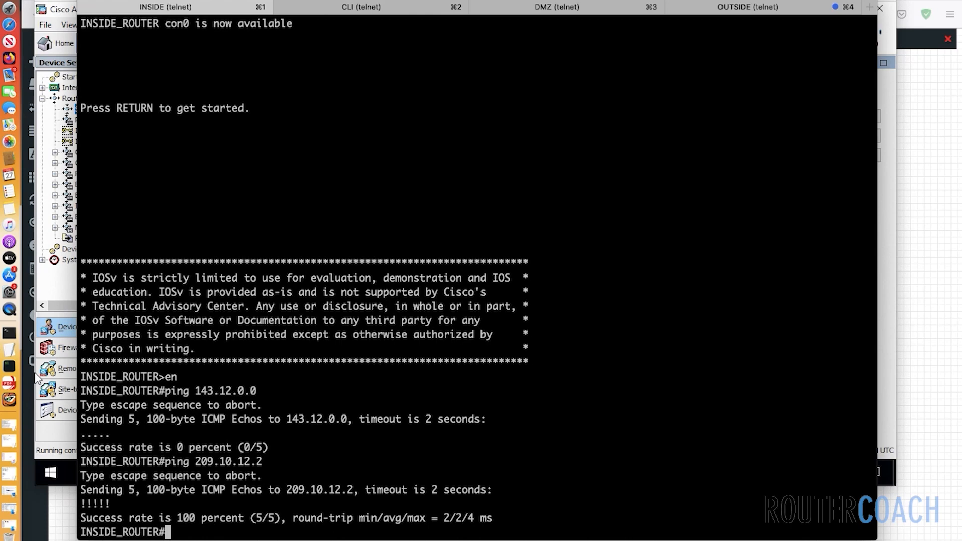
pyautogui.write('show ip')
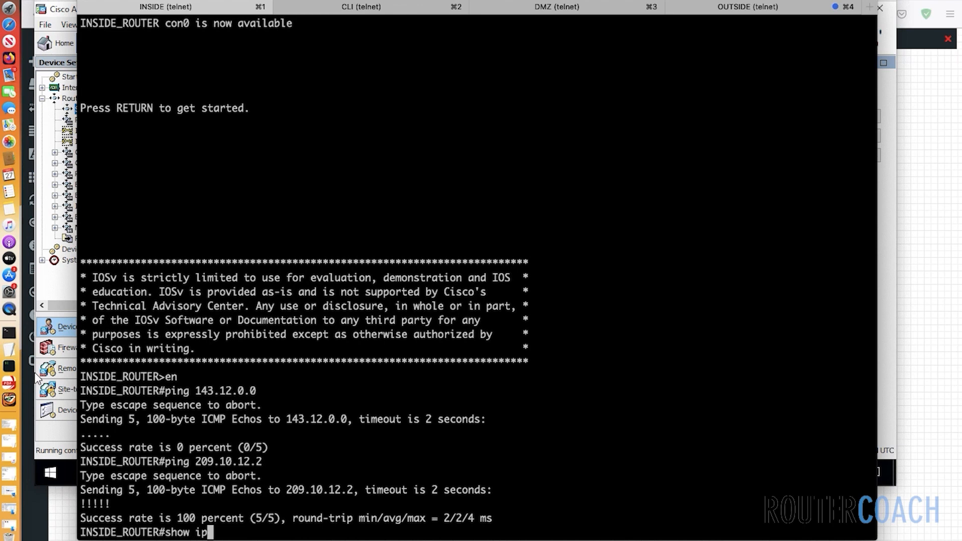
pyautogui.write('route static')
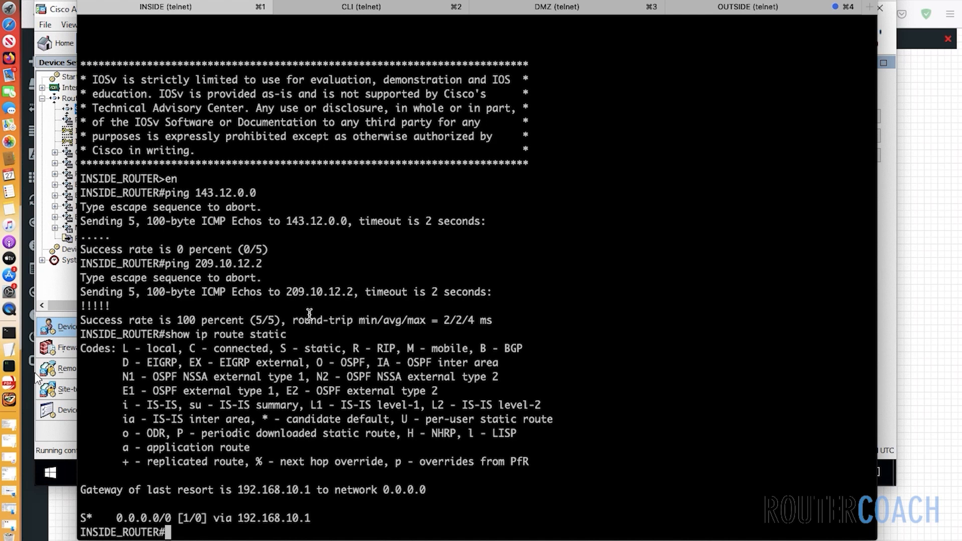
pyautogui.moveTo(325, 88)
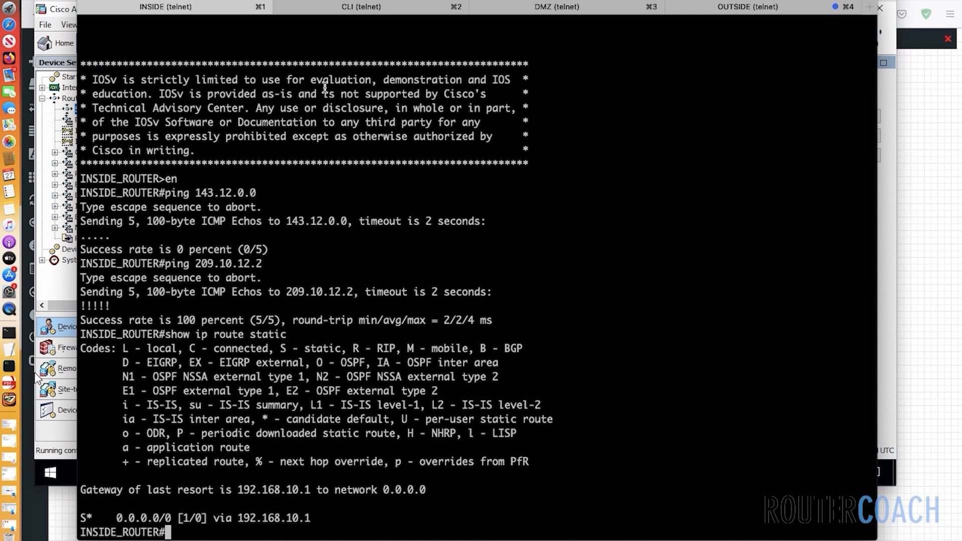
pyautogui.click(552, 6)
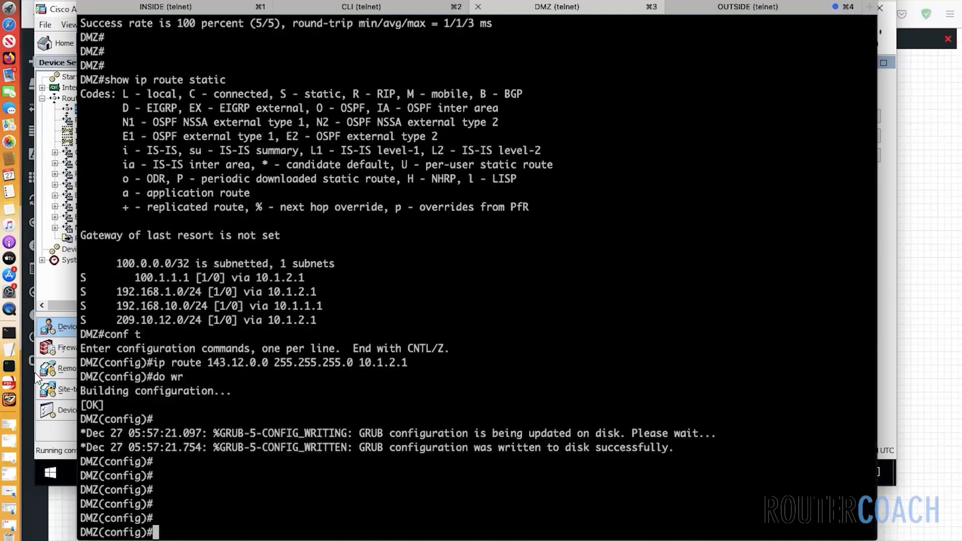
# - From the DMZ router 'do ping' 143.12.0.0, .1 and .2, then switch to the OUTSIDE router session
pyautogui.write('do ping 143.12.0.0')
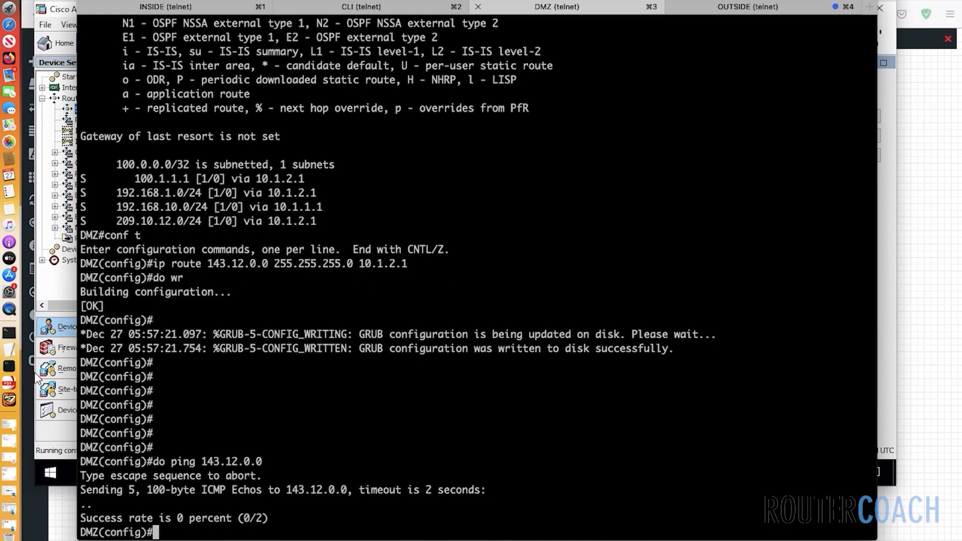
pyautogui.write('do ping 143.12.0.1')
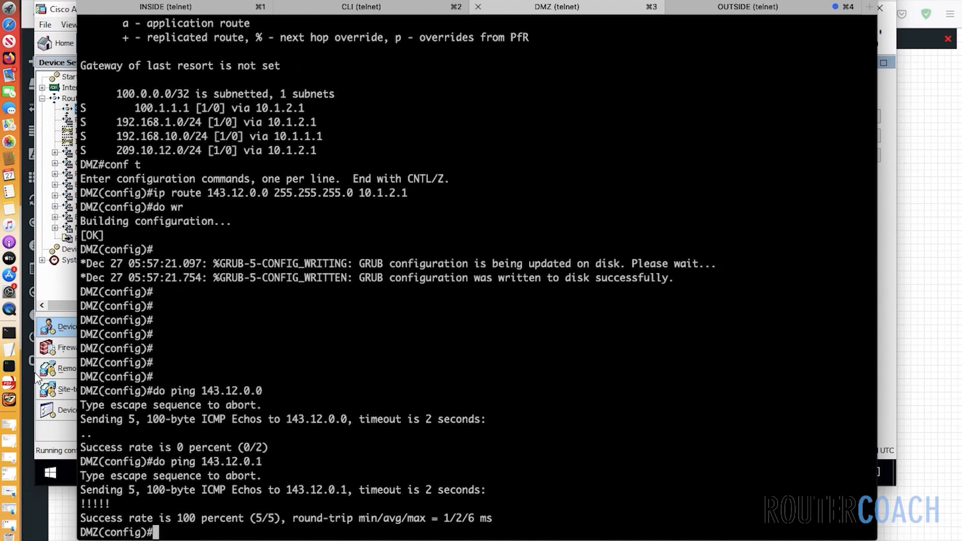
pyautogui.write('do ping 143.12.0.2')
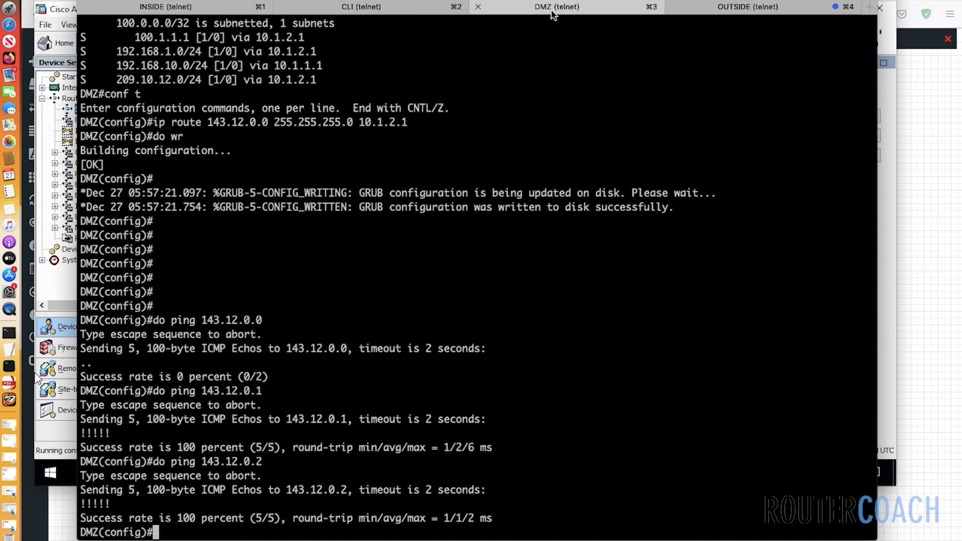
pyautogui.click(747, 7)
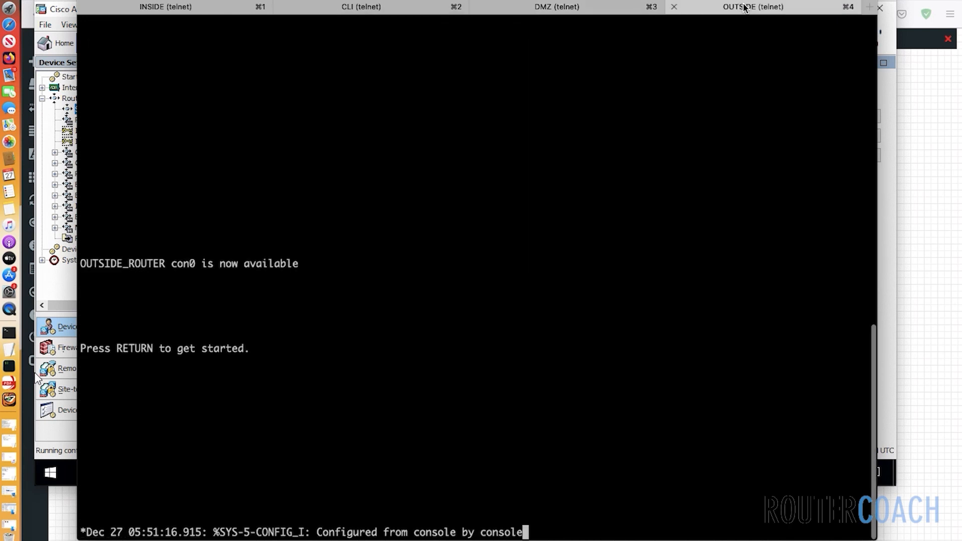
# - Run 'show ip int brief' on the OUTSIDE router to list loopbacks 143.12.0.1-.5
pyautogui.press('Return')
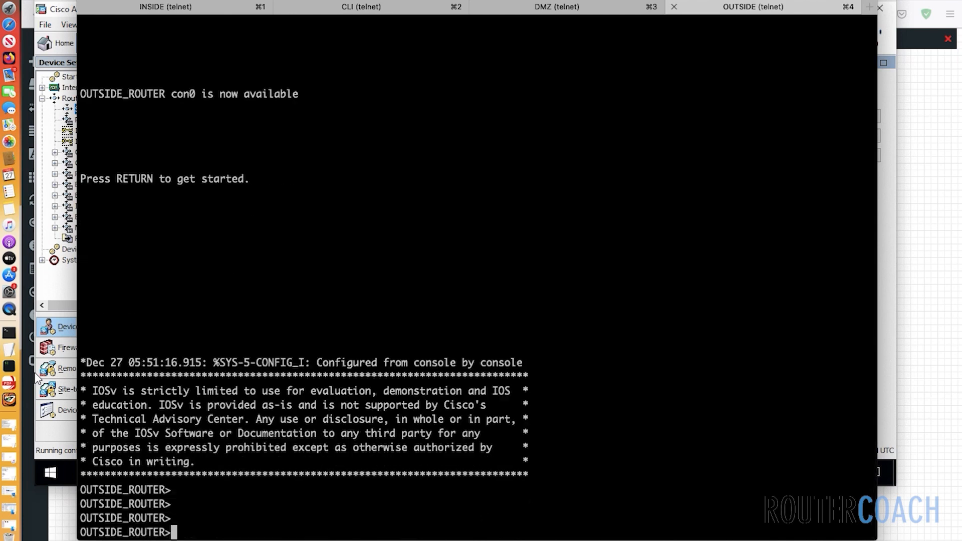
pyautogui.write('show ip int brief')
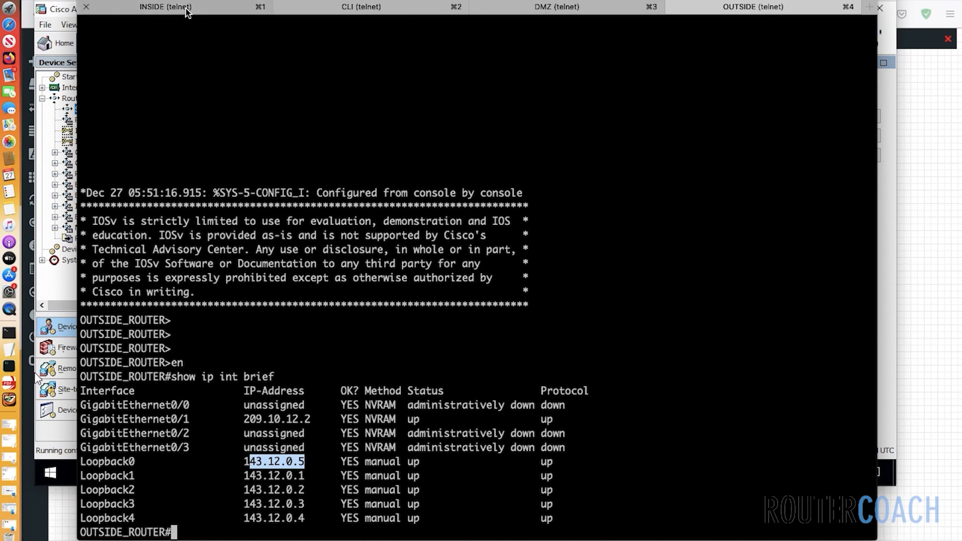
# - On the INSIDE router show static routes and ping 143.12.0.1
pyautogui.click(163, 8)
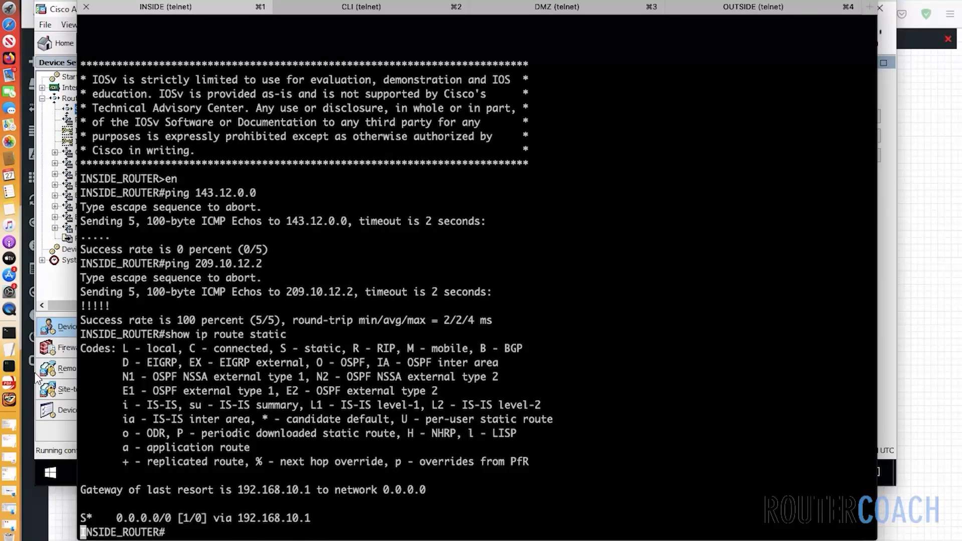
pyautogui.write('show ip route static')
pyautogui.write('ping 143')
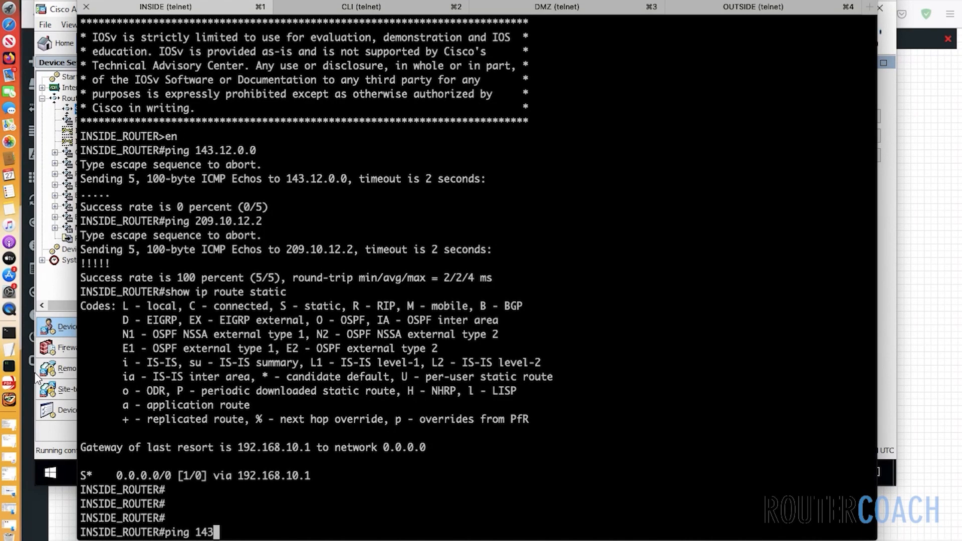
pyautogui.write('.12.0.1')
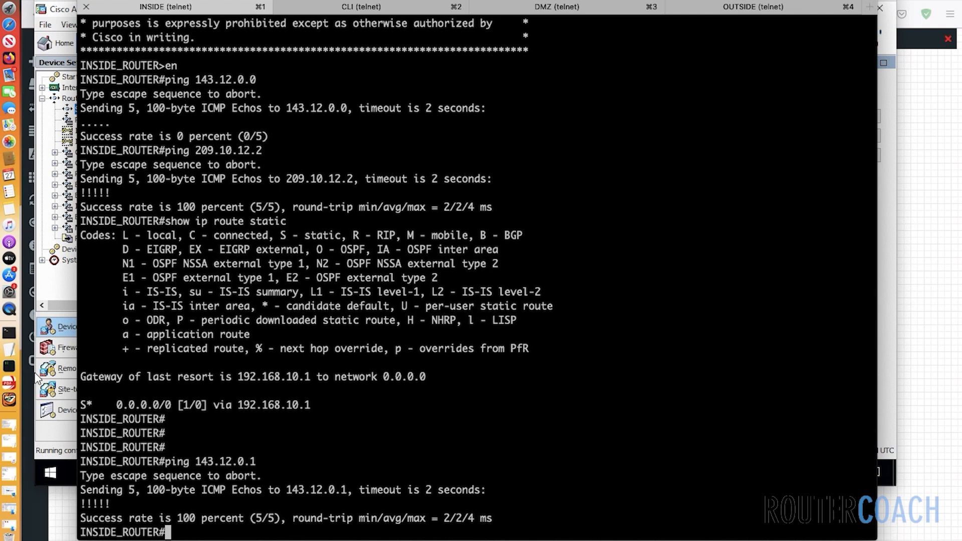
# - Telnet from the INSIDE router to 143.12.0.1, log in, then exit the session
pyautogui.write('tel')
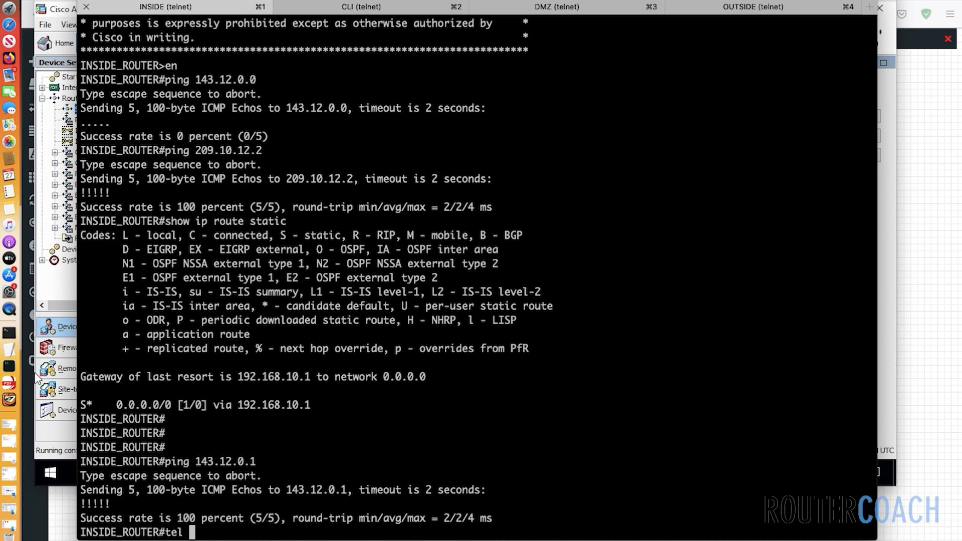
pyautogui.write('14')
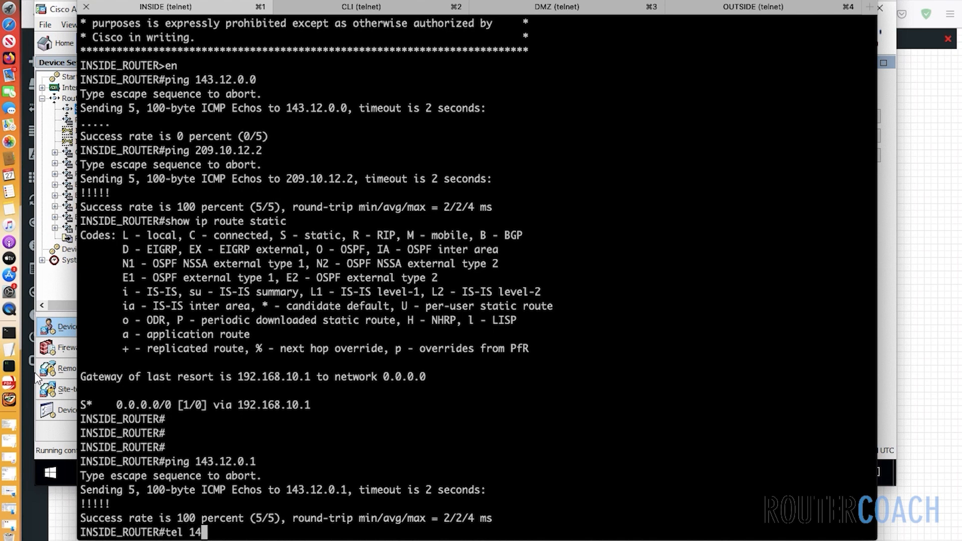
pyautogui.write('3.12.0.1')
pyautogui.write('admin')
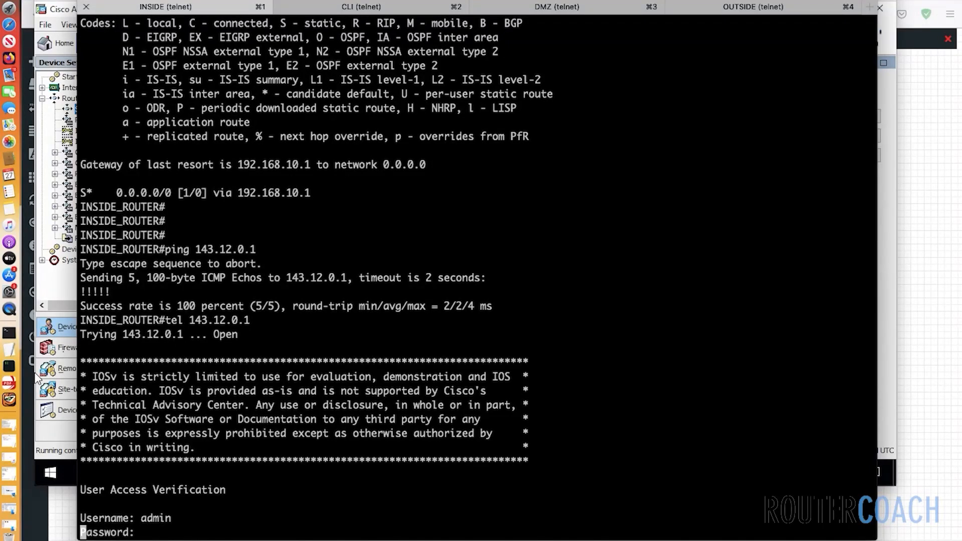
pyautogui.write('en')
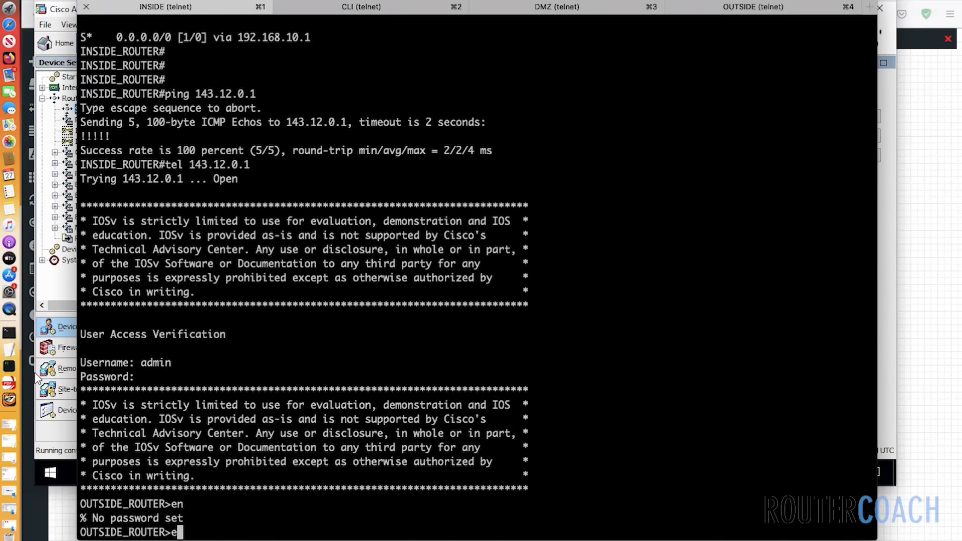
pyautogui.write('xit')
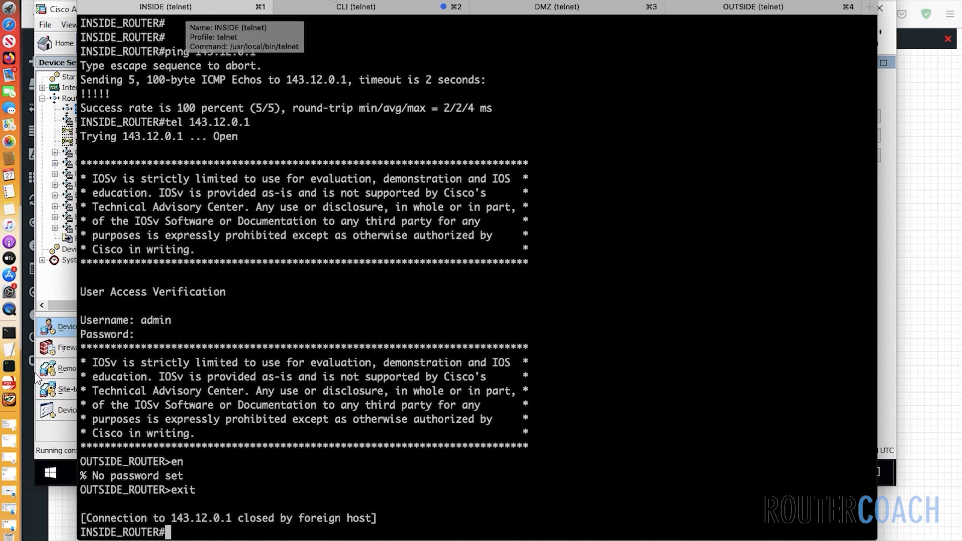
# - On RC-FW1 enter 'access-list INSIDE-OUTSIDE-LOOP extended permit icmp any host 143.12.0.1'
pyautogui.click(355, 6)
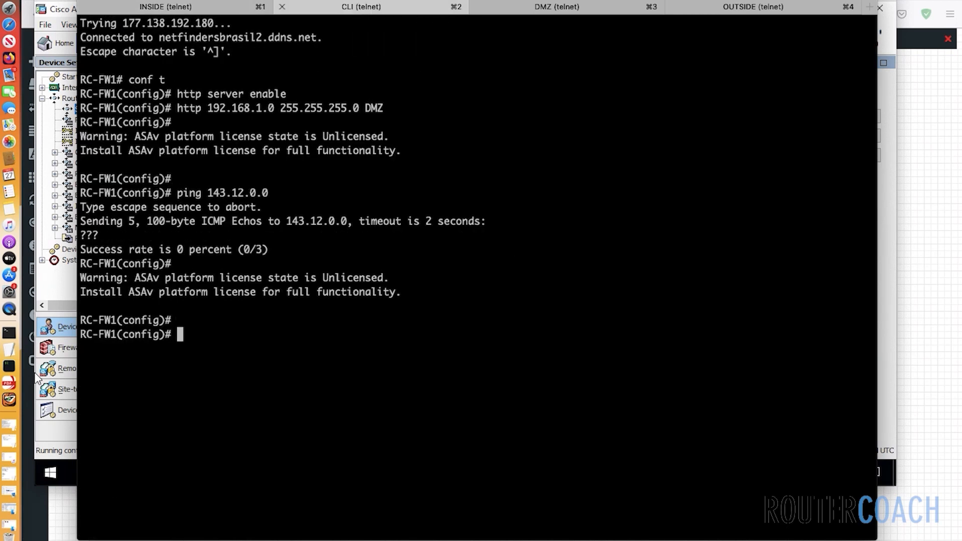
pyautogui.write('ac')
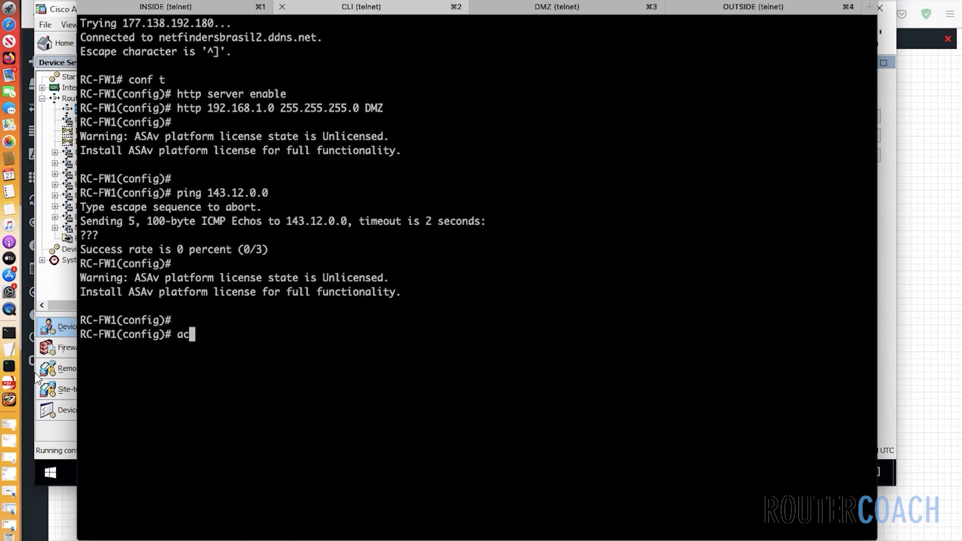
pyautogui.write('cess-list IN')
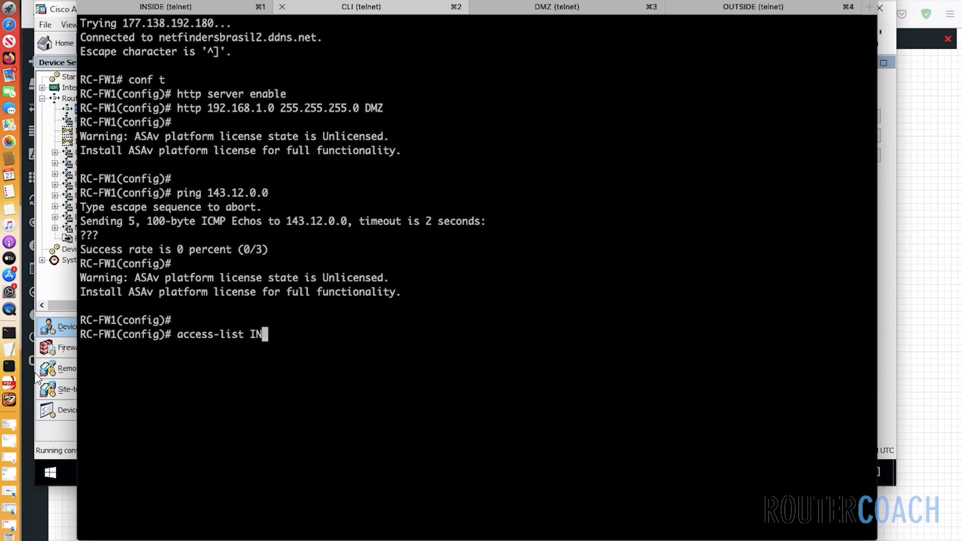
pyautogui.write('SIDE')
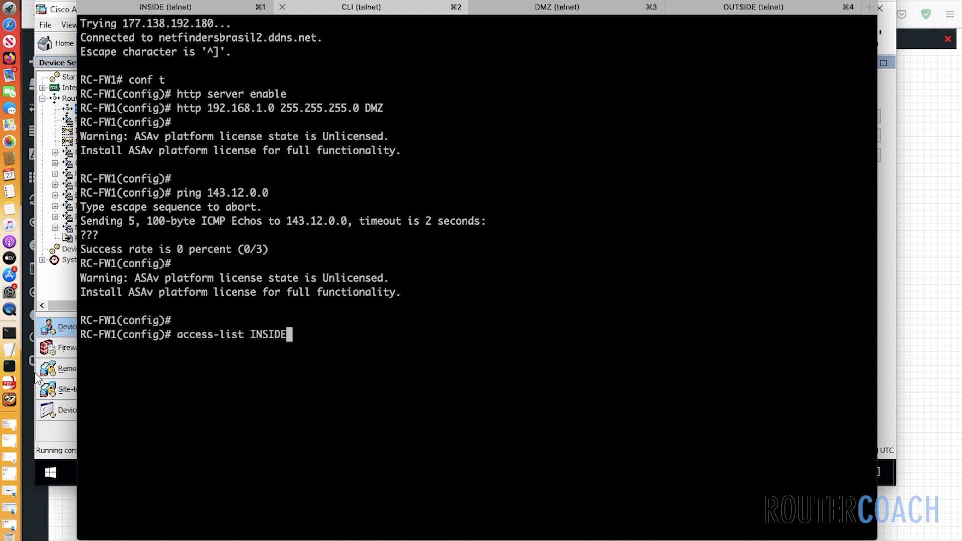
pyautogui.write('-0')
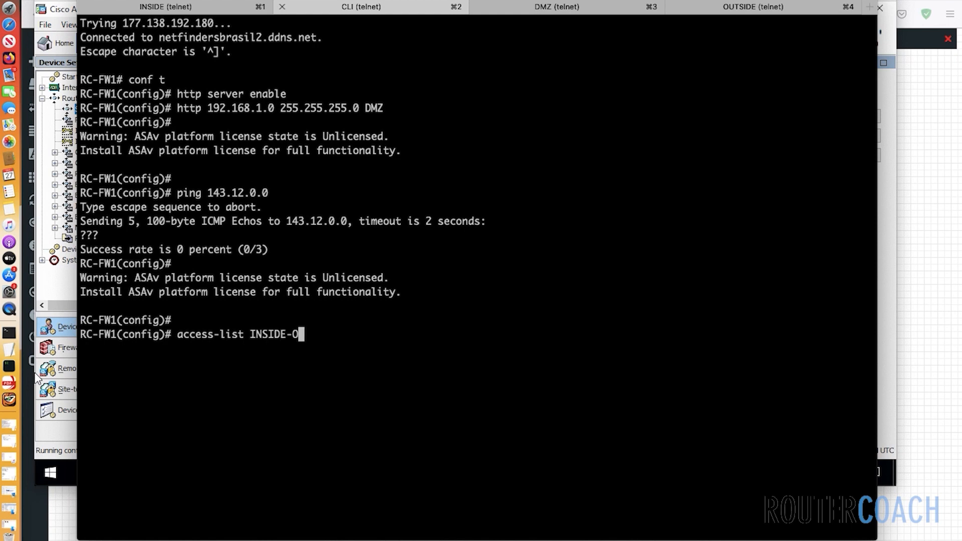
pyautogui.write('UTSI')
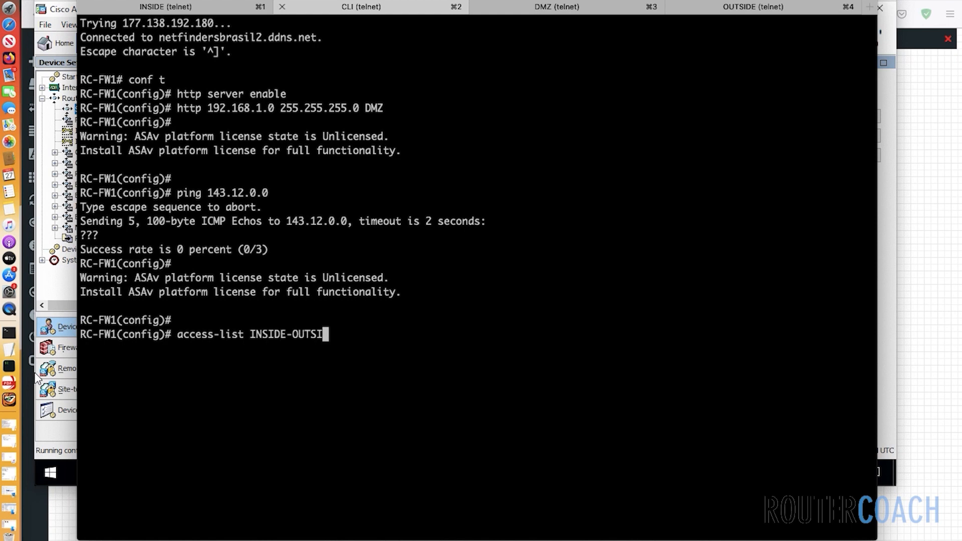
pyautogui.write('DE-L')
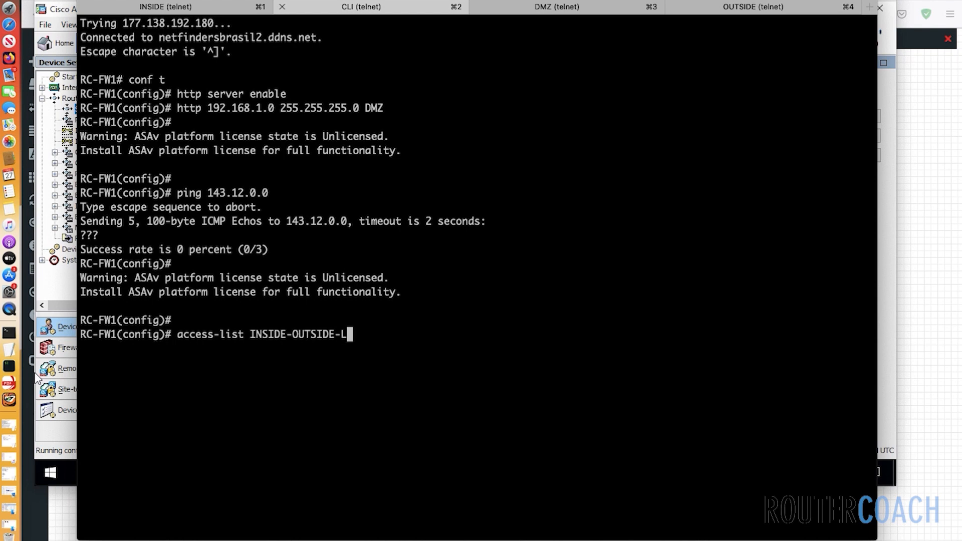
pyautogui.write('OOP')
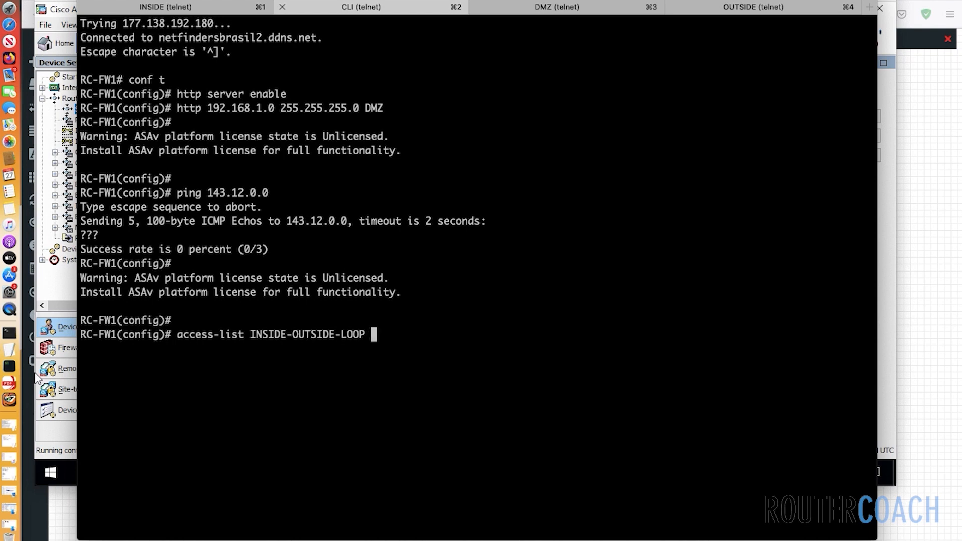
pyautogui.write('extended')
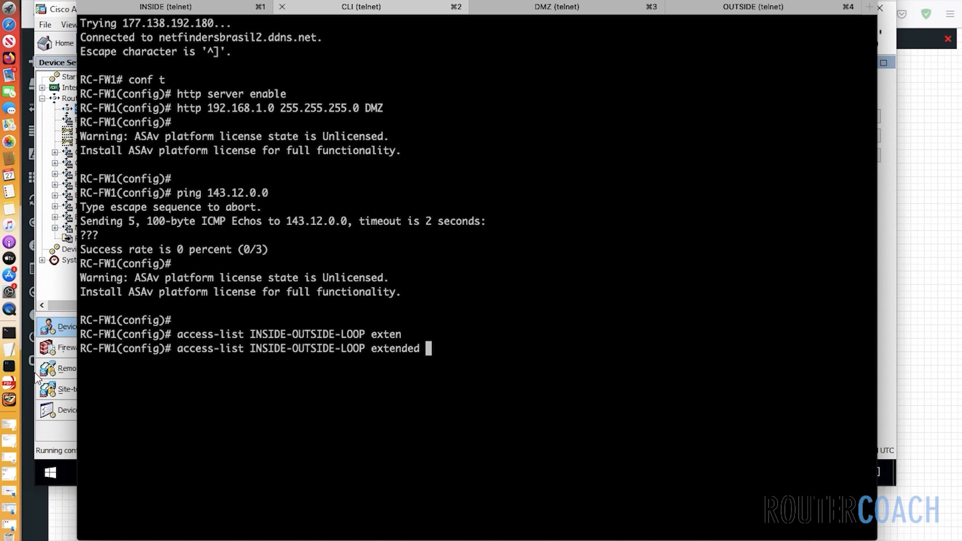
pyautogui.write('permit h')
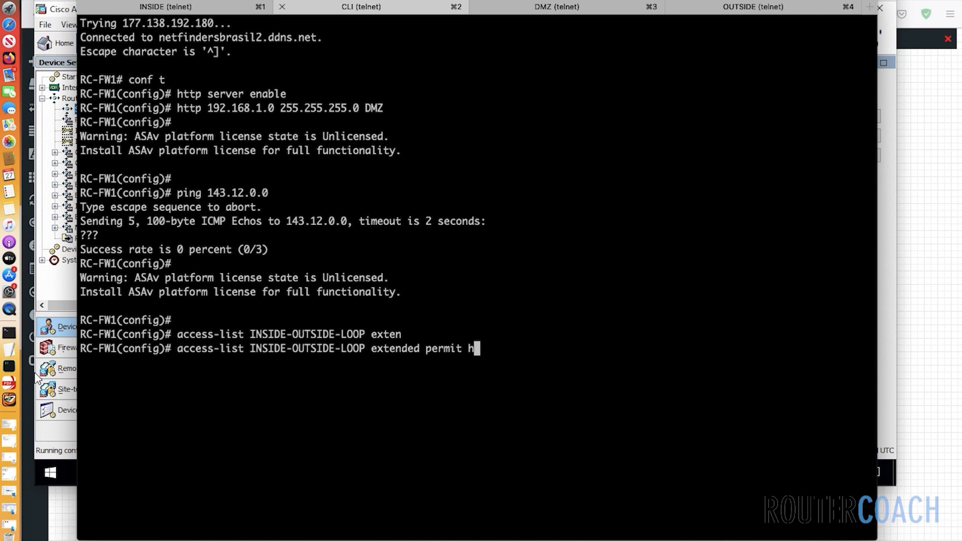
pyautogui.press('Backspace')
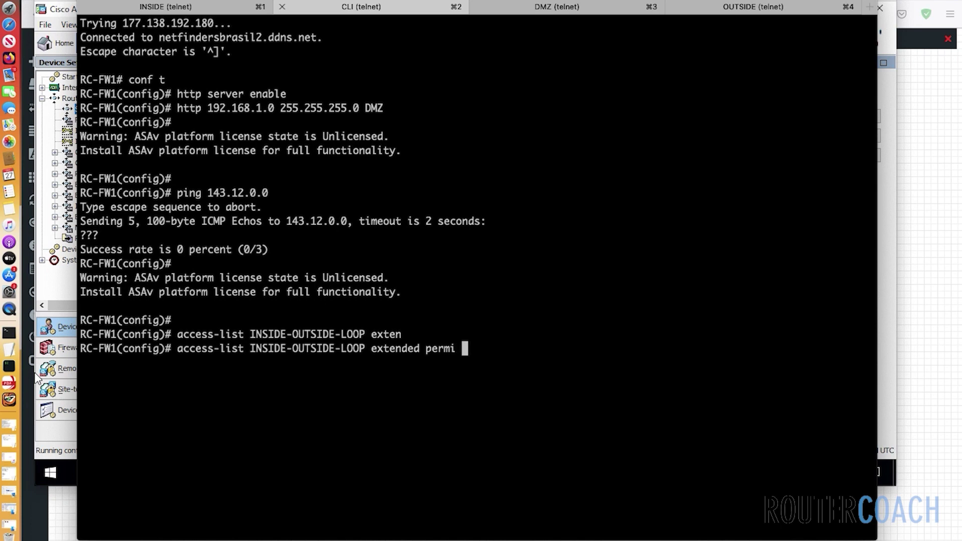
pyautogui.write('t')
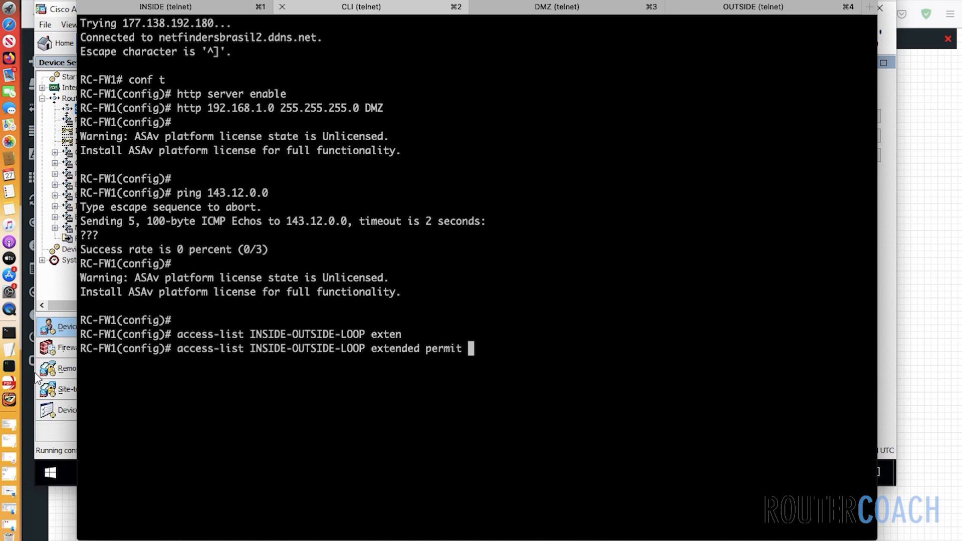
pyautogui.write('any')
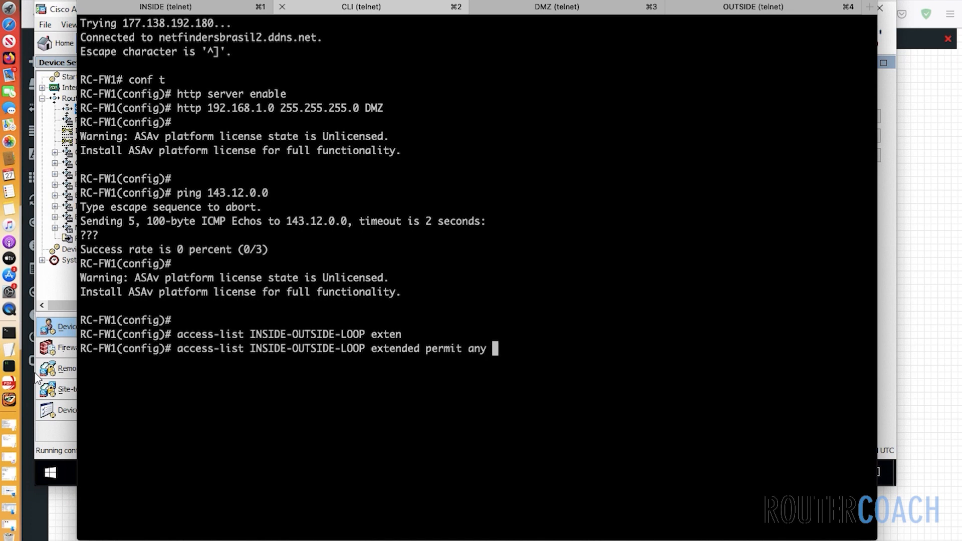
pyautogui.write('143.1')
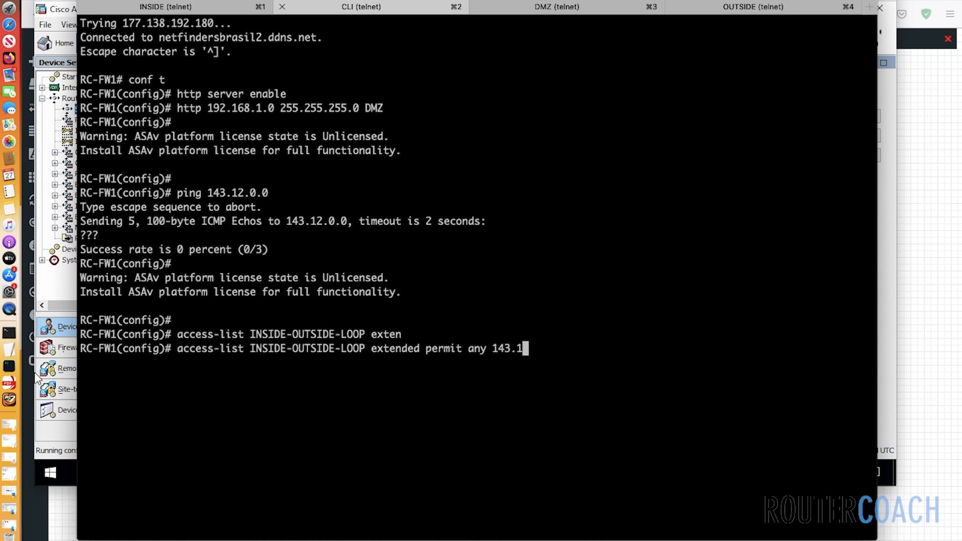
pyautogui.write('2.0.1')
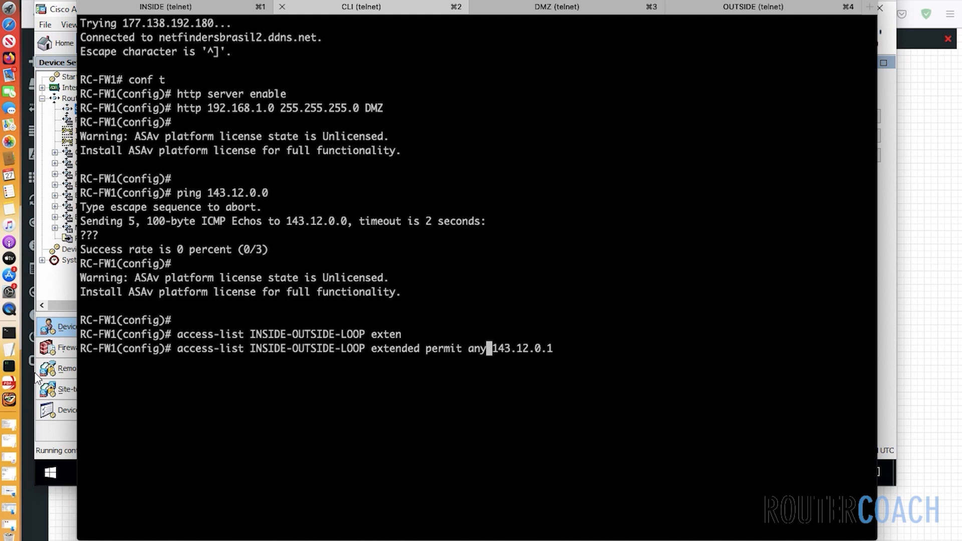
# - Add the remaining ICMP permit entries for the other 143.12.0.x loopback hosts
pyautogui.write('host$')
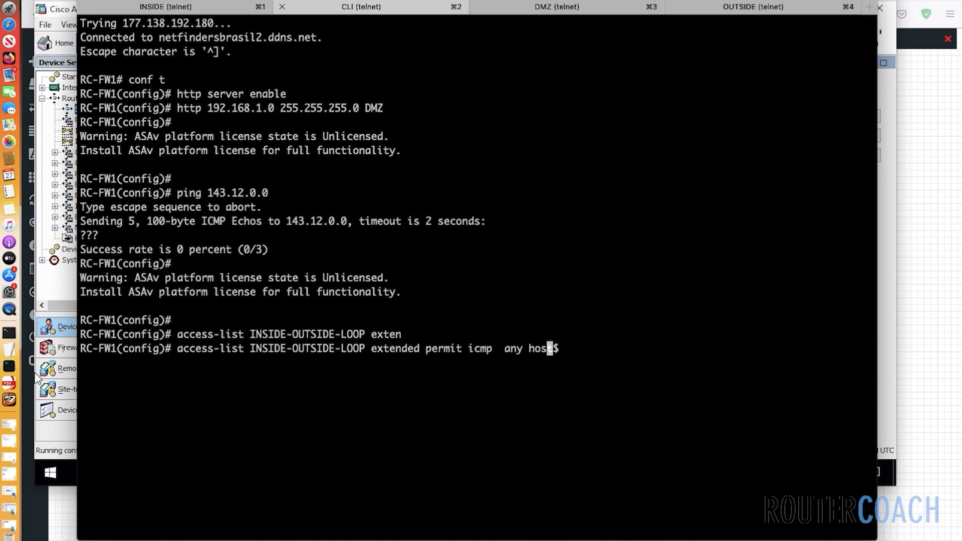
pyautogui.write('143.12.0.1')
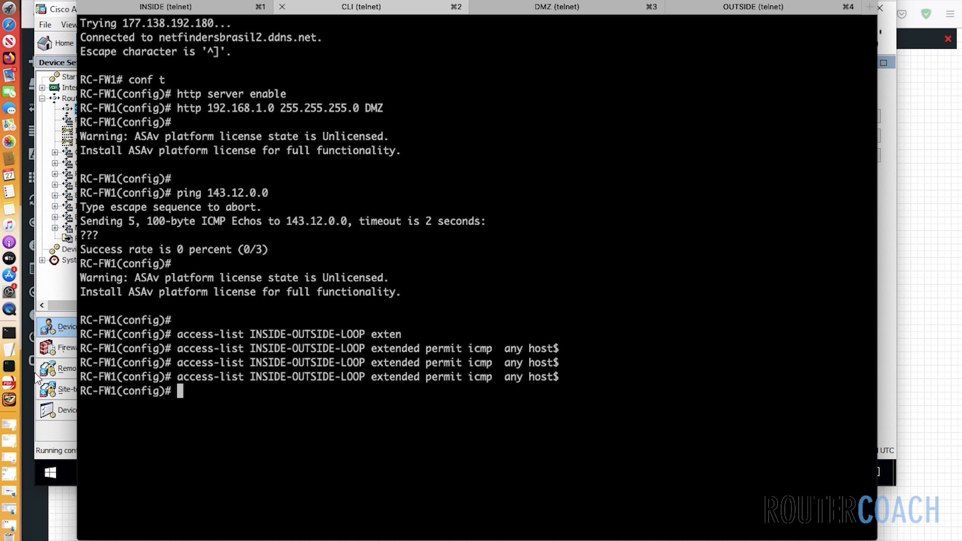
# - Add 'permit tcp any host 143.12.0.x eq 23' telnet entries for hosts .1, .2 and .3
pyautogui.write('show access-list')
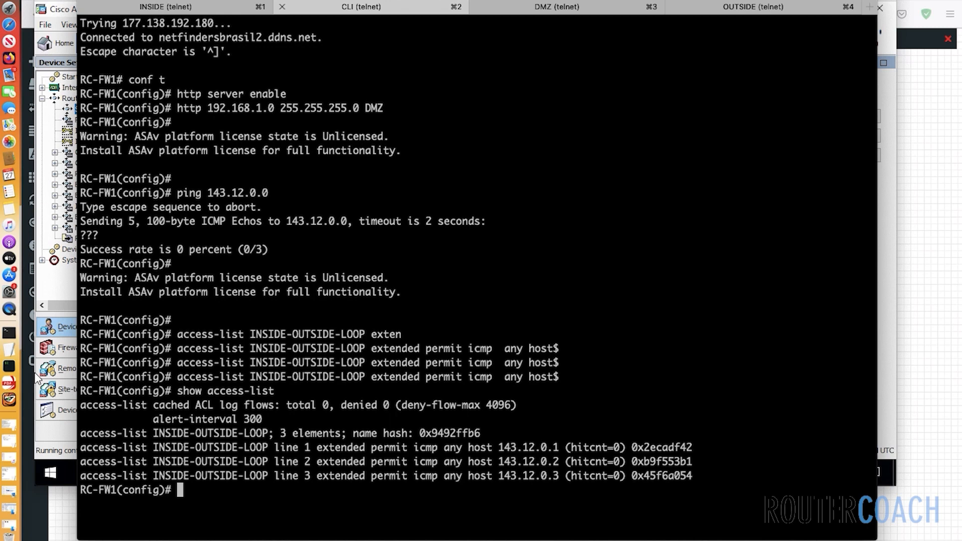
pyautogui.write('$LOOP extended permit icmp  any host 143.12.0.3')
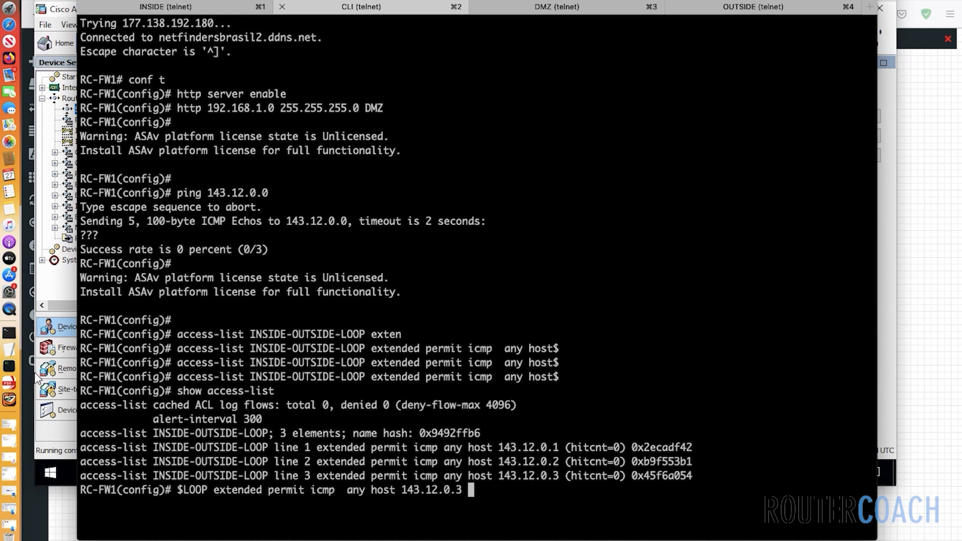
pyautogui.press('Backspace')
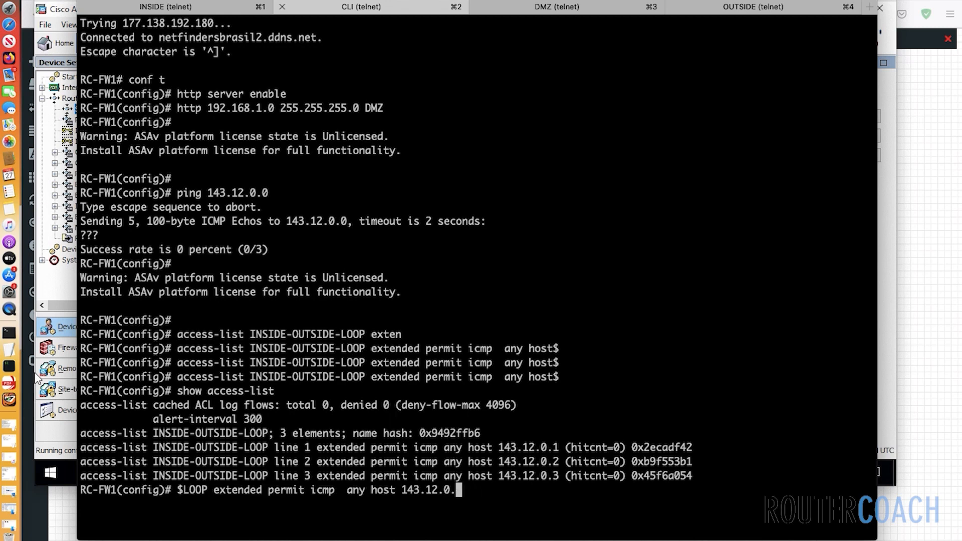
pyautogui.write('1')
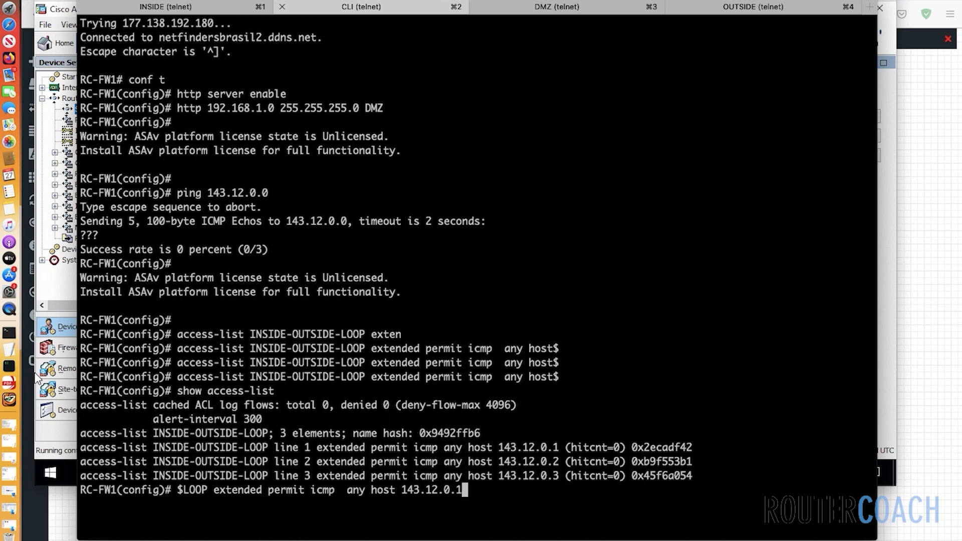
pyautogui.write('eq')
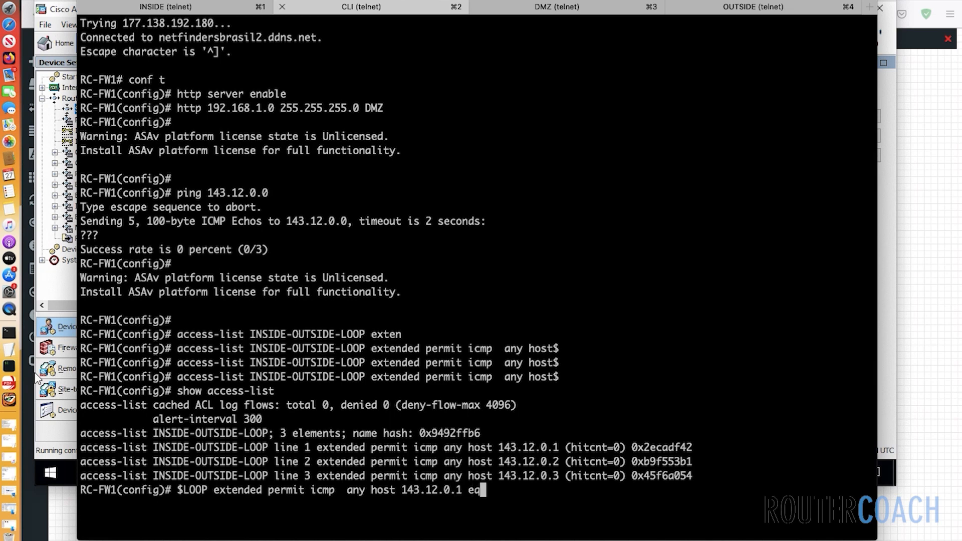
pyautogui.write('23')
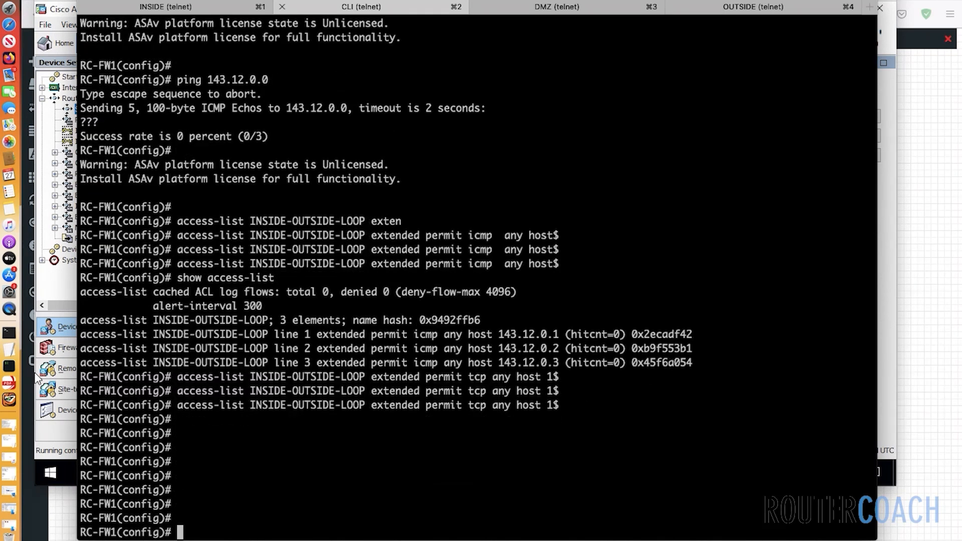
# - Run 'show access-list' to confirm INSIDE-OUTSIDE-LOOP now has six elements
pyautogui.write('show a')
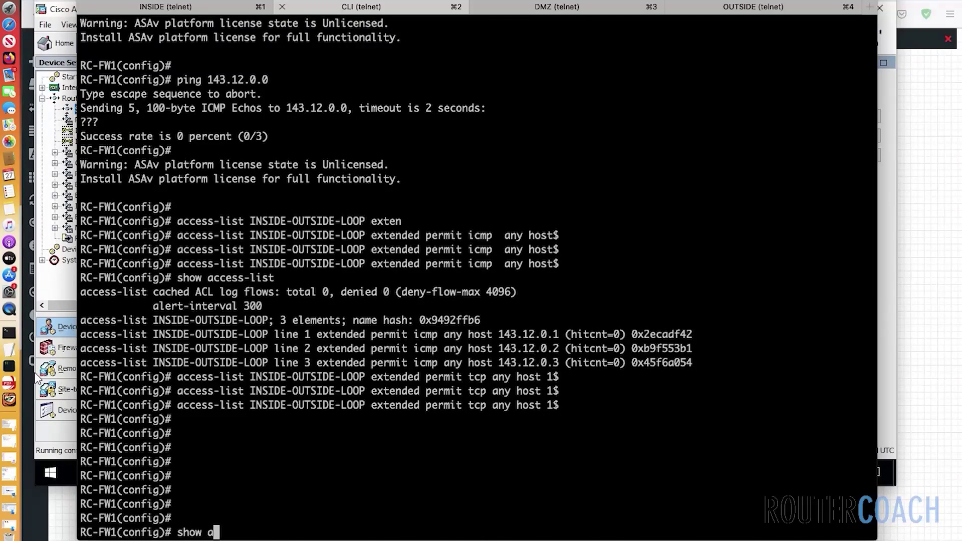
pyautogui.write('ccess-list')
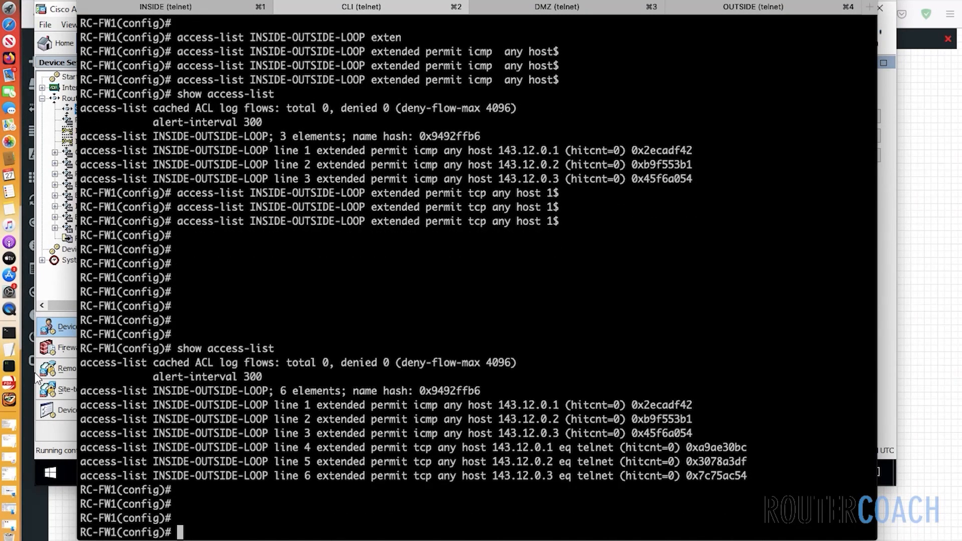
# - Enter 'access-group INSIDE-OUTSIDE-LOOP in interface inside' to apply the ACL inbound on inside
pyautogui.write('a')
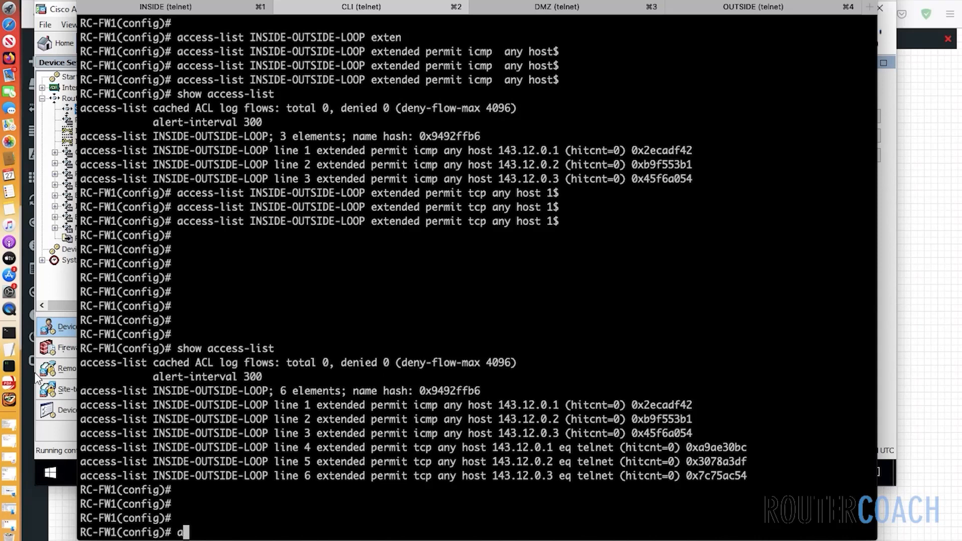
pyautogui.write('ccess-')
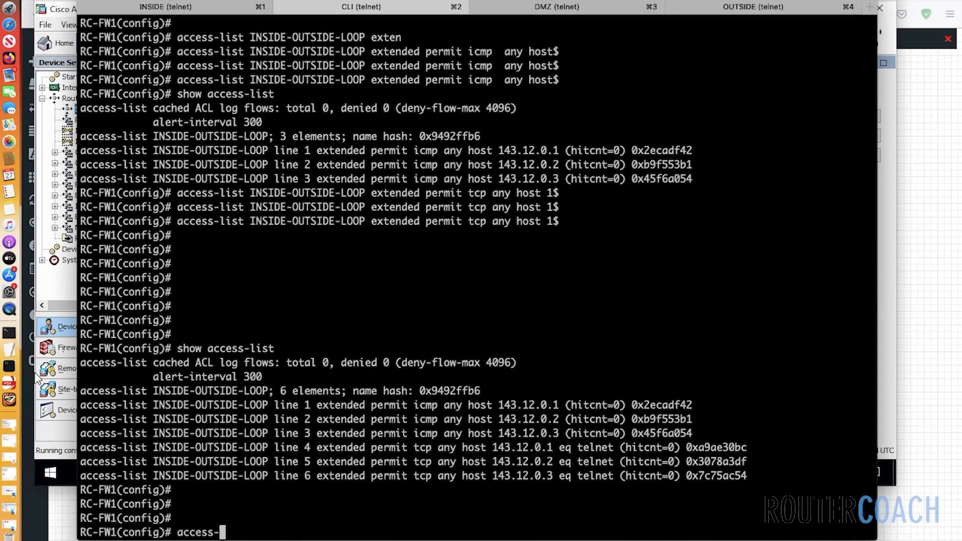
pyautogui.write('group')
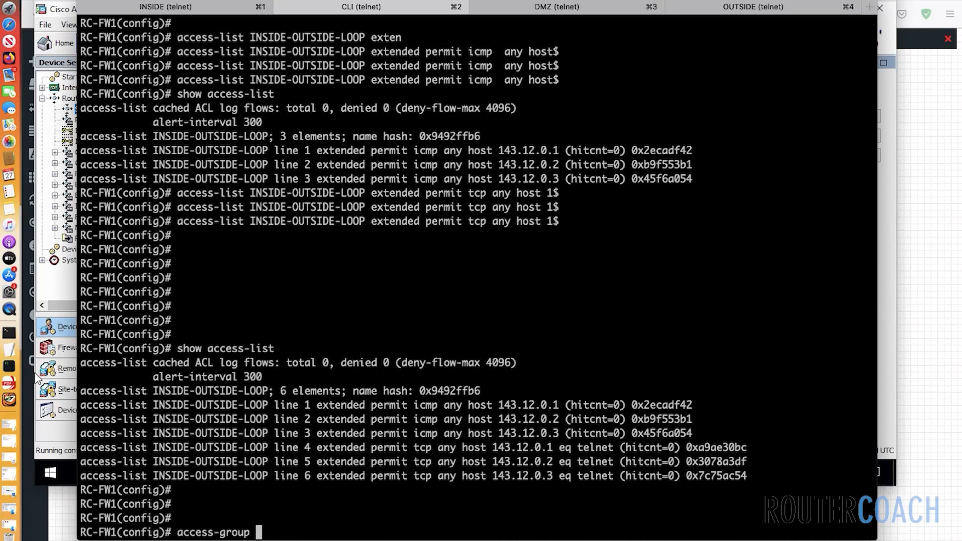
pyautogui.write('IN')
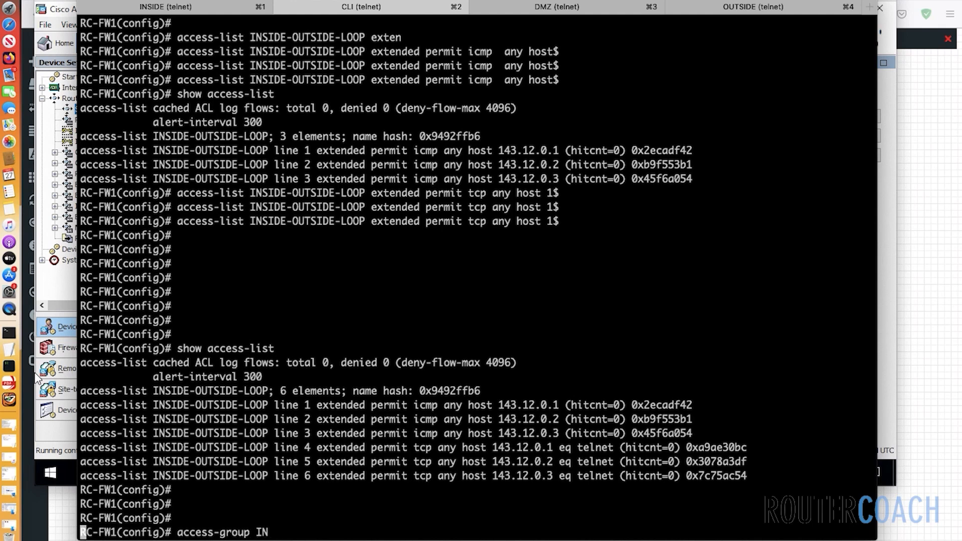
pyautogui.write('INSIDE-OU')
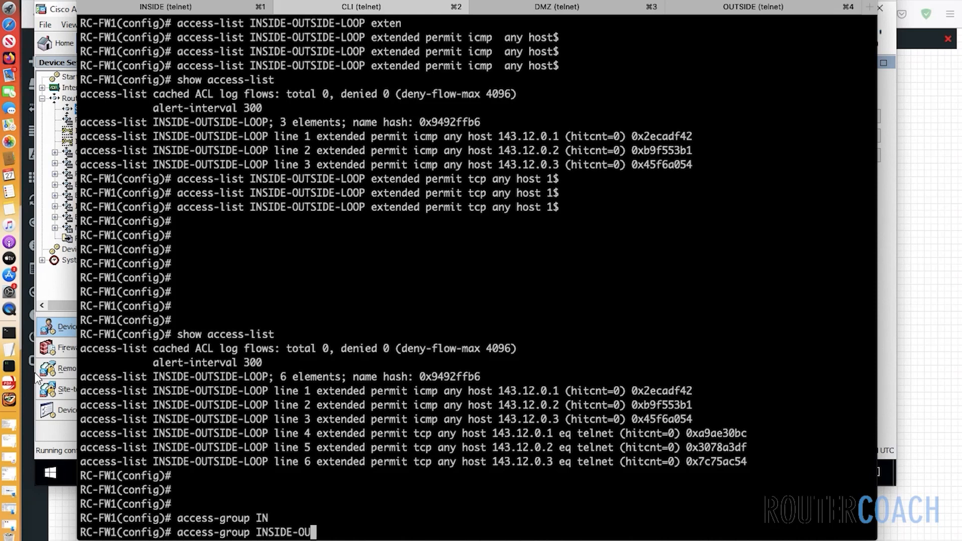
pyautogui.write('TSIDE-')
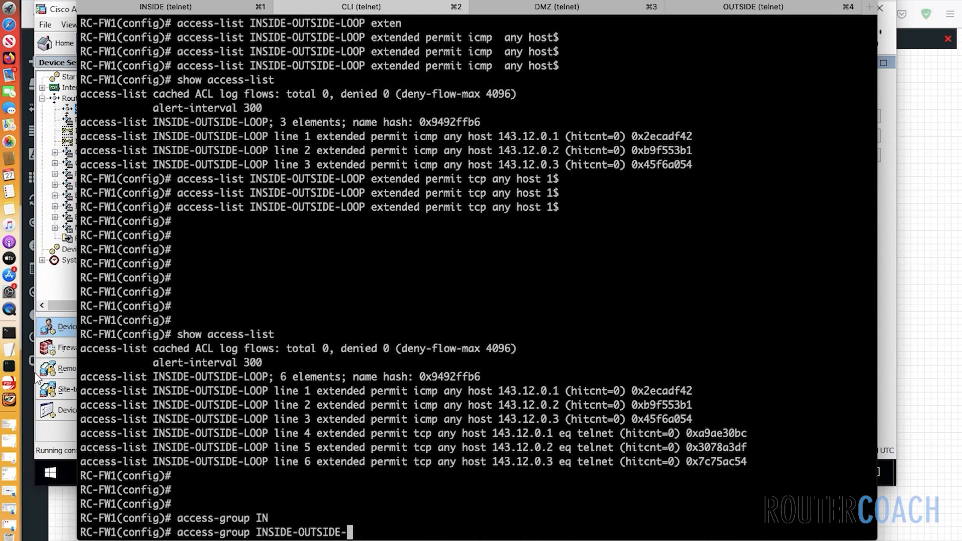
pyautogui.write('LOOP')
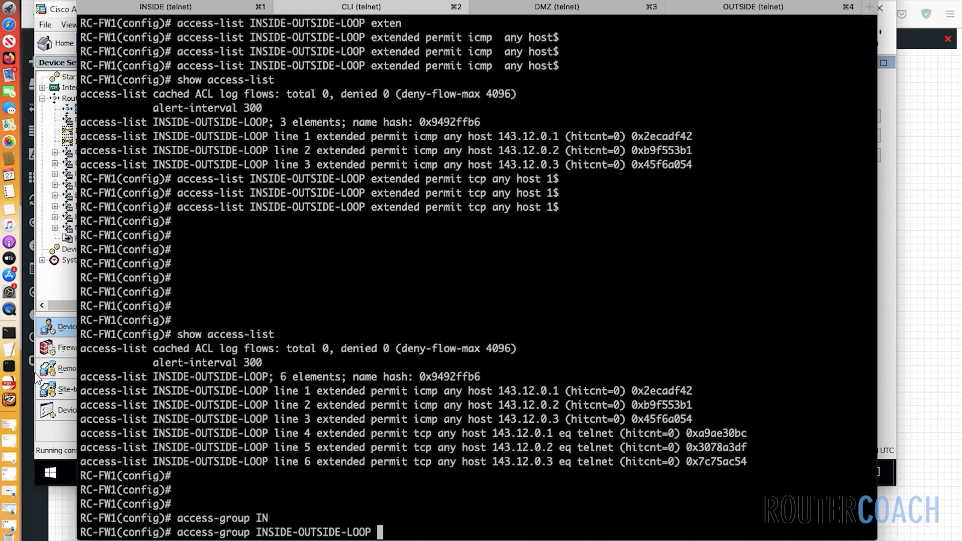
pyautogui.write('in')
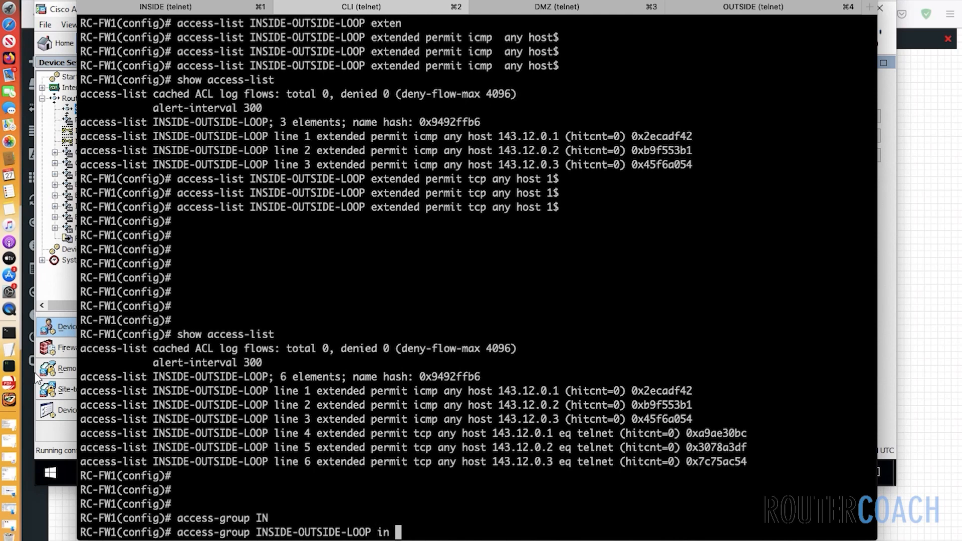
pyautogui.write('int')
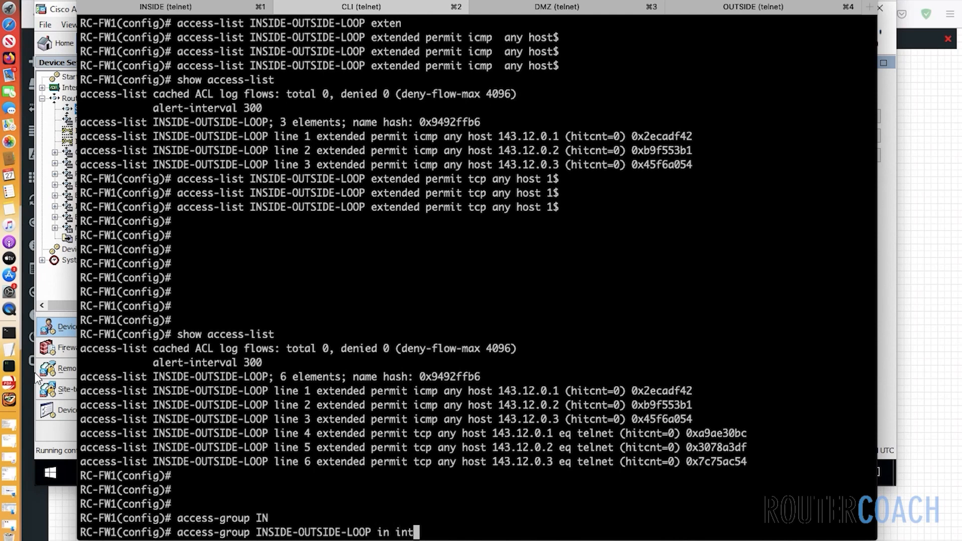
pyautogui.write('erface inside')
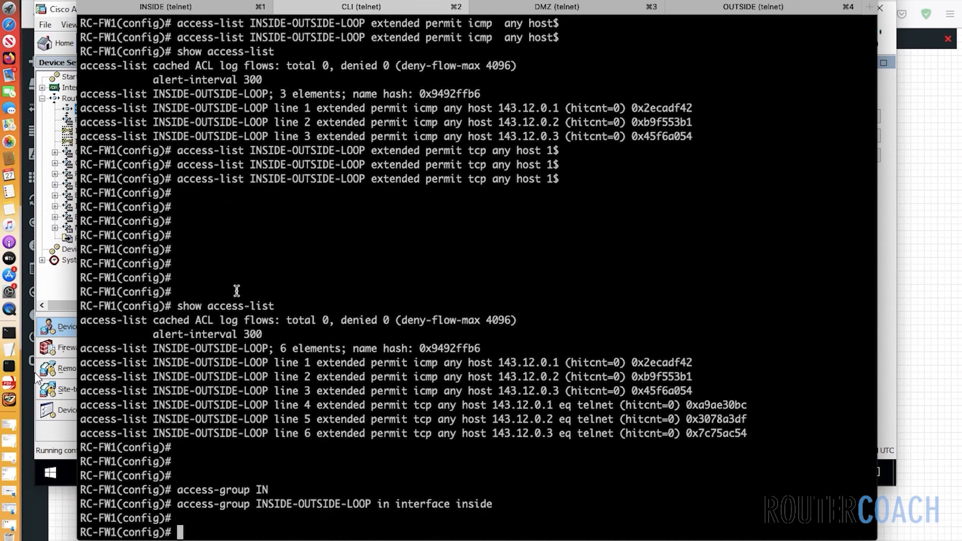
# - From the INSIDE router, telnet to and ping 143.12.0.1 successfully
pyautogui.click(165, 7)
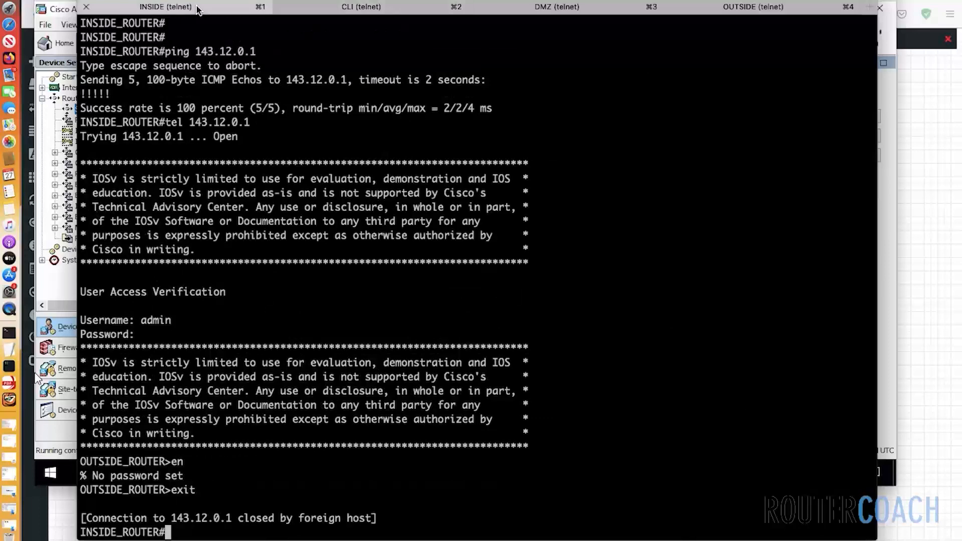
pyautogui.write('tel 143.12.0.1')
pyautogui.write('a')
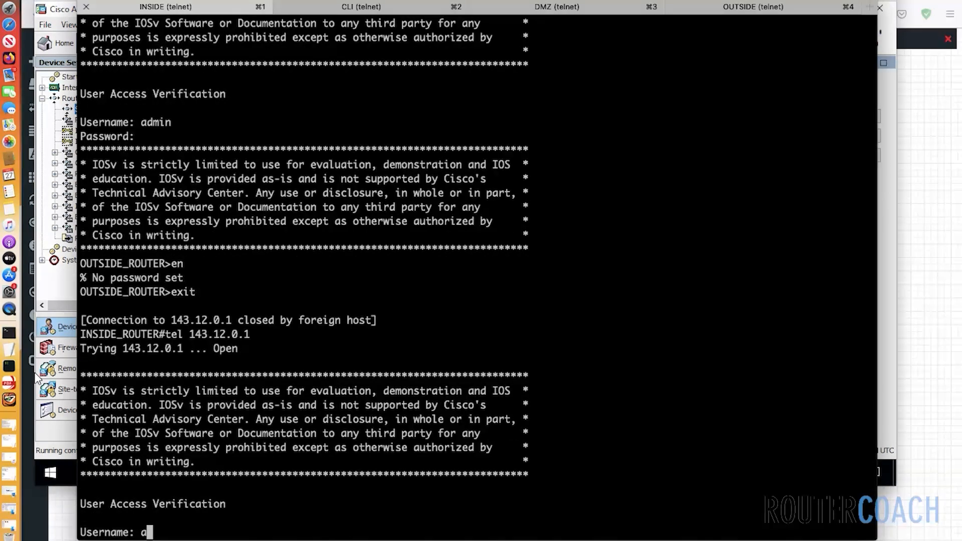
pyautogui.write('en')
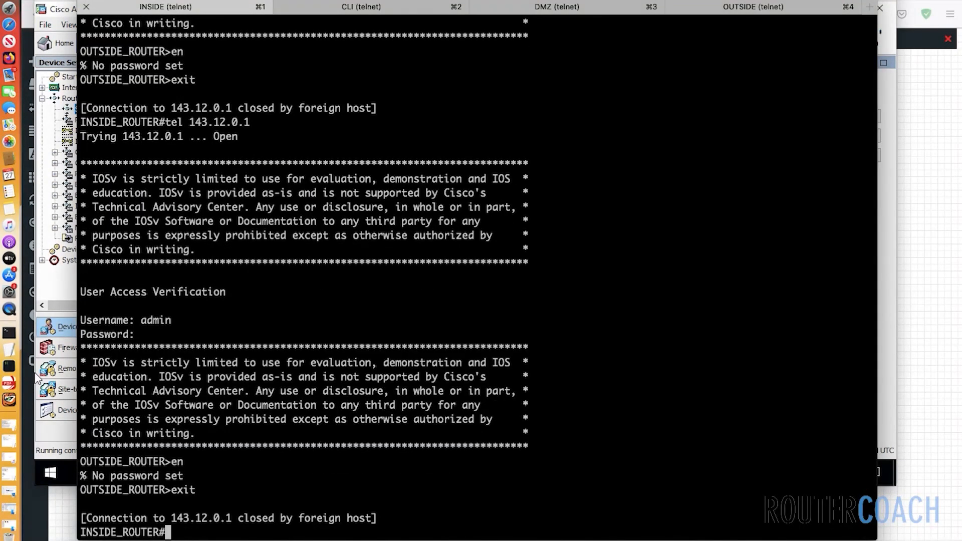
pyautogui.write('pi')
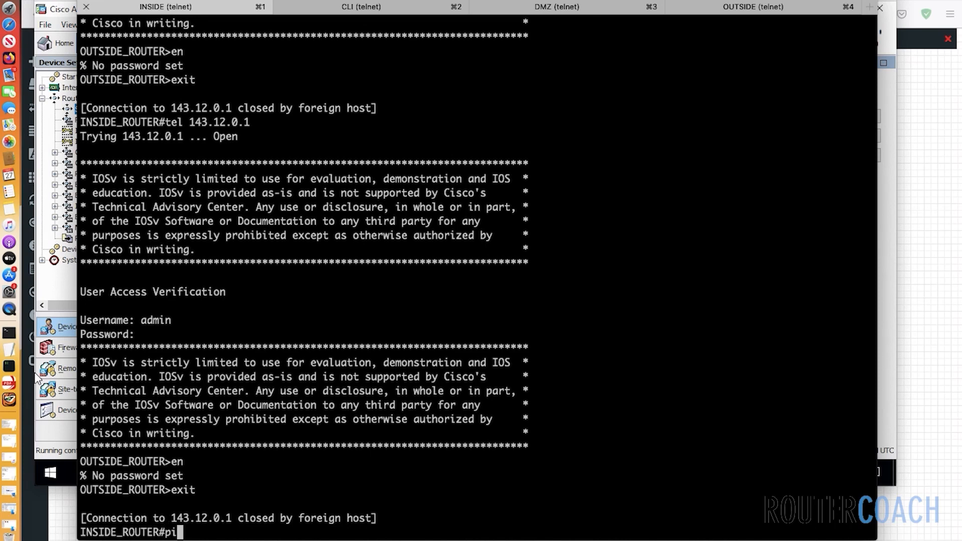
pyautogui.write('ng 143.12.0.1')
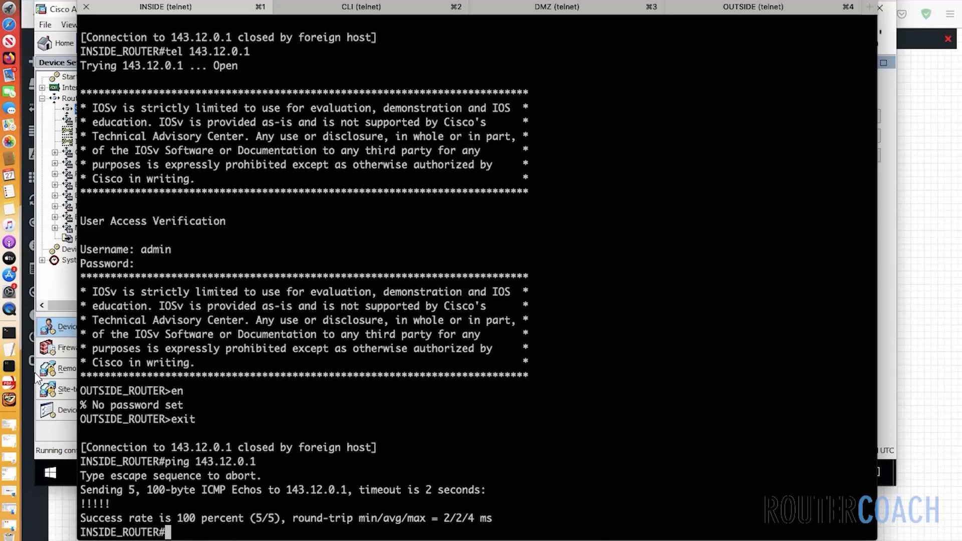
pyautogui.write('ping 143.12.0.1')
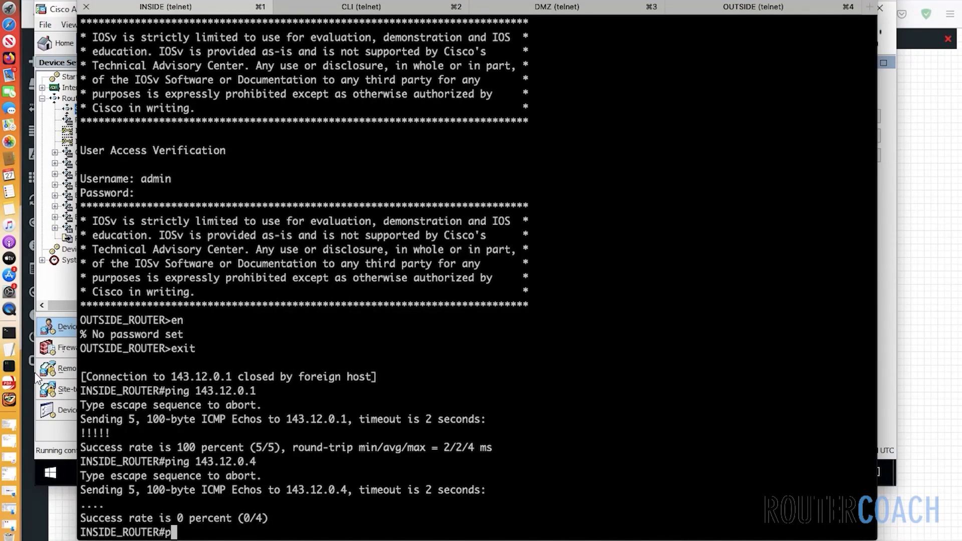
# - Verify ping to 143.12.0.4 fails and telnet to 143.12.0.5 is refused, then return to the firewall session
pyautogui.write('ing 143.12.0.1')
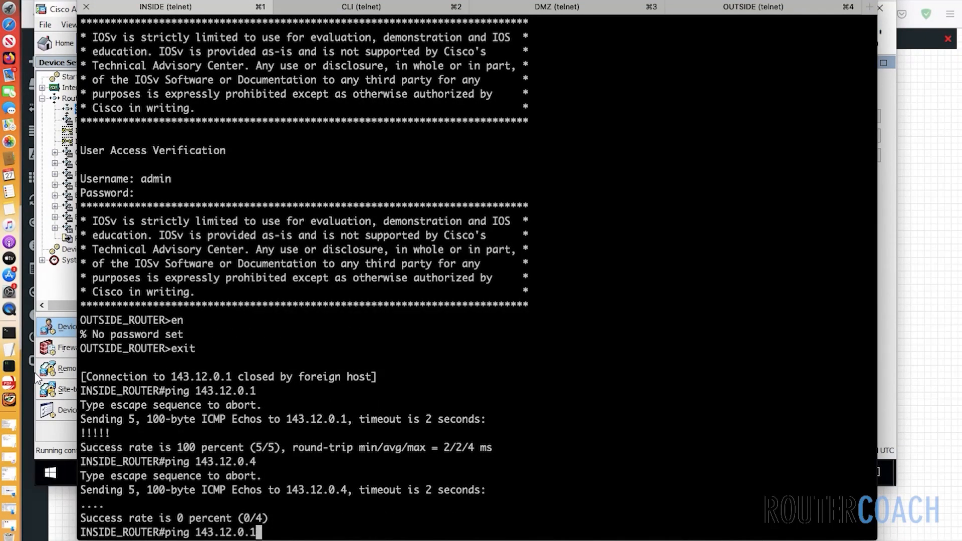
pyautogui.write('tel 143.12.0.5')
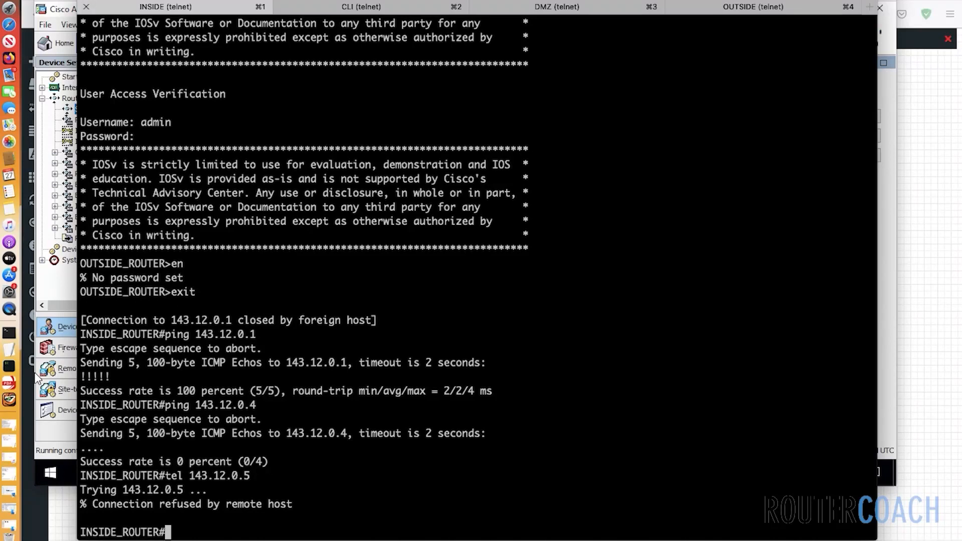
pyautogui.click(355, 8)
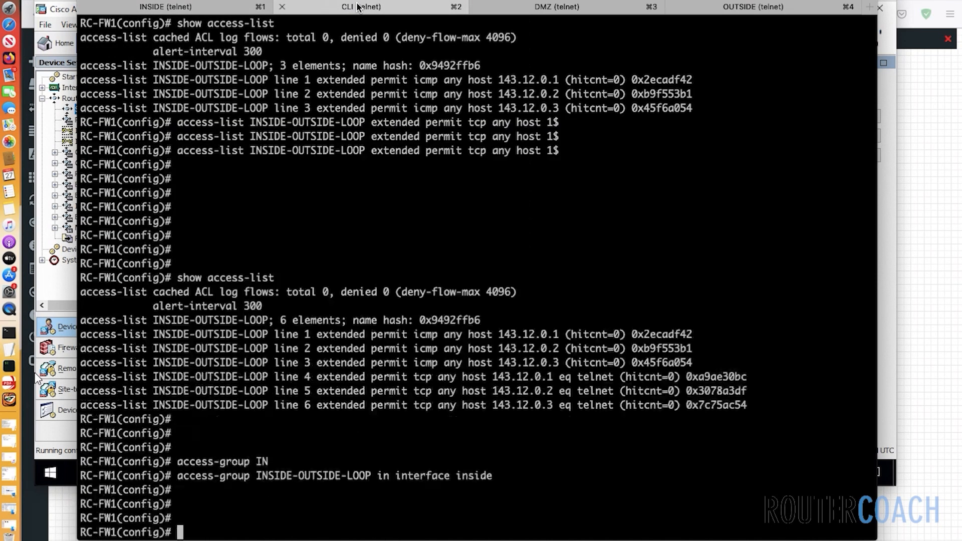